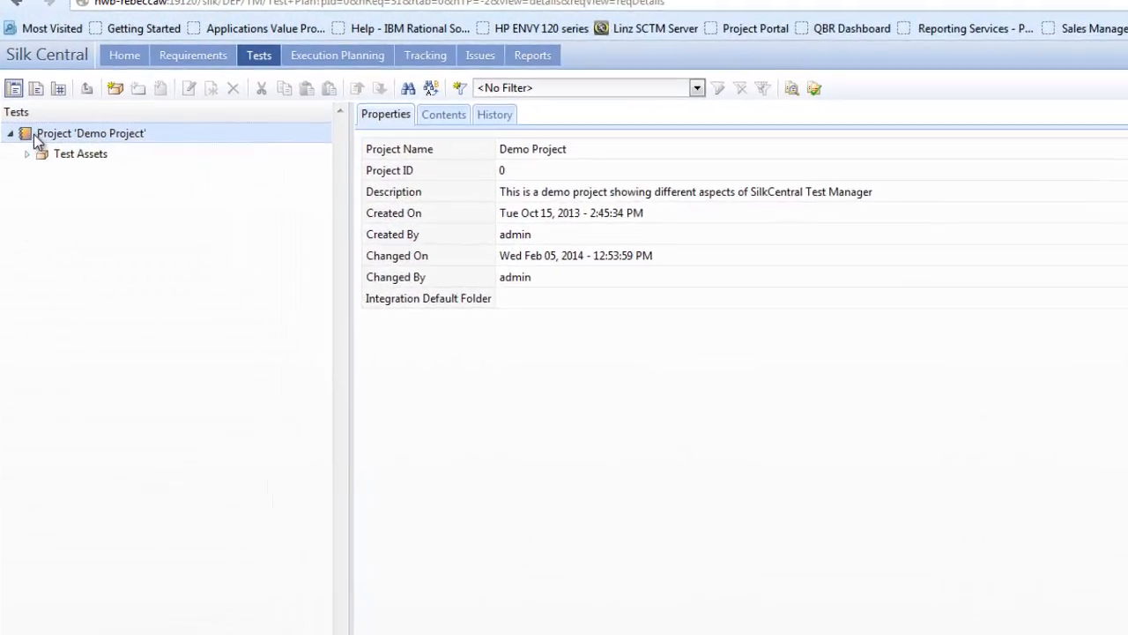
Expand Demo Project, Test Assets and Customer Administration, then select its Acceptance Test.
click(27, 154)
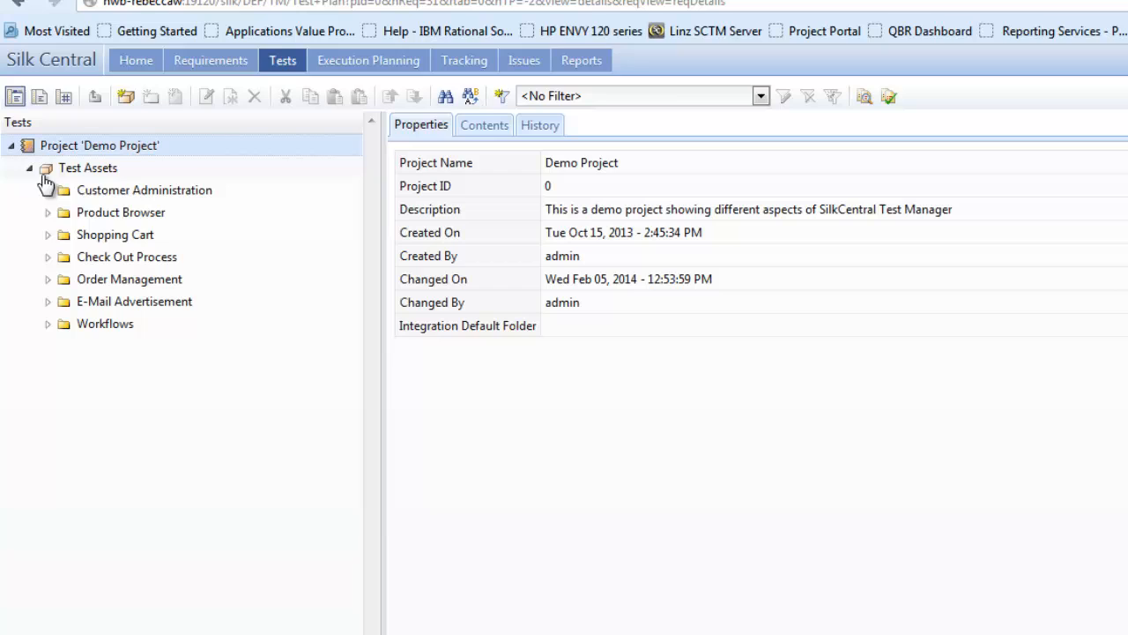
click(50, 190)
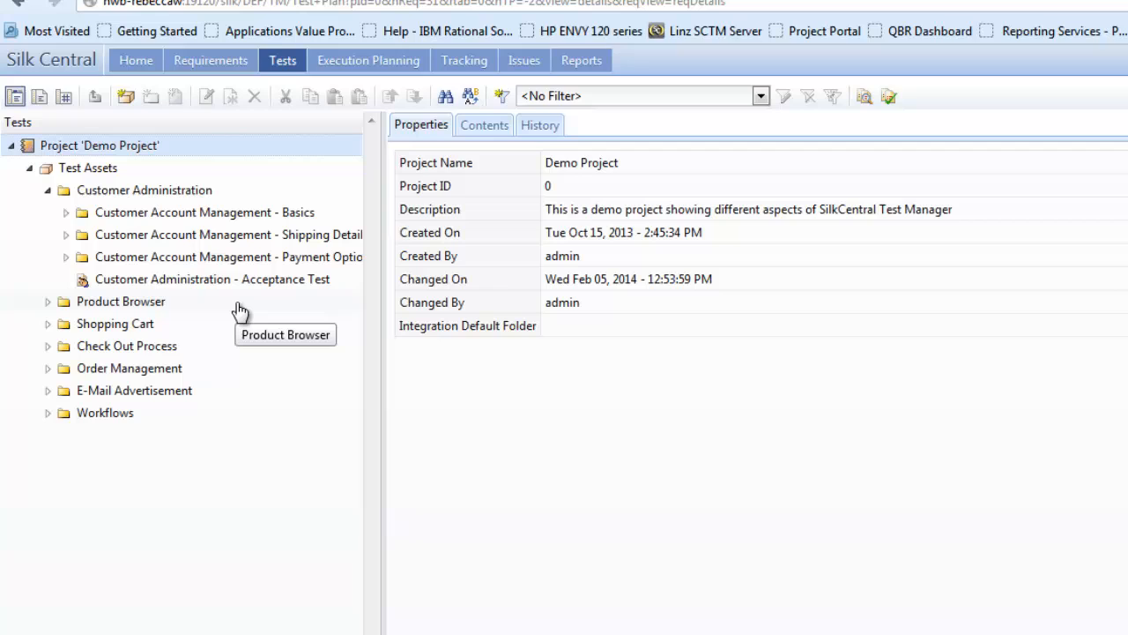
mouse_move(335, 173)
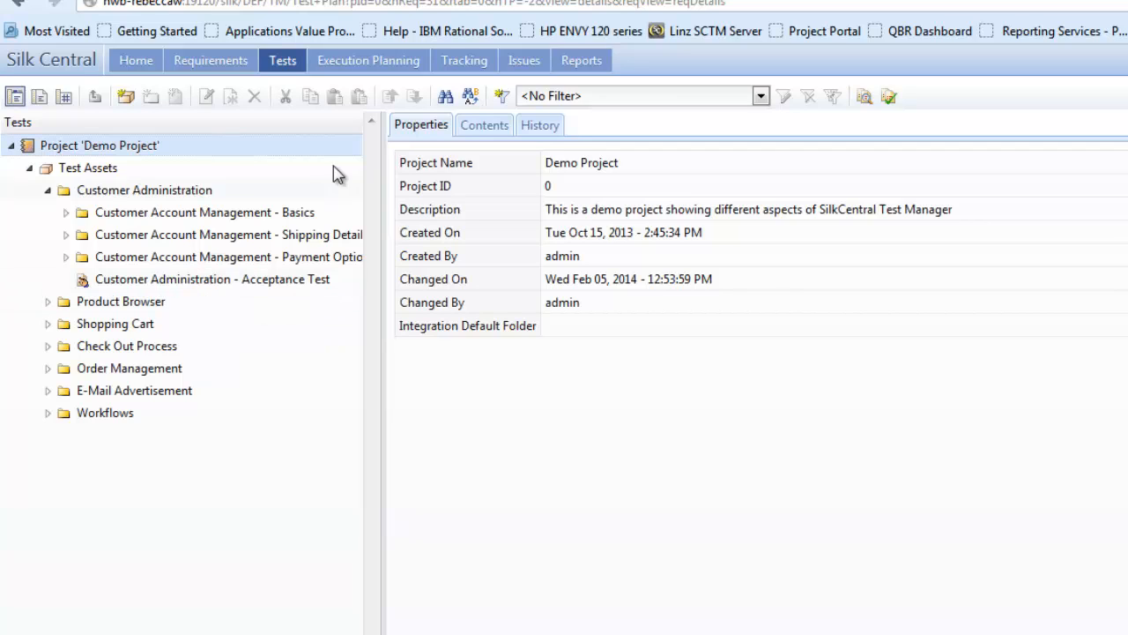
mouse_move(483, 123)
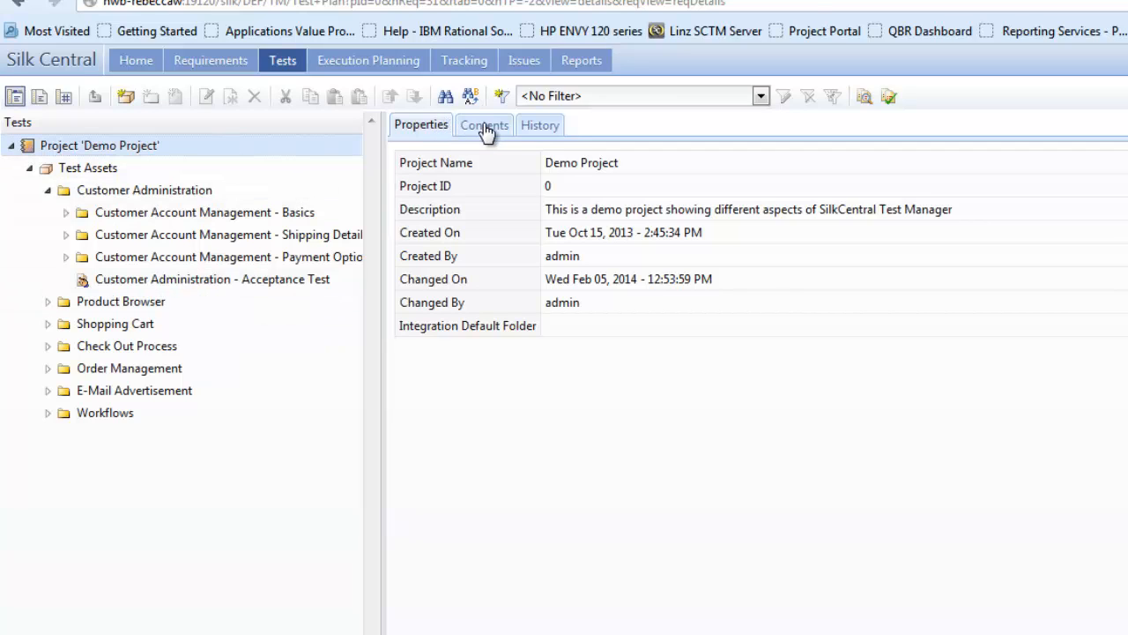
click(540, 123)
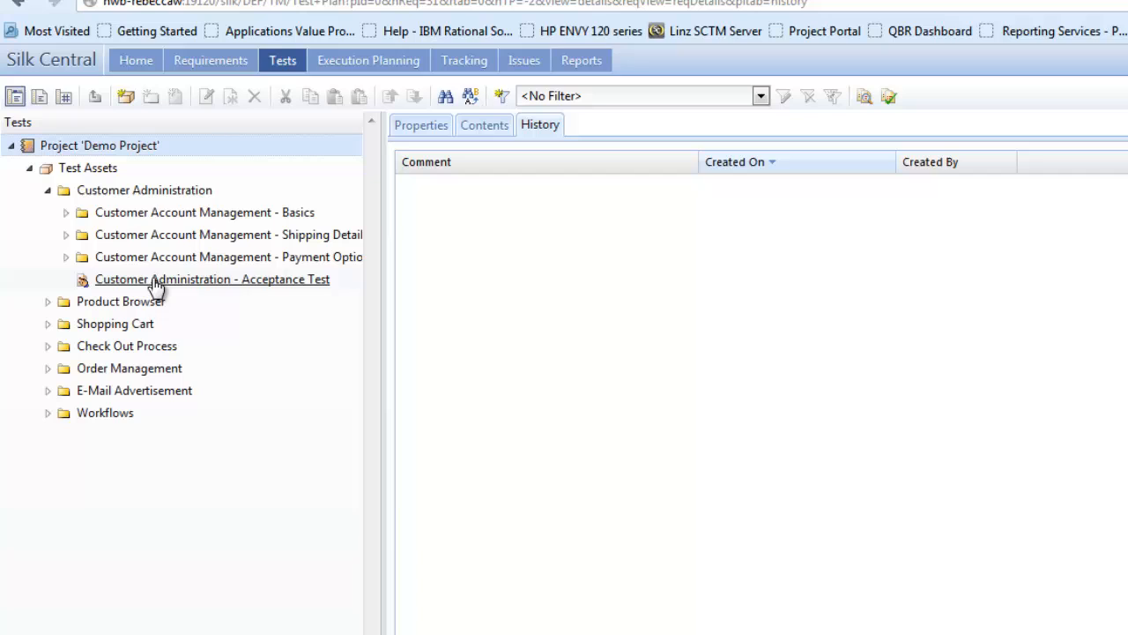
mouse_move(155, 296)
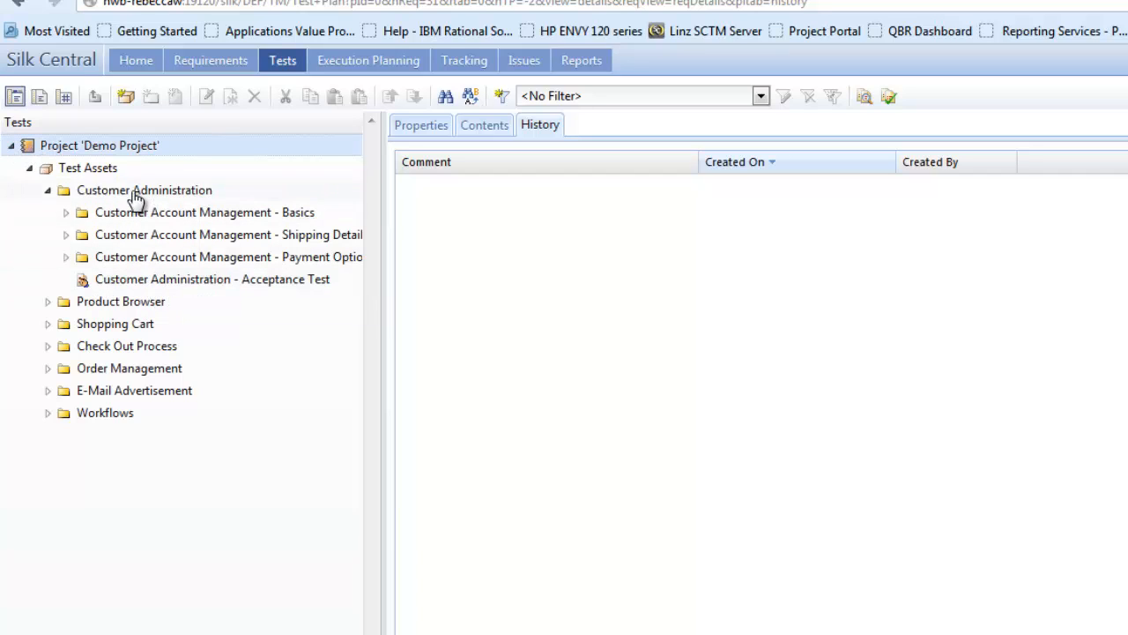
click(212, 278)
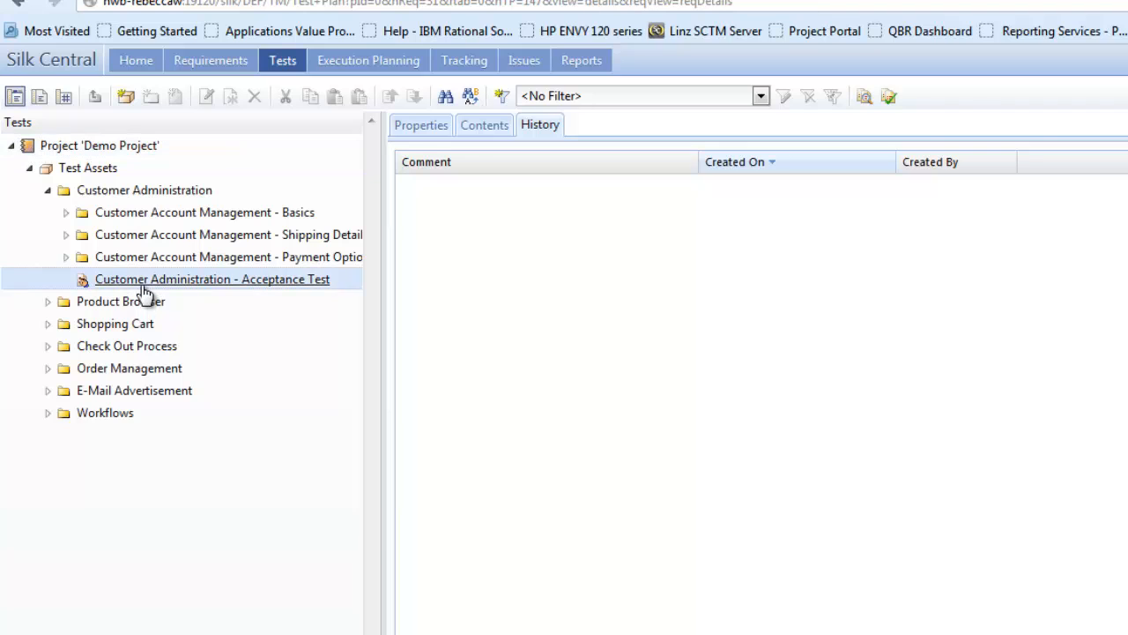
Review the Acceptance Test's History and Properties, then show its four test steps.
click(211, 278)
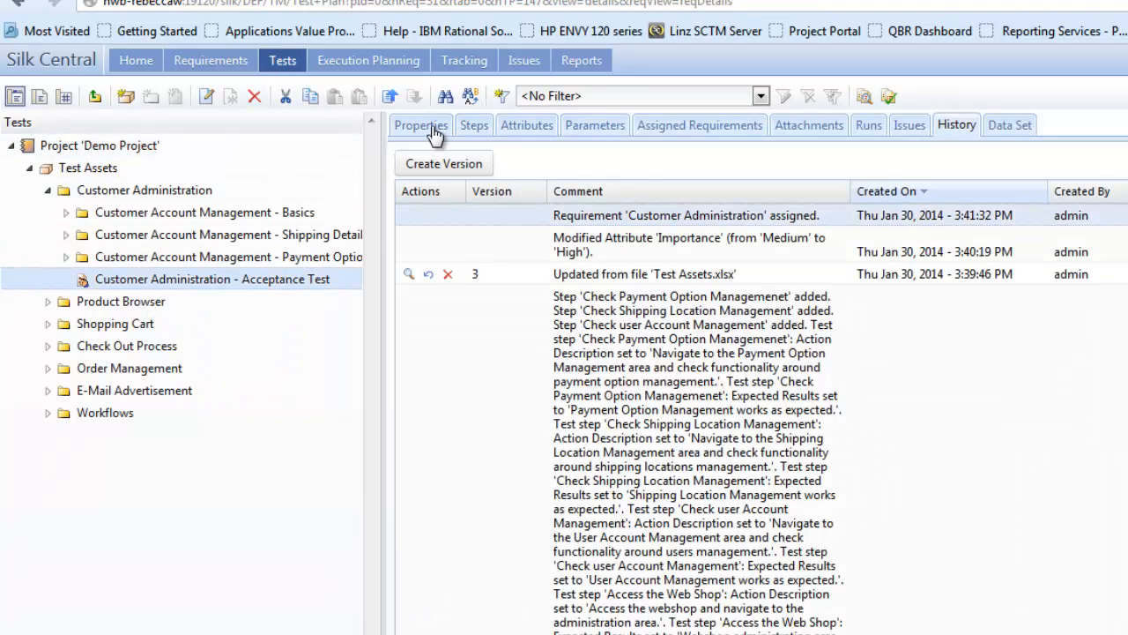
mouse_move(474, 123)
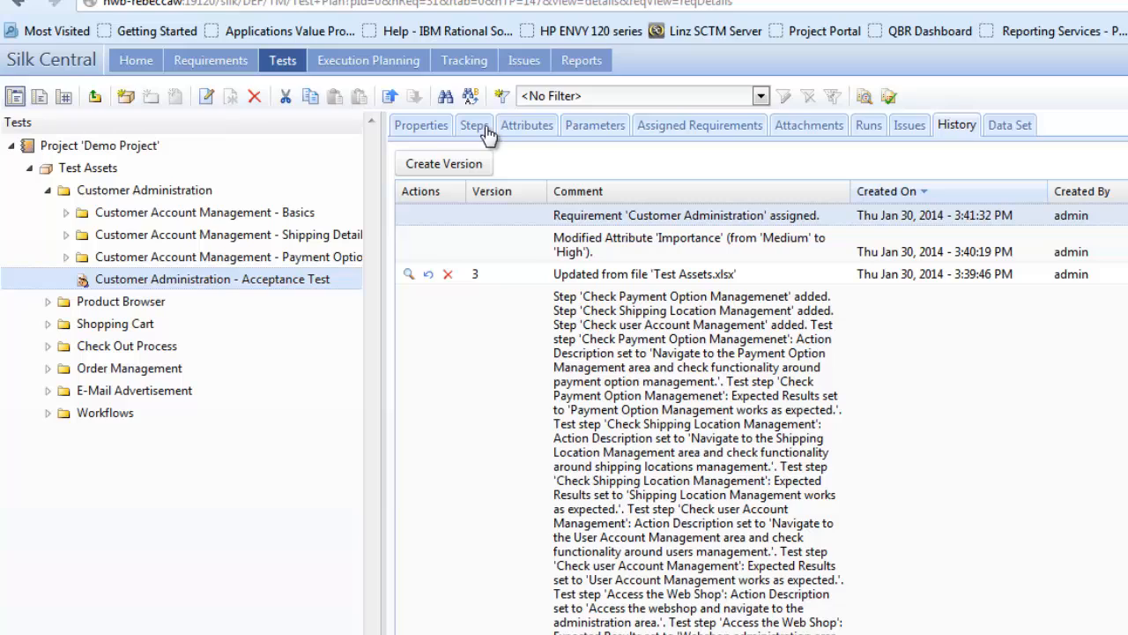
mouse_move(596, 123)
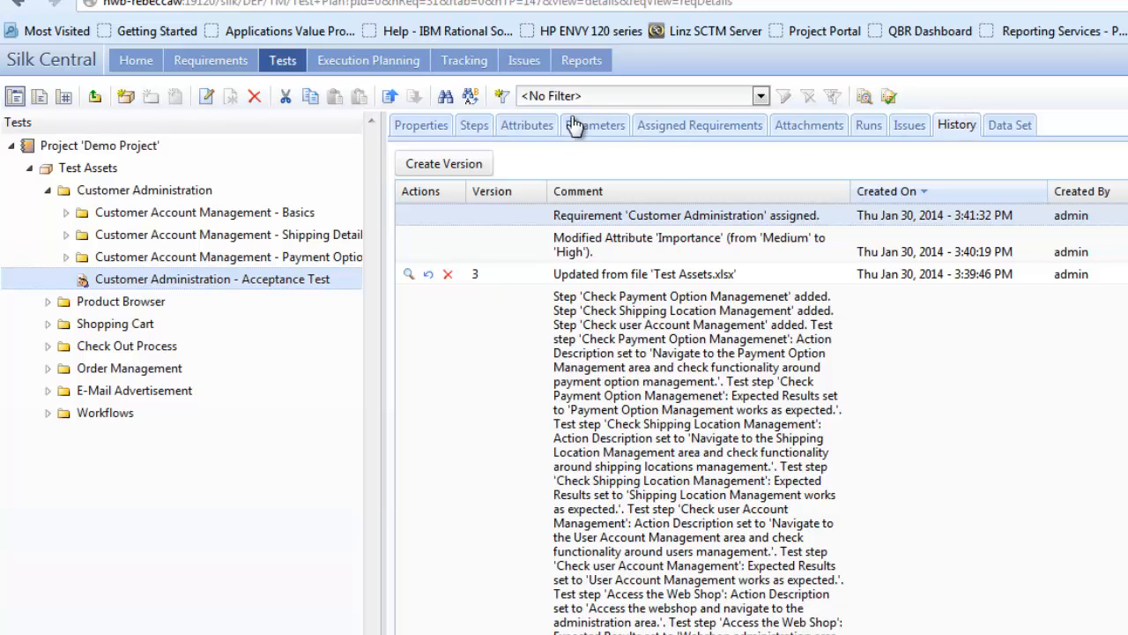
mouse_move(844, 131)
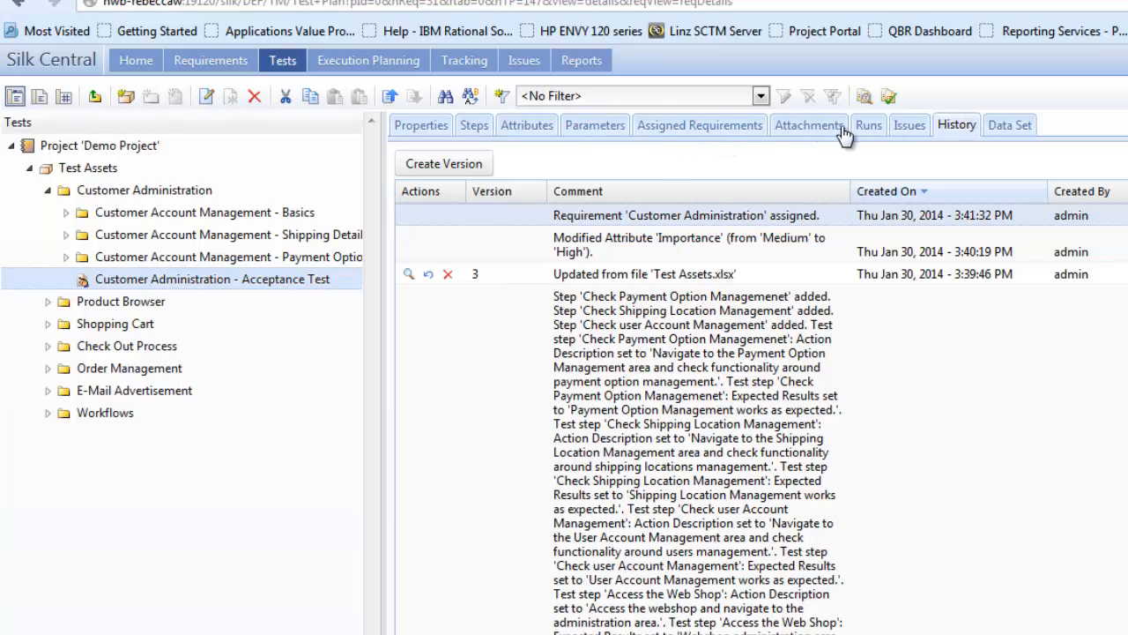
mouse_move(1044, 138)
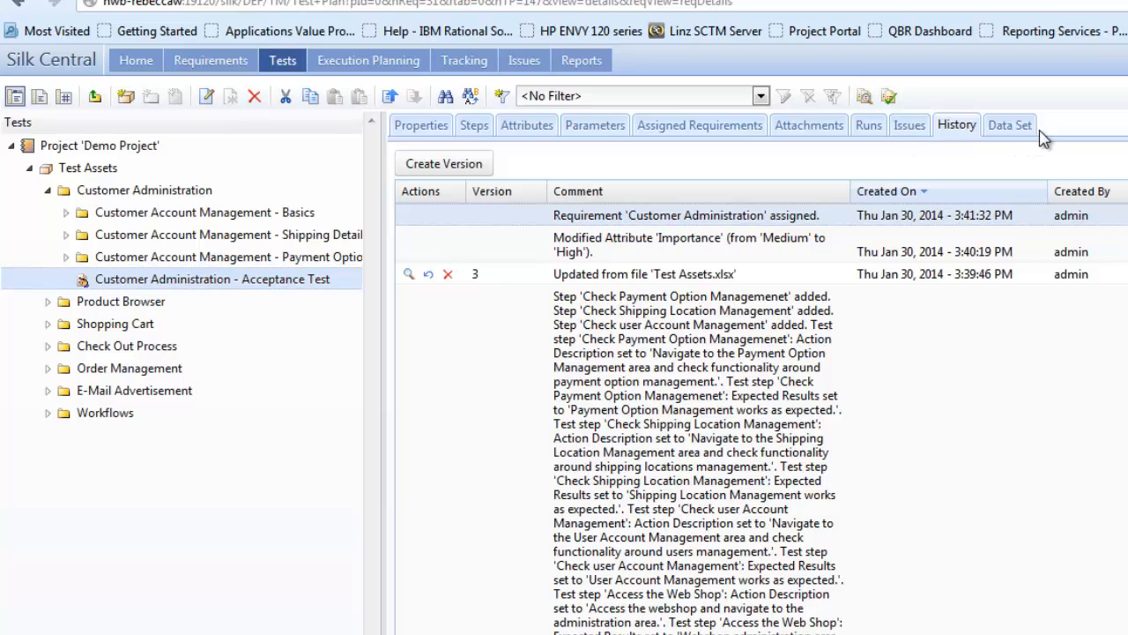
click(420, 124)
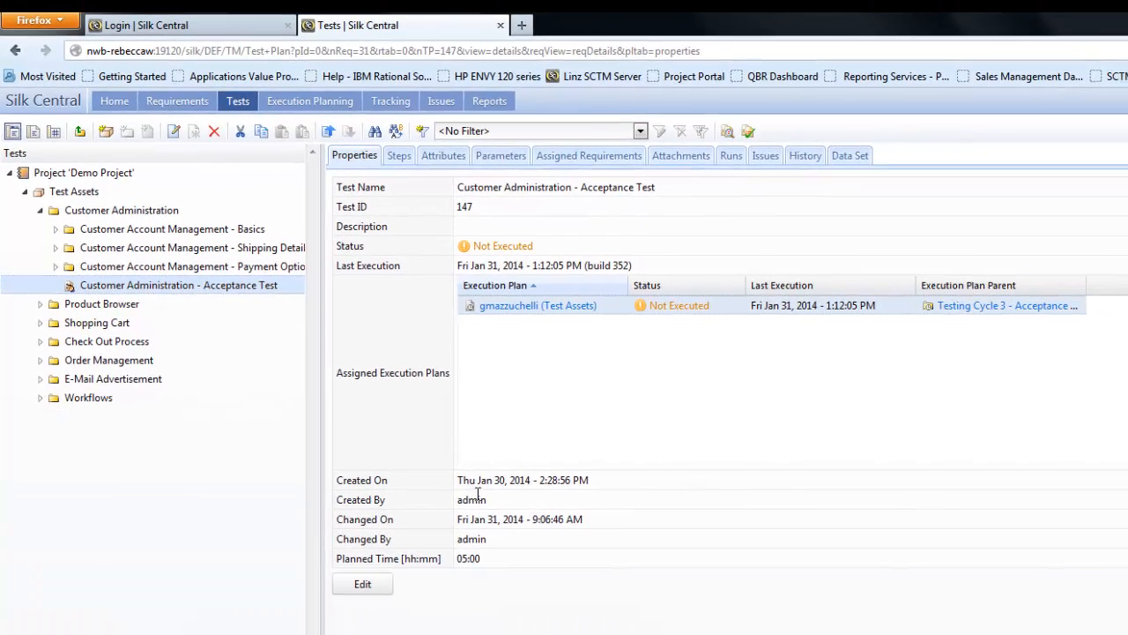
mouse_move(588, 628)
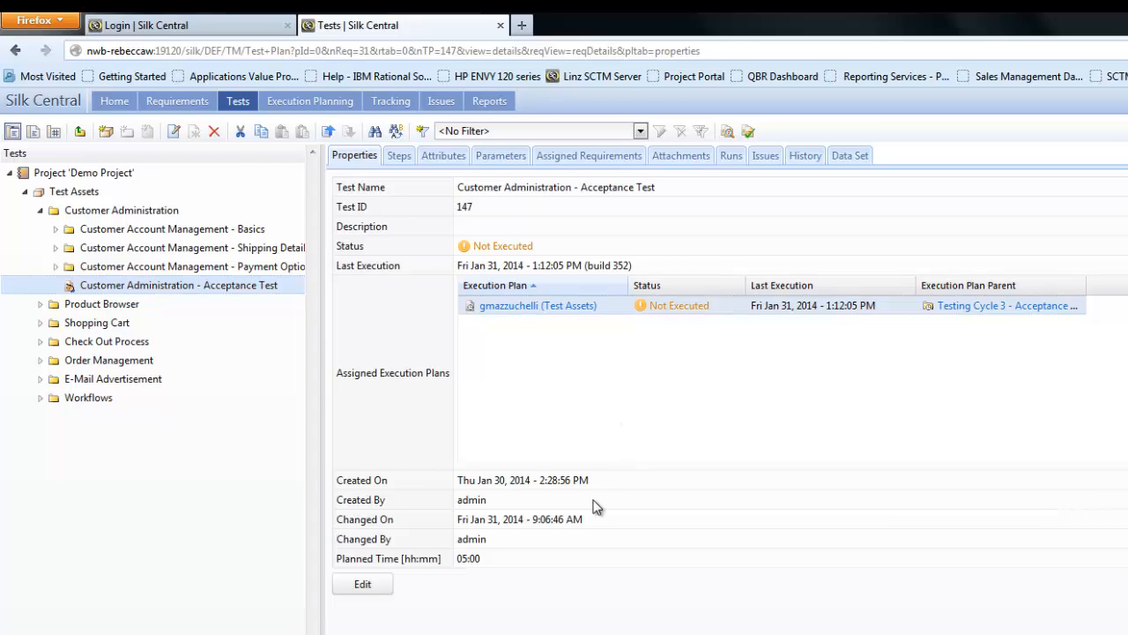
click(398, 155)
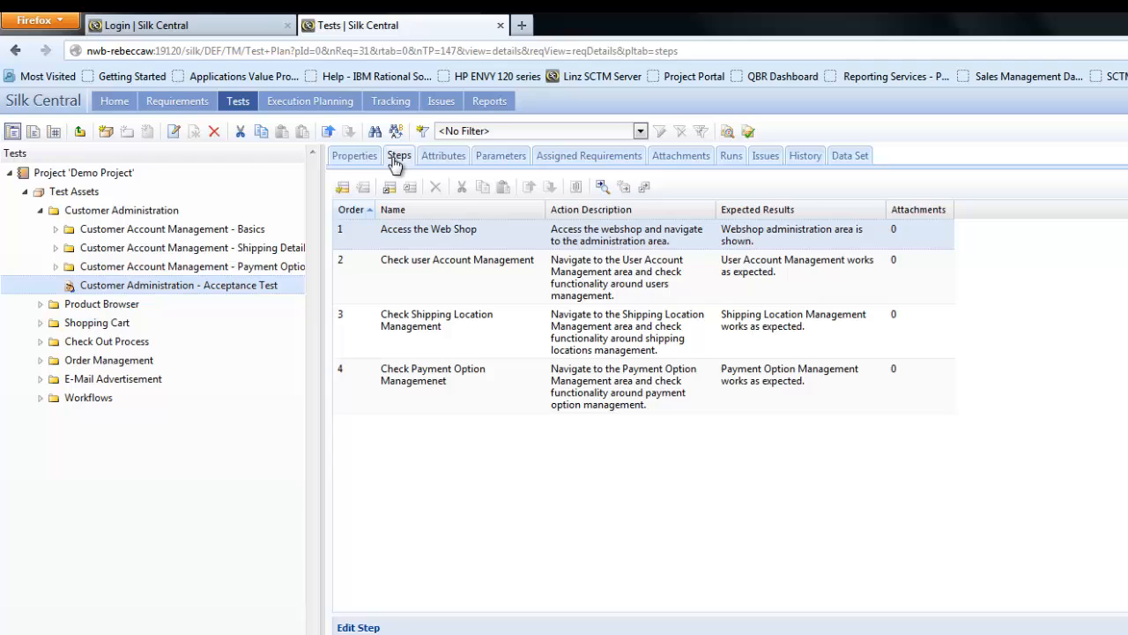
click(529, 332)
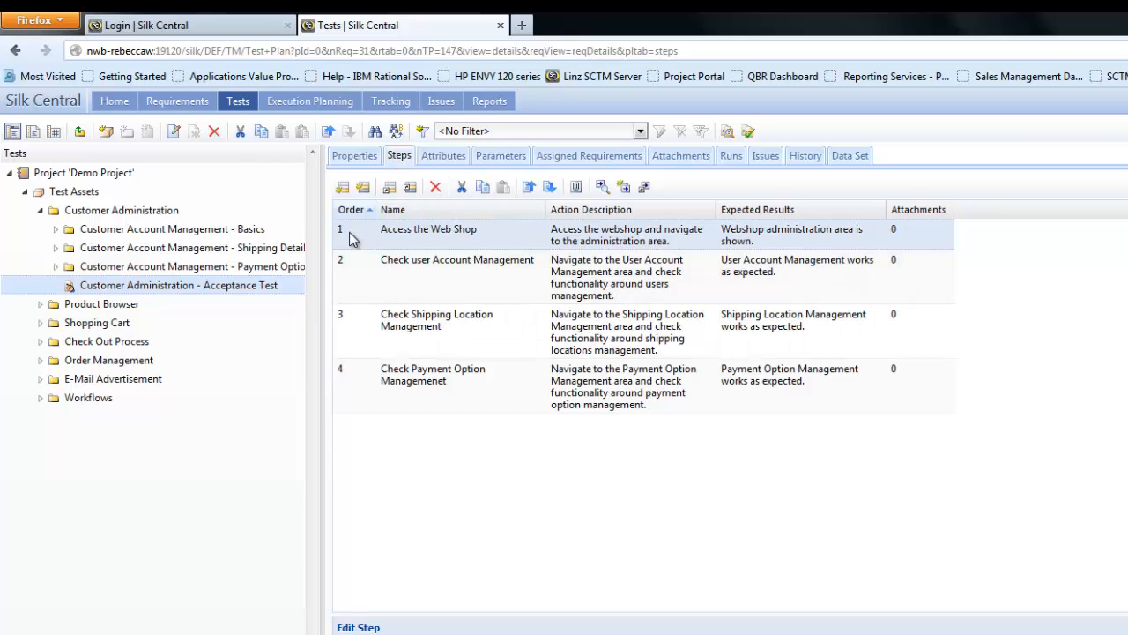
click(432, 374)
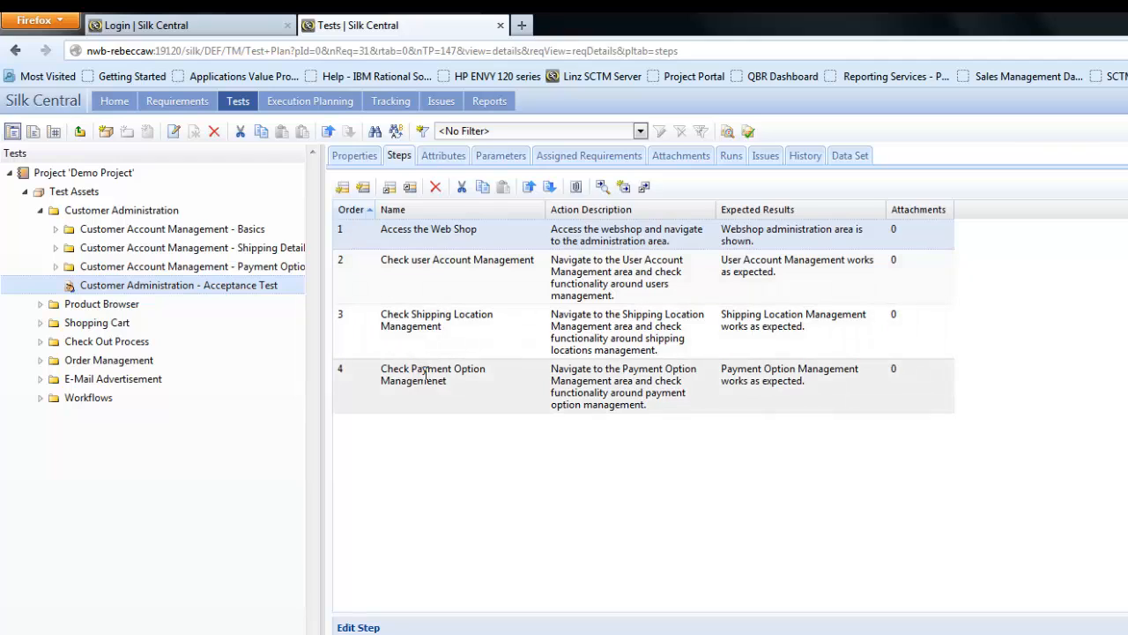
mouse_move(456, 403)
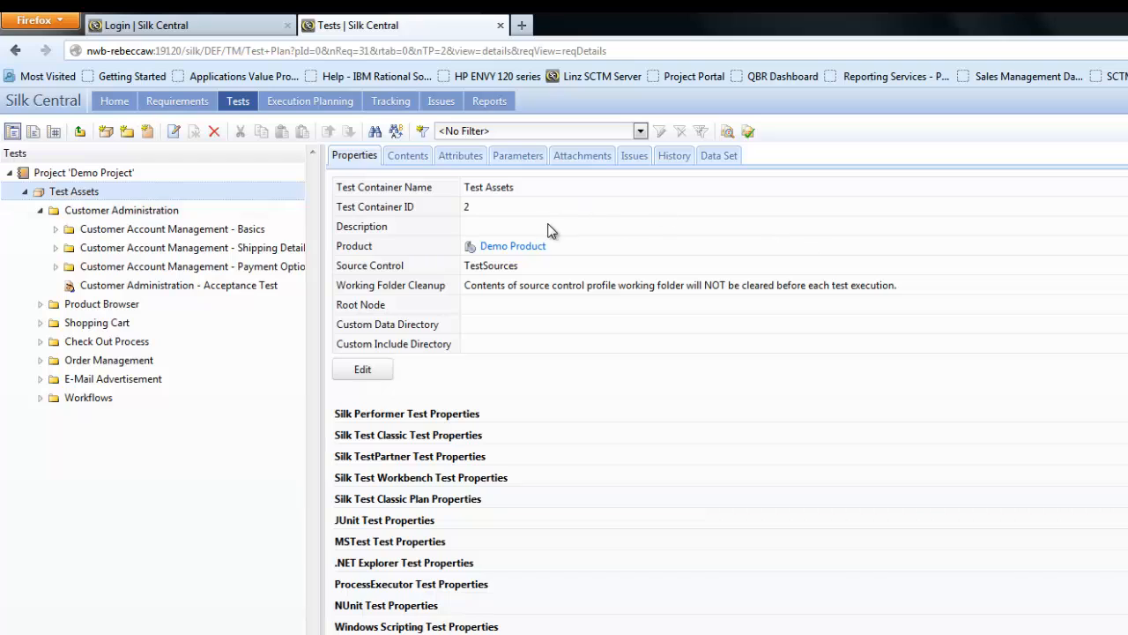
mouse_move(480, 219)
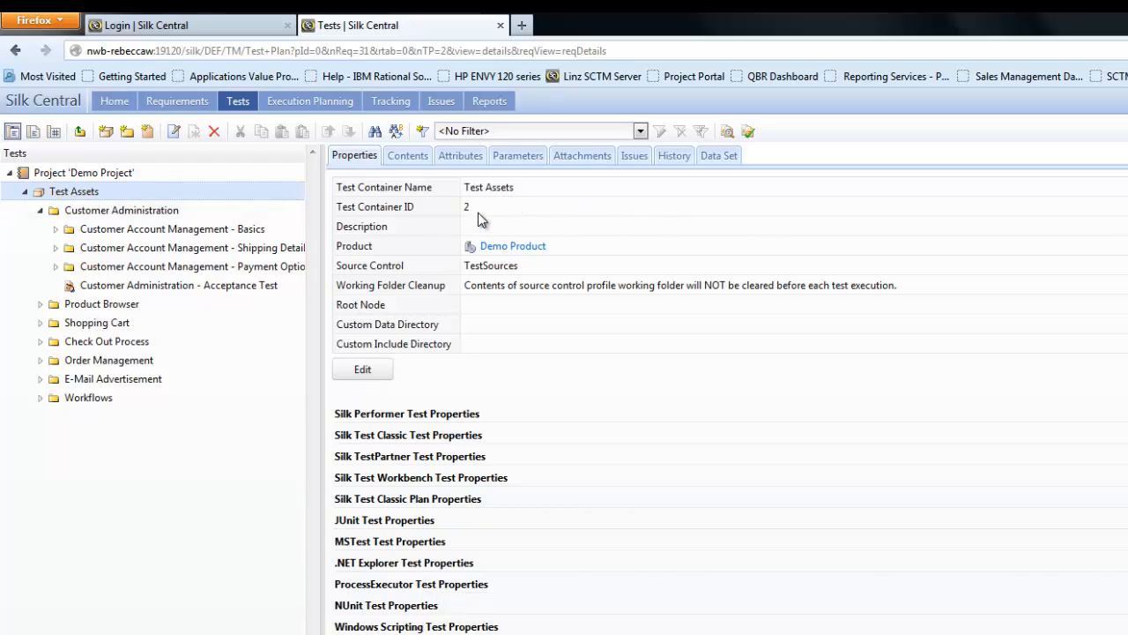
mouse_move(487, 215)
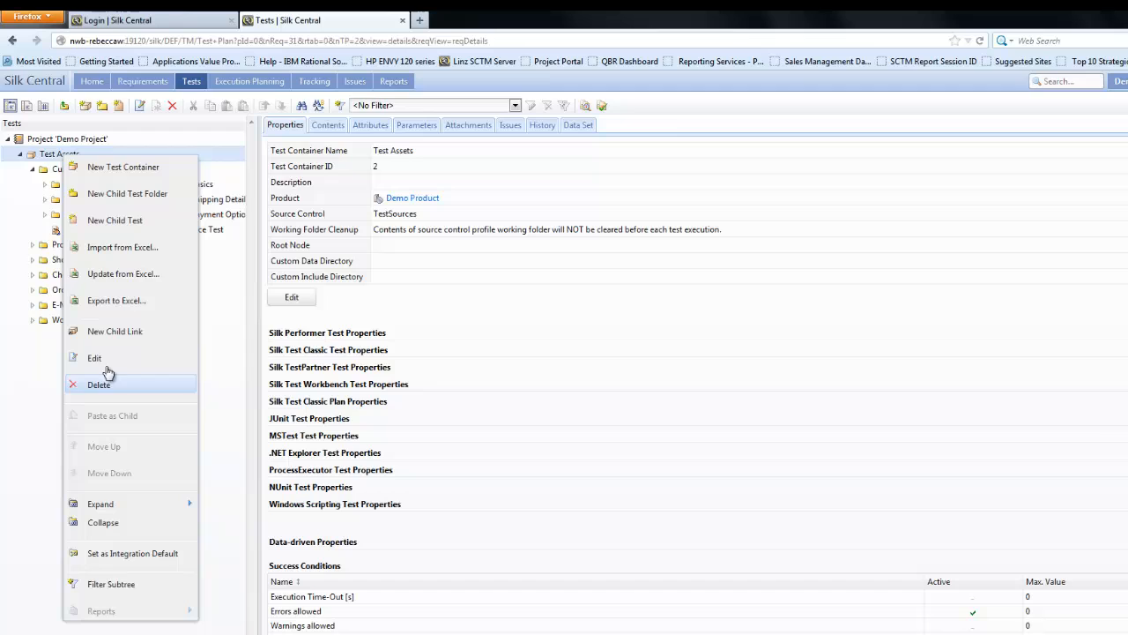
mouse_move(127, 192)
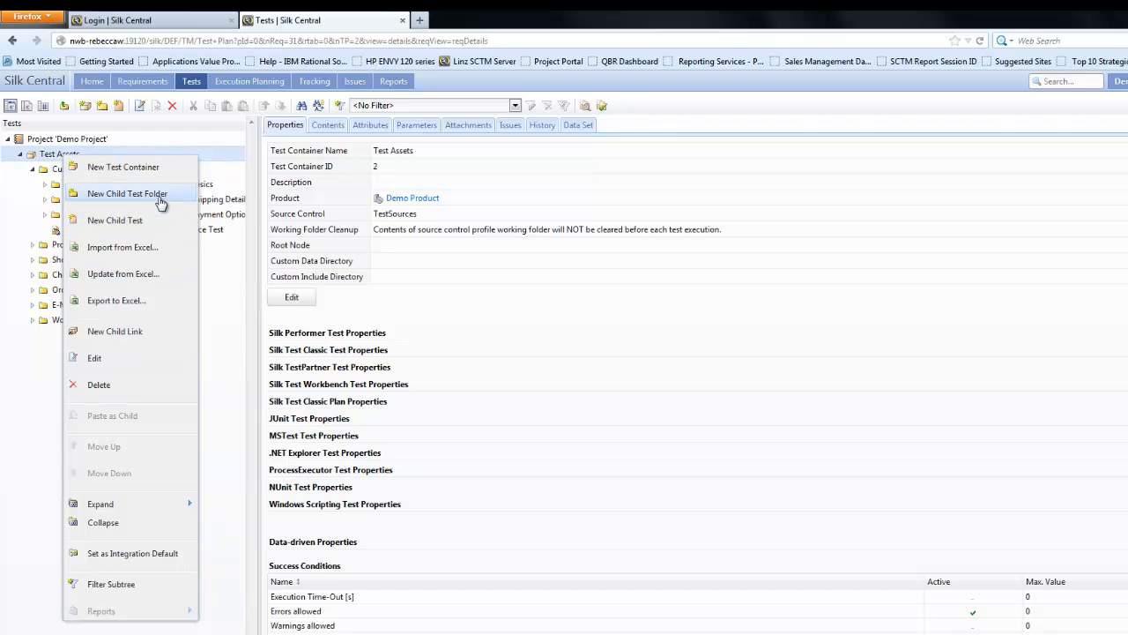
mouse_move(115, 220)
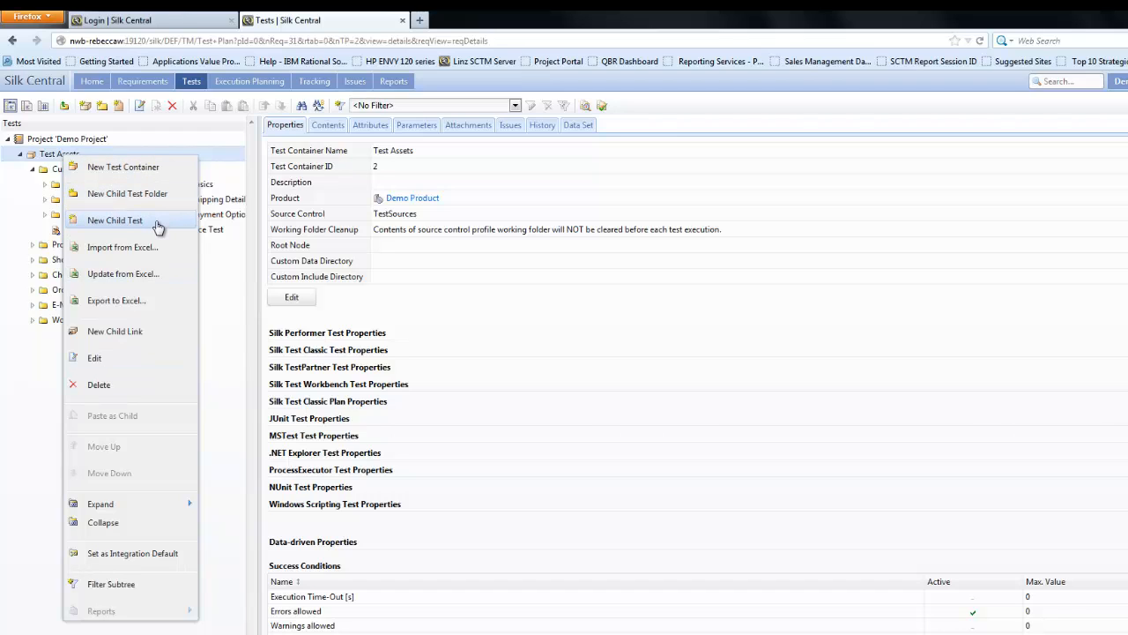
Dismiss the Test Assets context menu and start a New Child Test Folder.
click(91, 81)
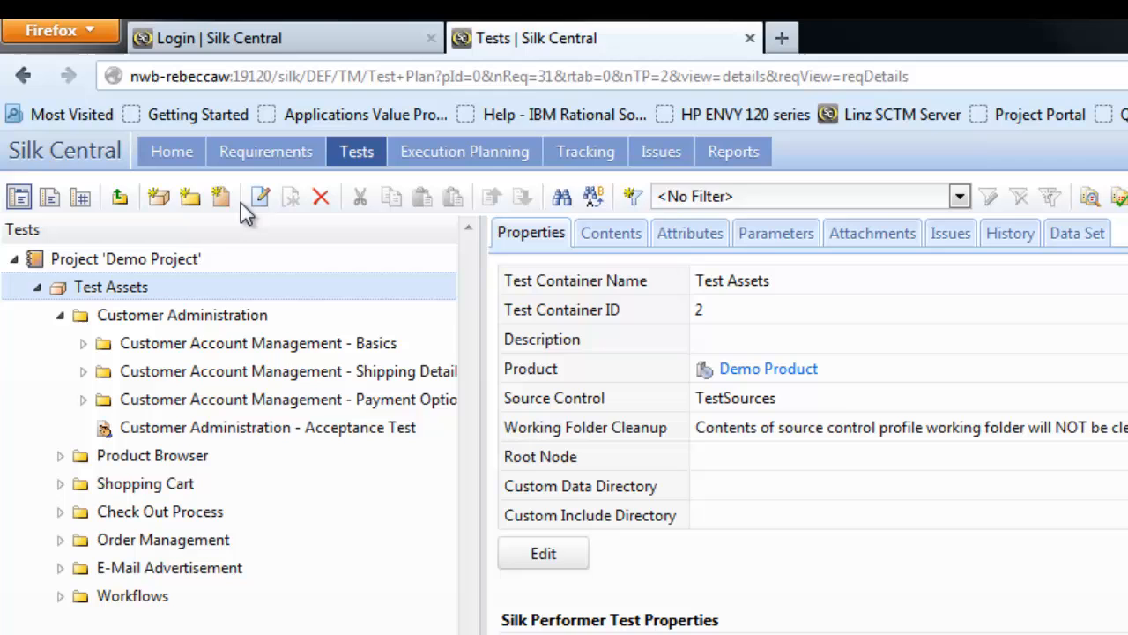
mouse_move(191, 198)
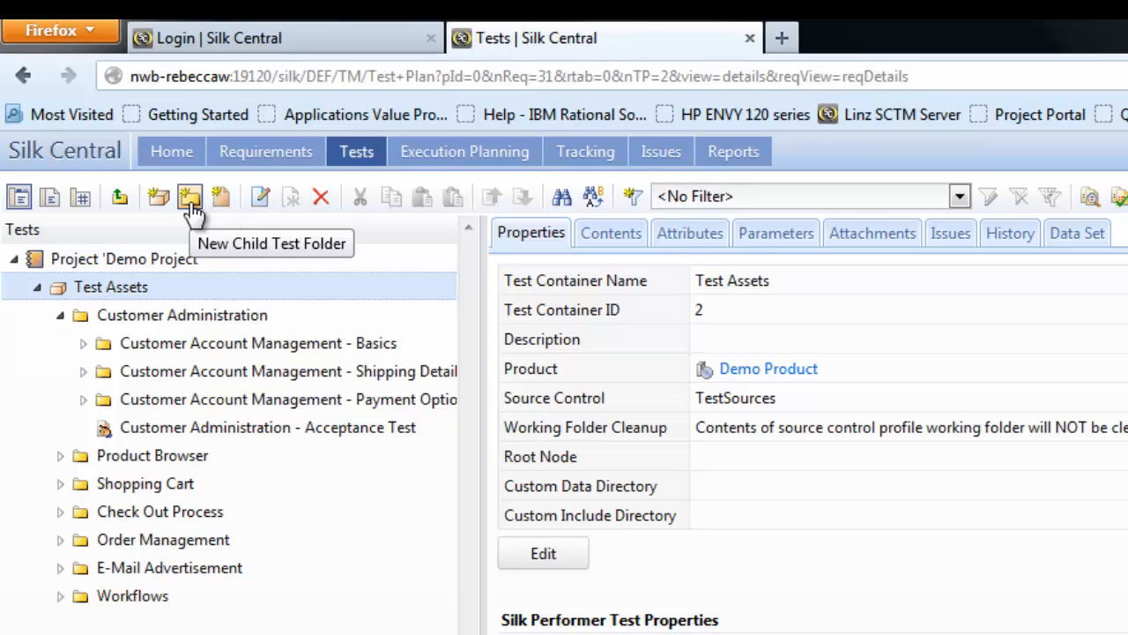
click(190, 198)
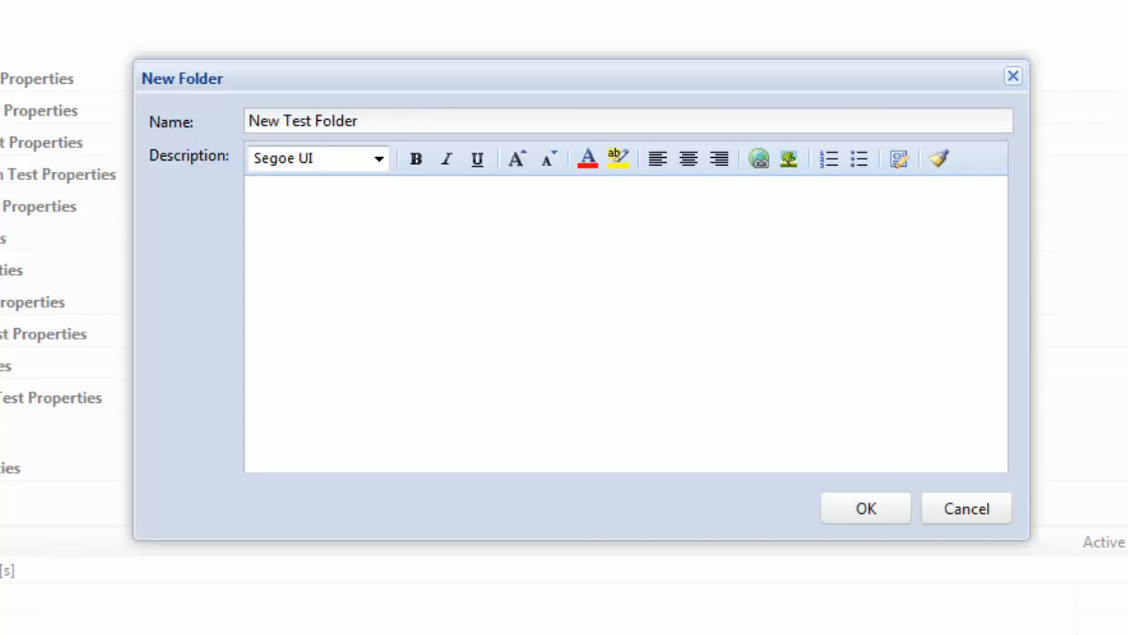
Name the folder Evaluation Demo, add 'data app' as the second description item, and create it.
text(Evaluation Demo)
text(Hold tests relevant to the demo)
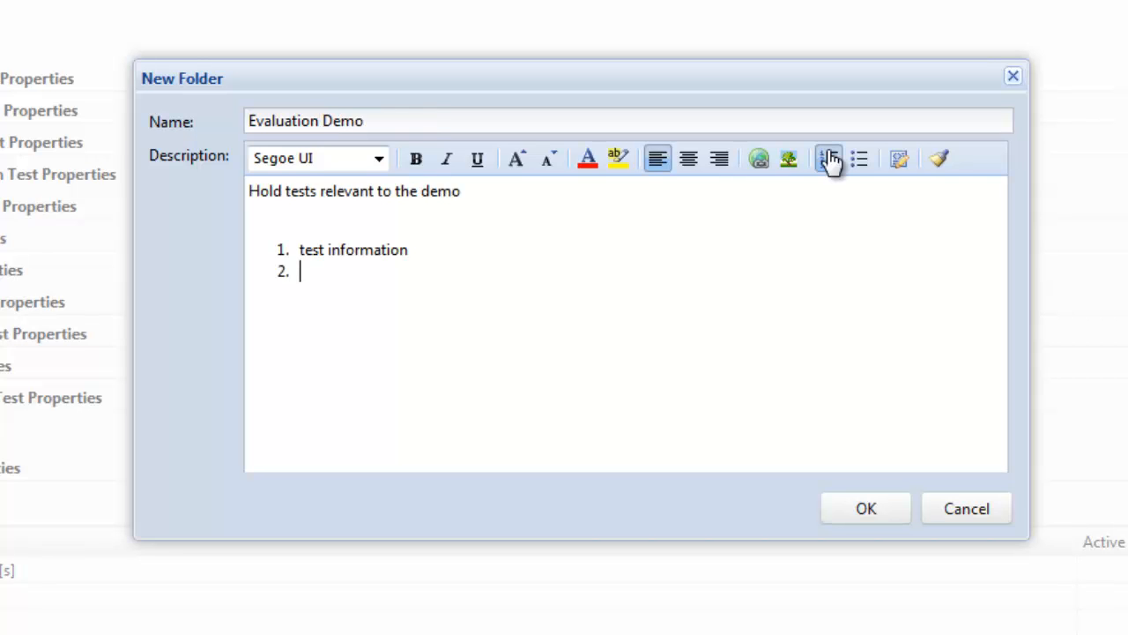
text(data app)
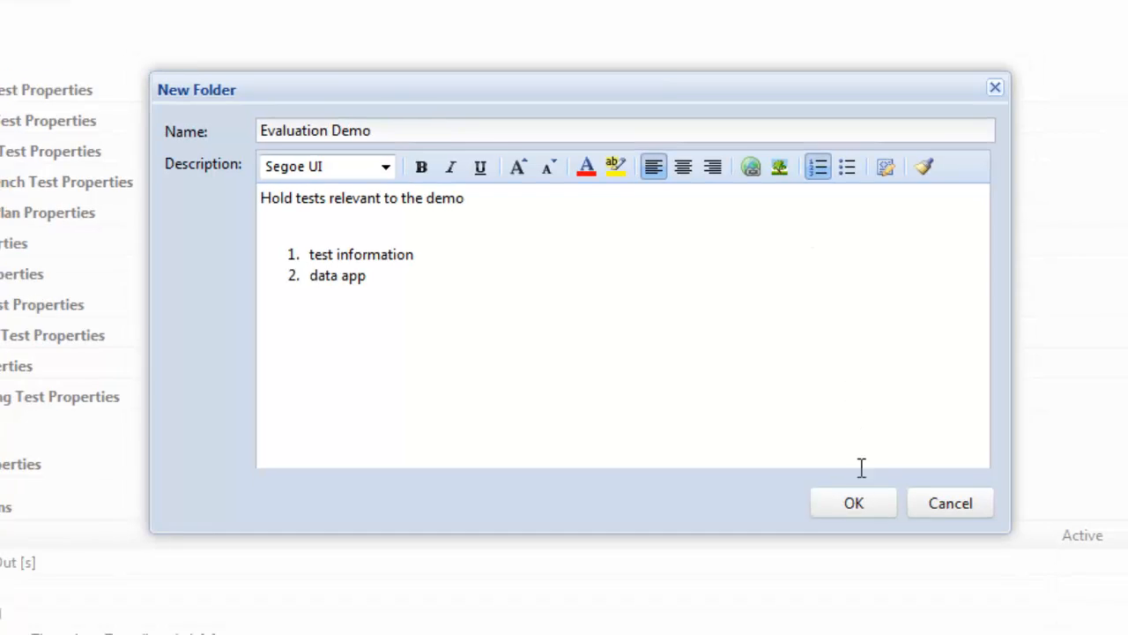
click(853, 503)
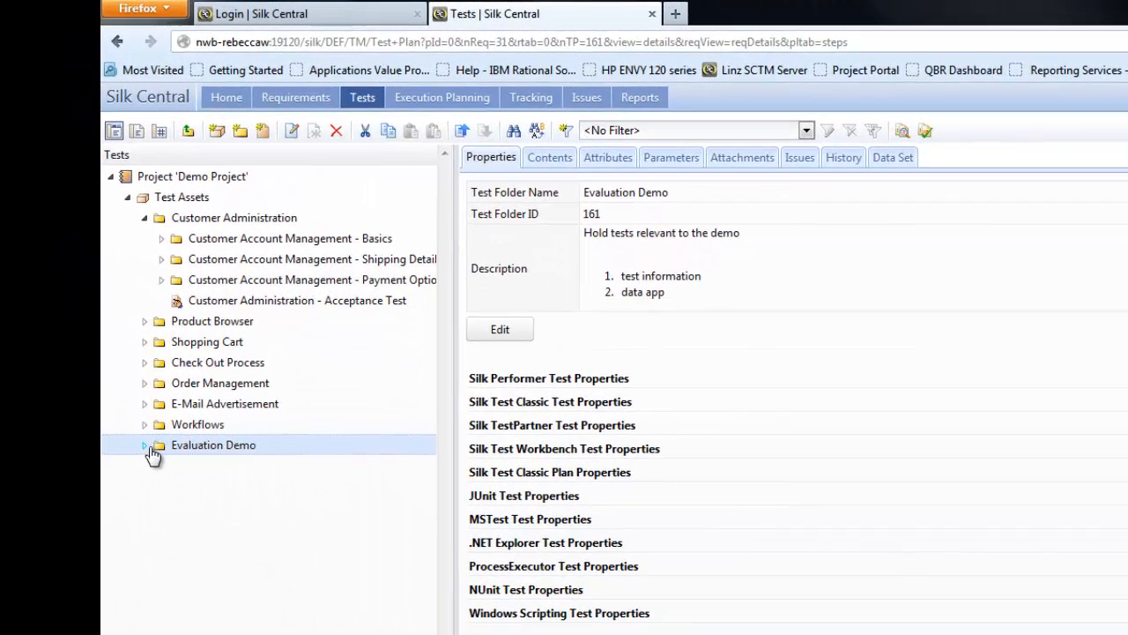
mouse_move(148, 451)
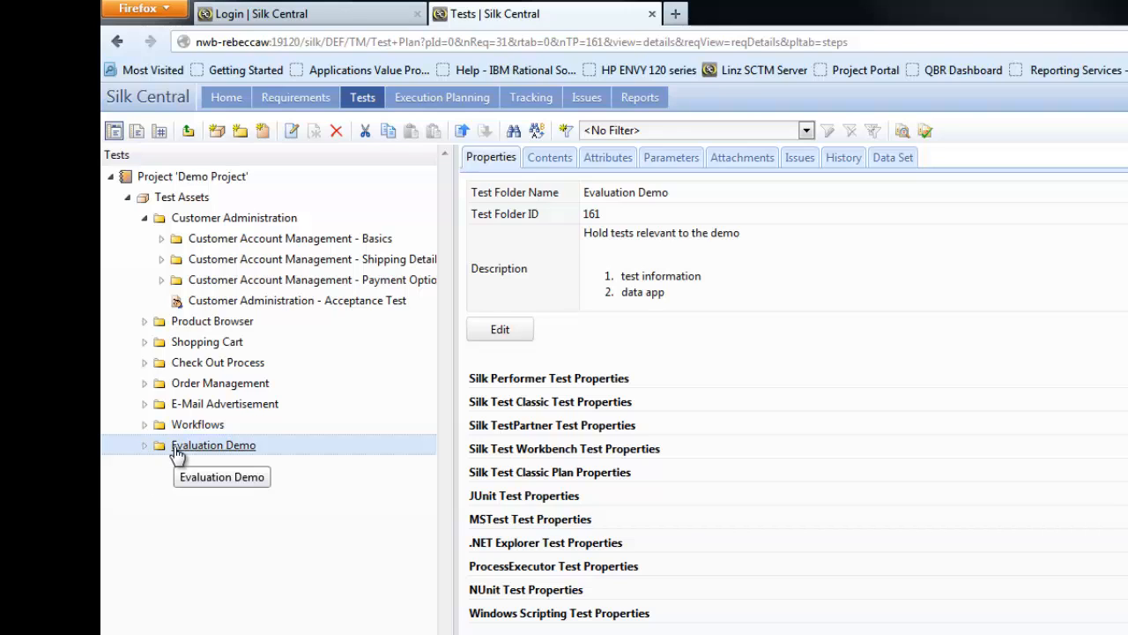
Choose New Test from the Evaluation Demo folder's context menu.
right_click(213, 444)
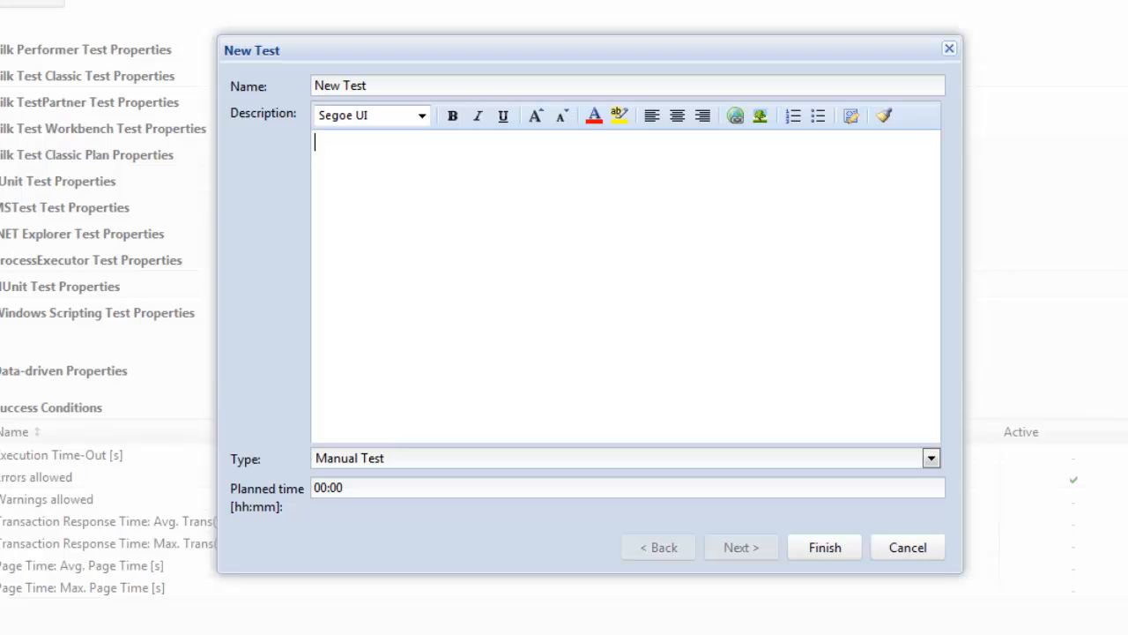
Name the test Evaluation Checklist, keep Manual Test type, set planned time 00:10 and finish.
triple_click(338, 85)
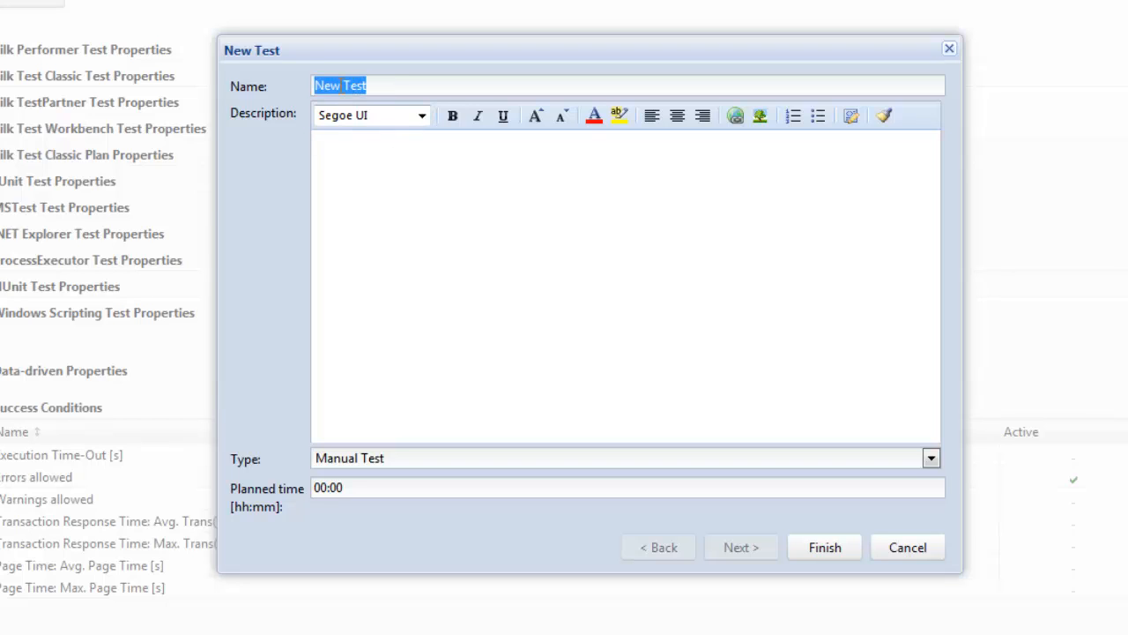
click(340, 84)
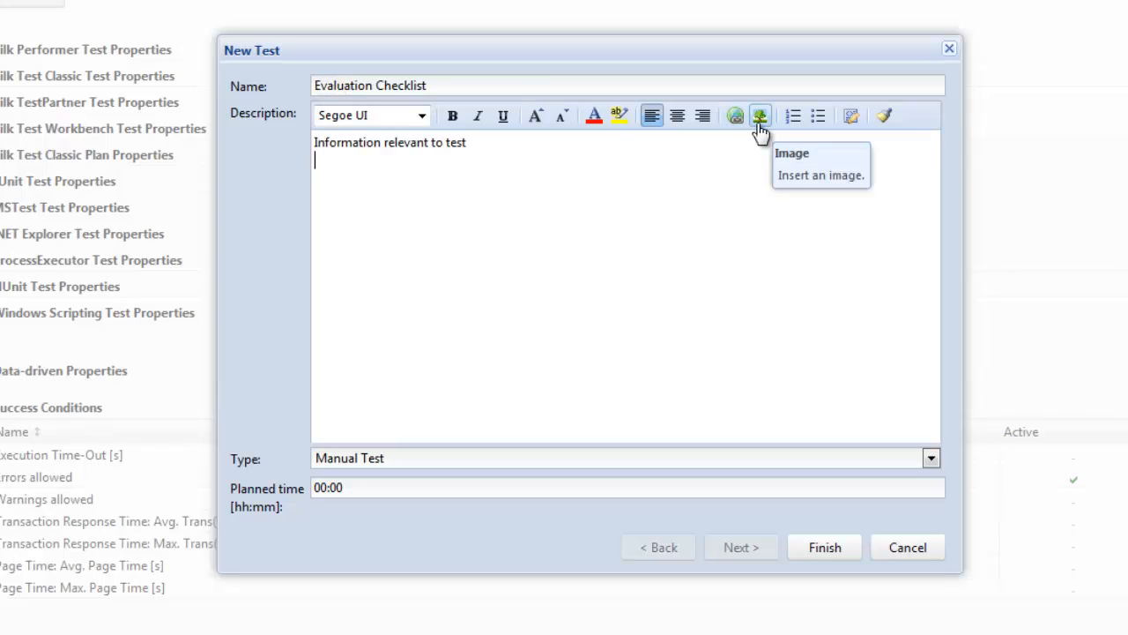
mouse_move(386, 469)
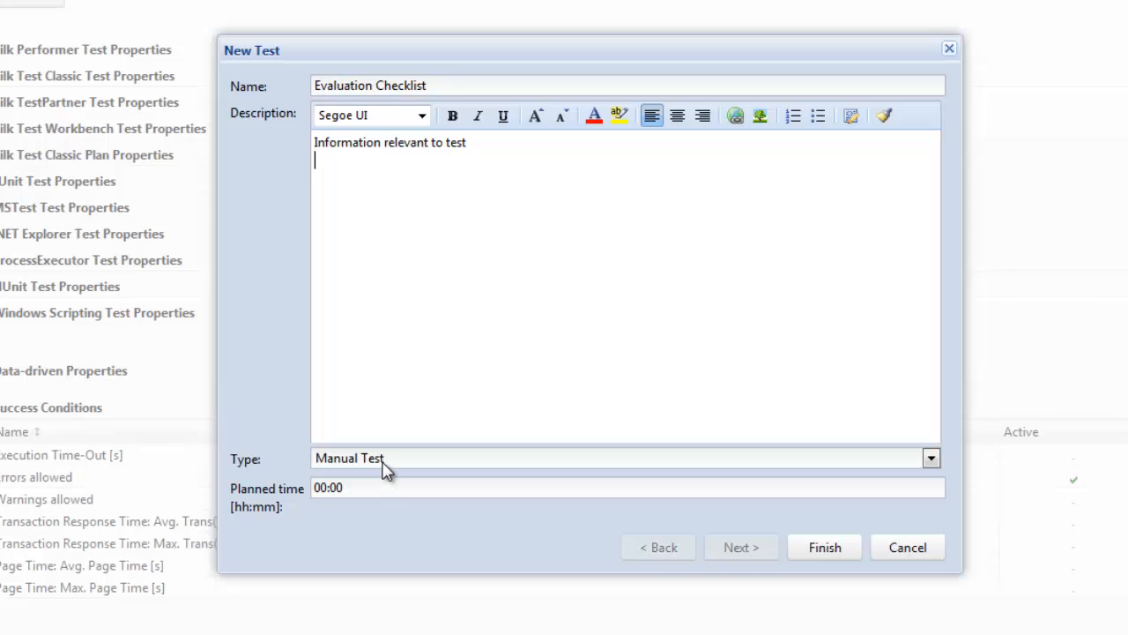
click(931, 458)
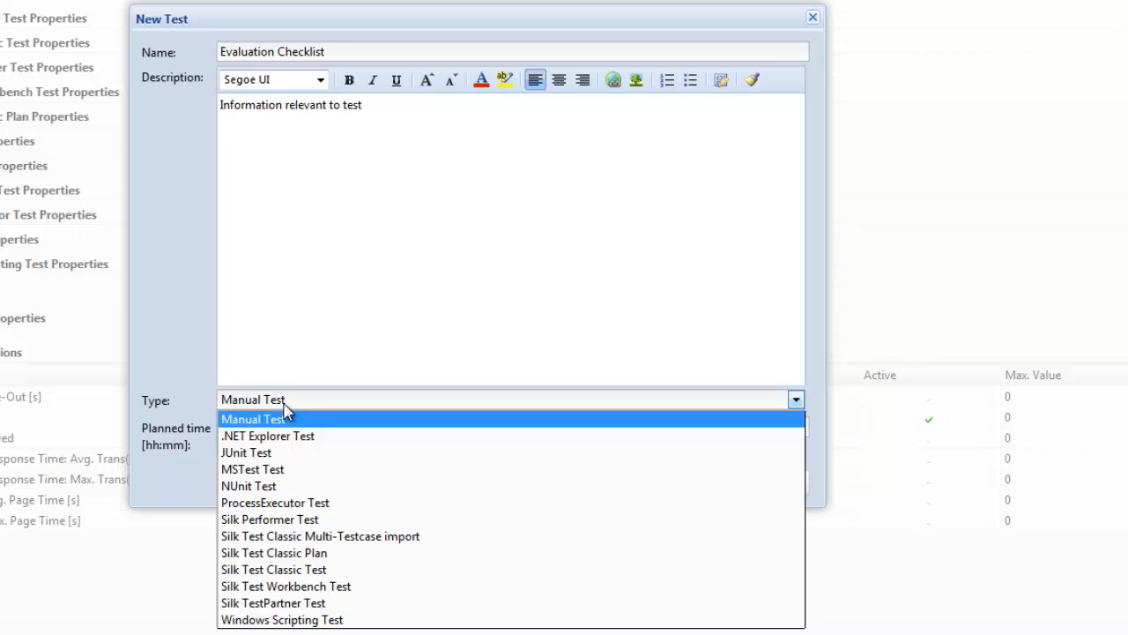
mouse_move(273, 487)
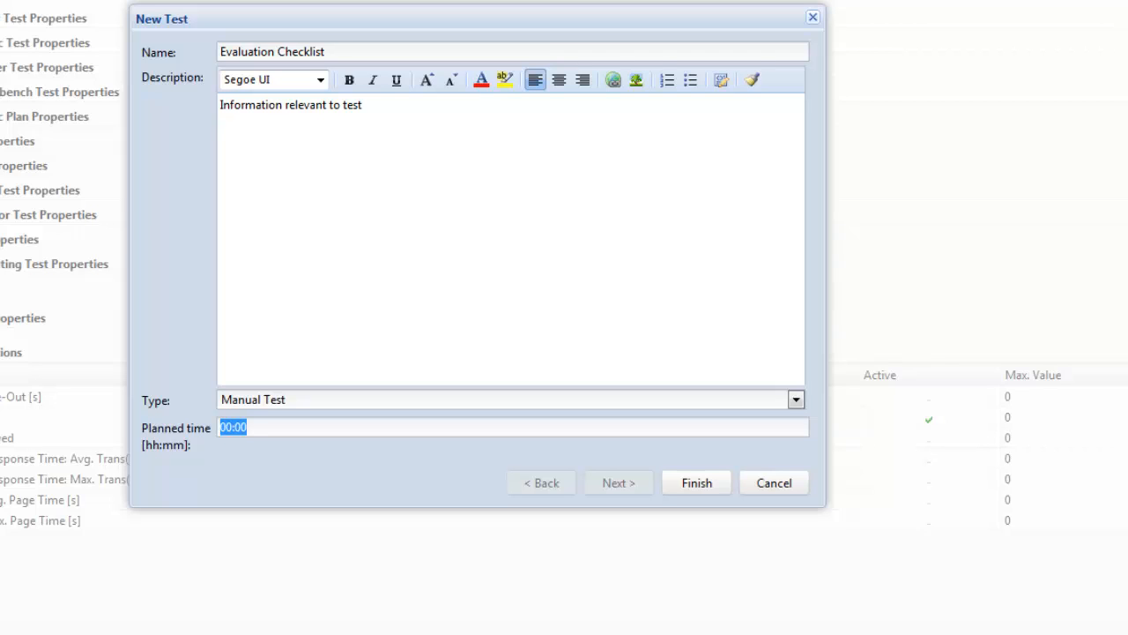
text(00:10)
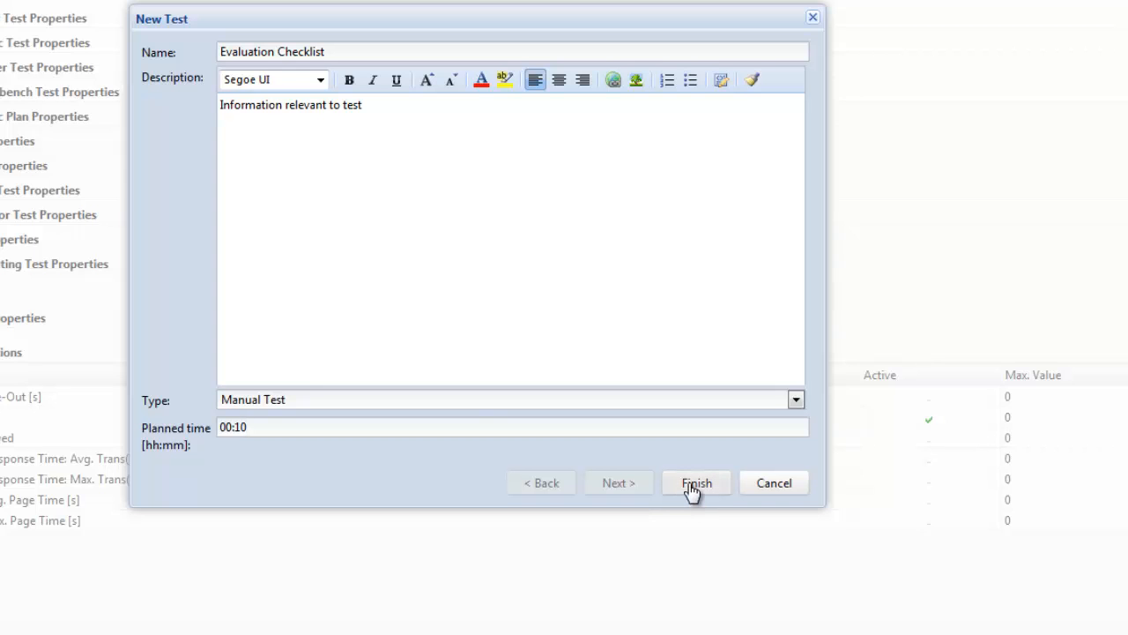
click(695, 483)
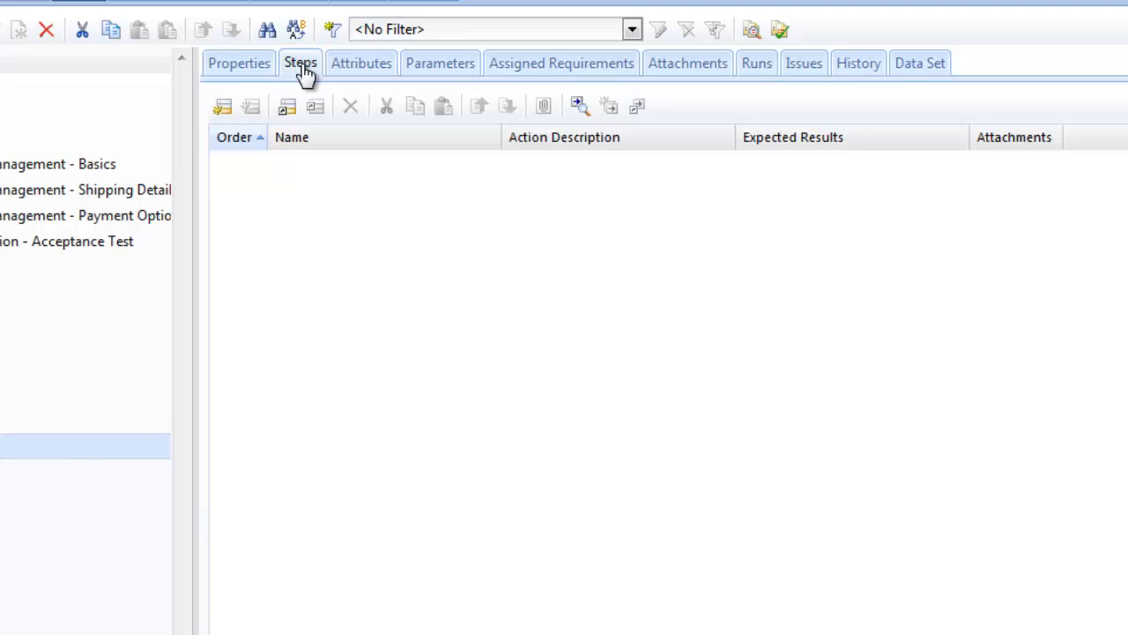
mouse_move(303, 74)
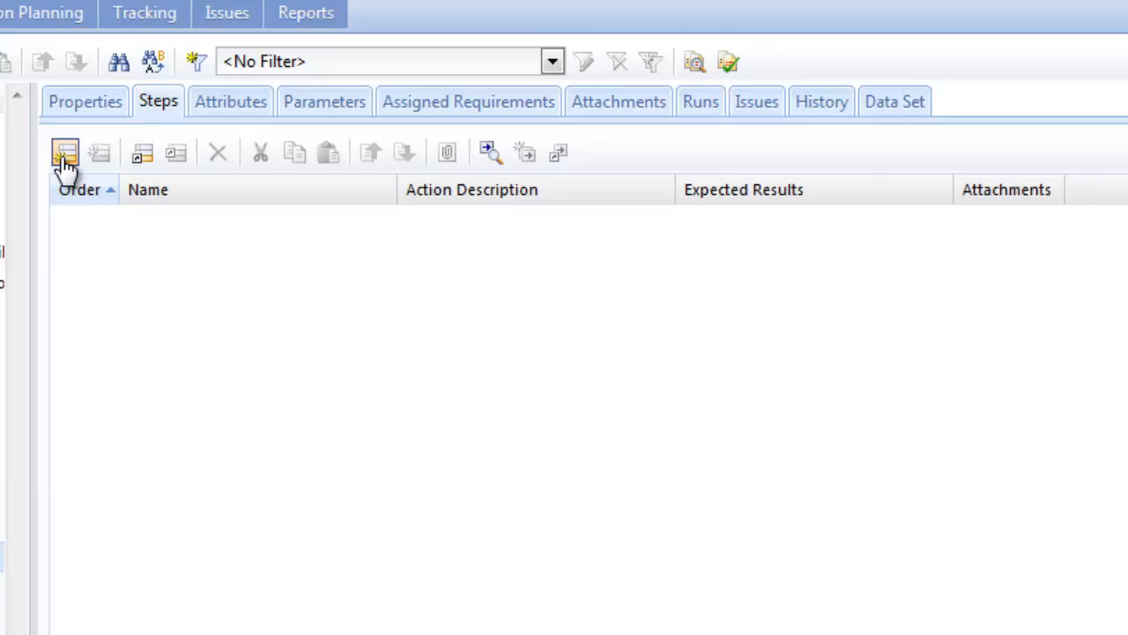
mouse_move(192, 208)
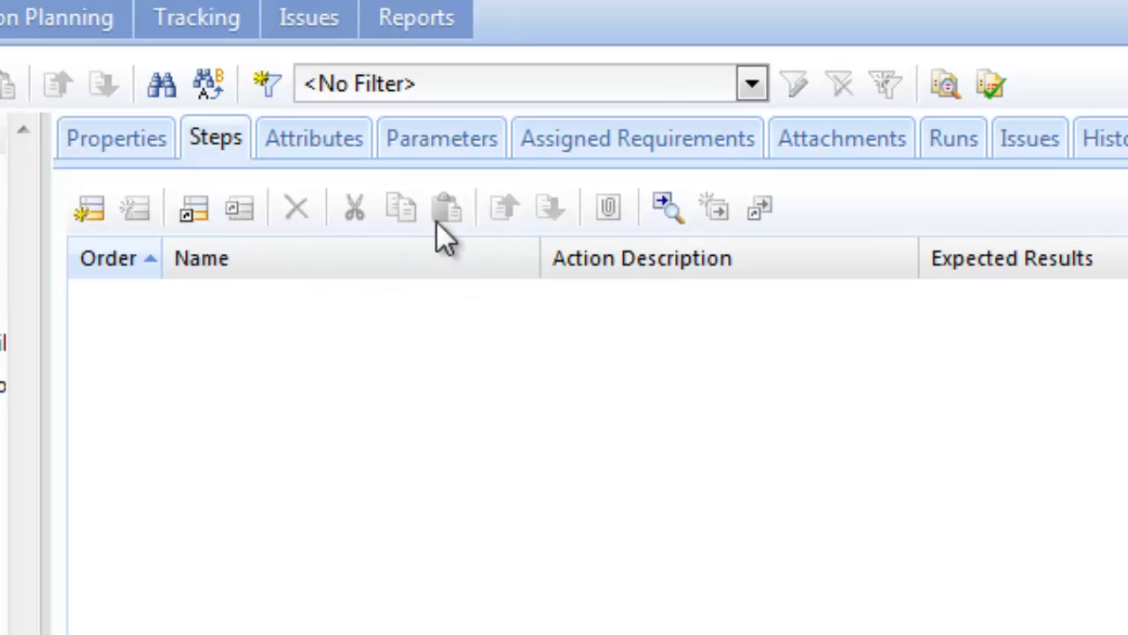
mouse_move(49, 191)
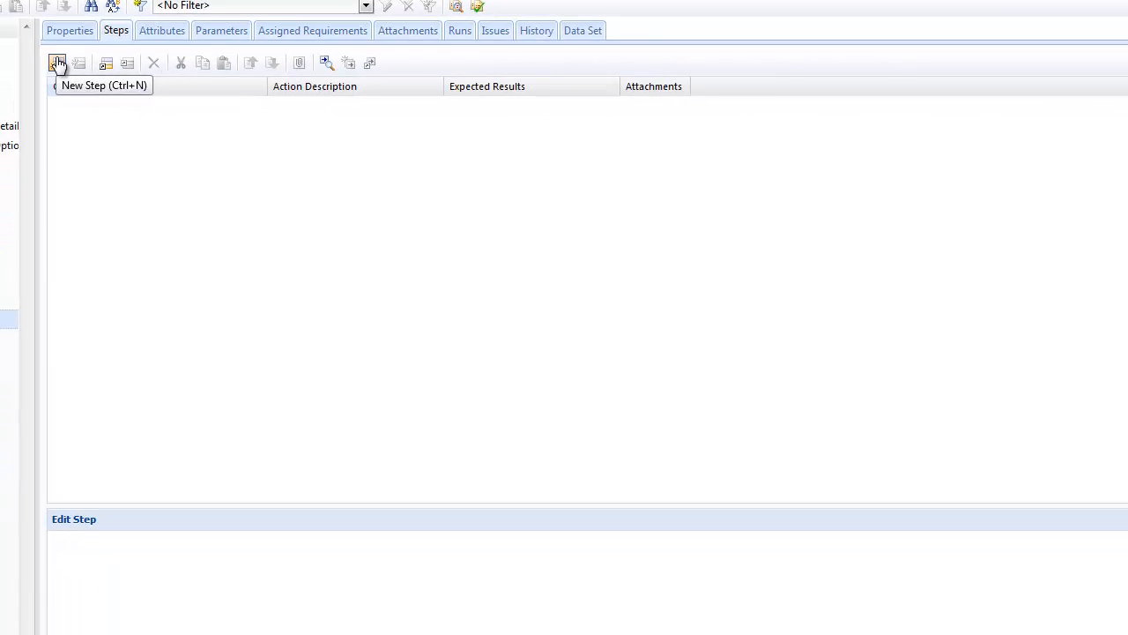
click(57, 64)
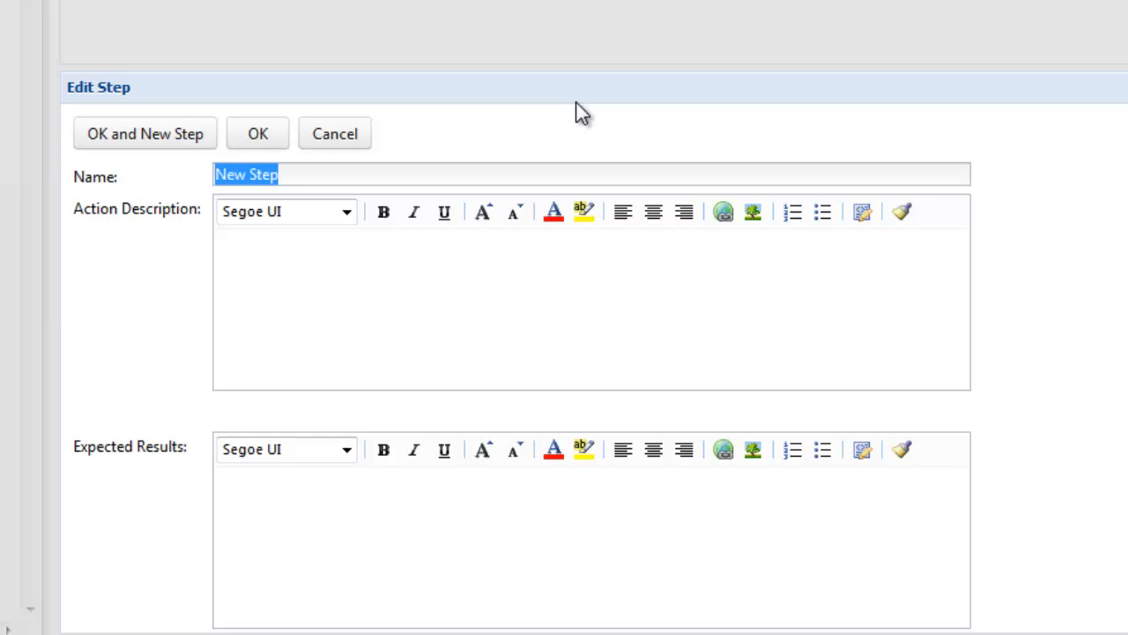
text(Lof)
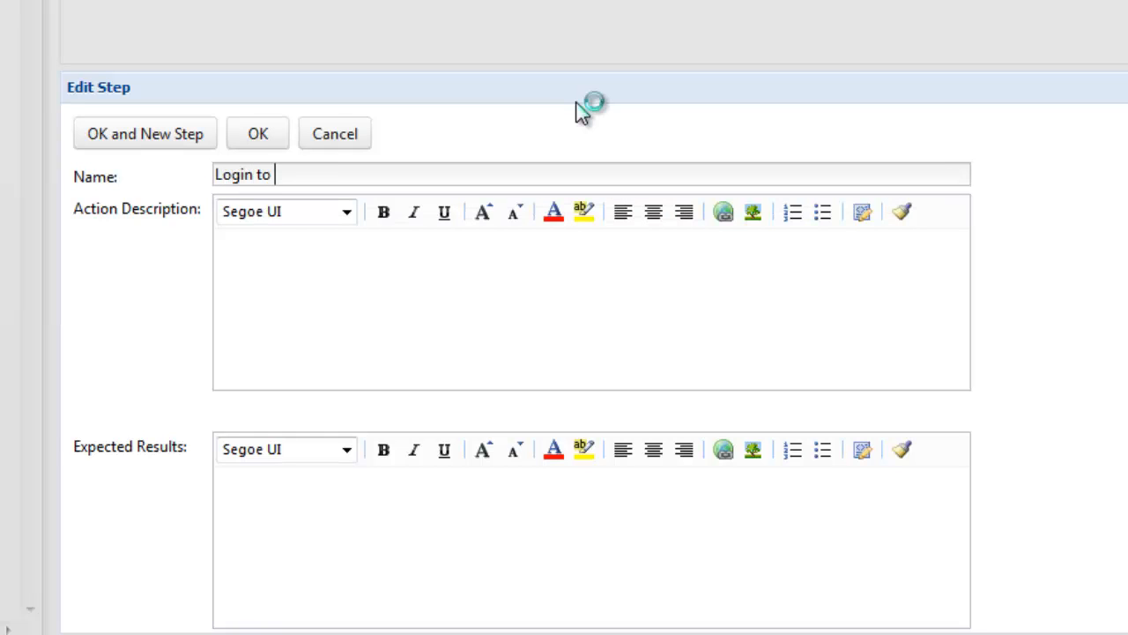
text(website)
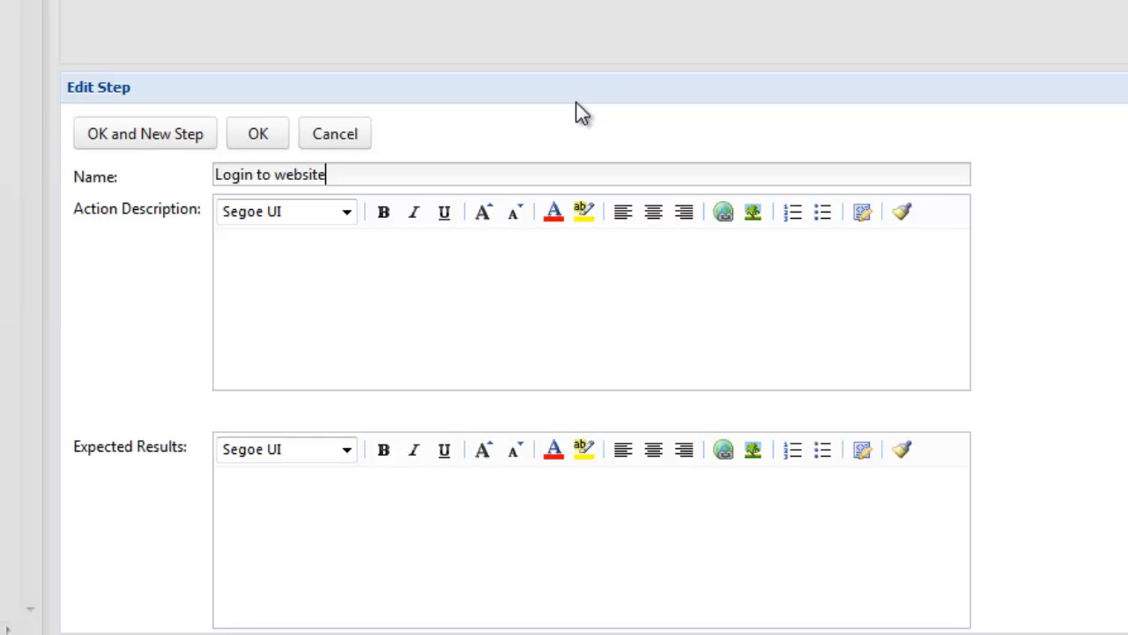
click(466, 303)
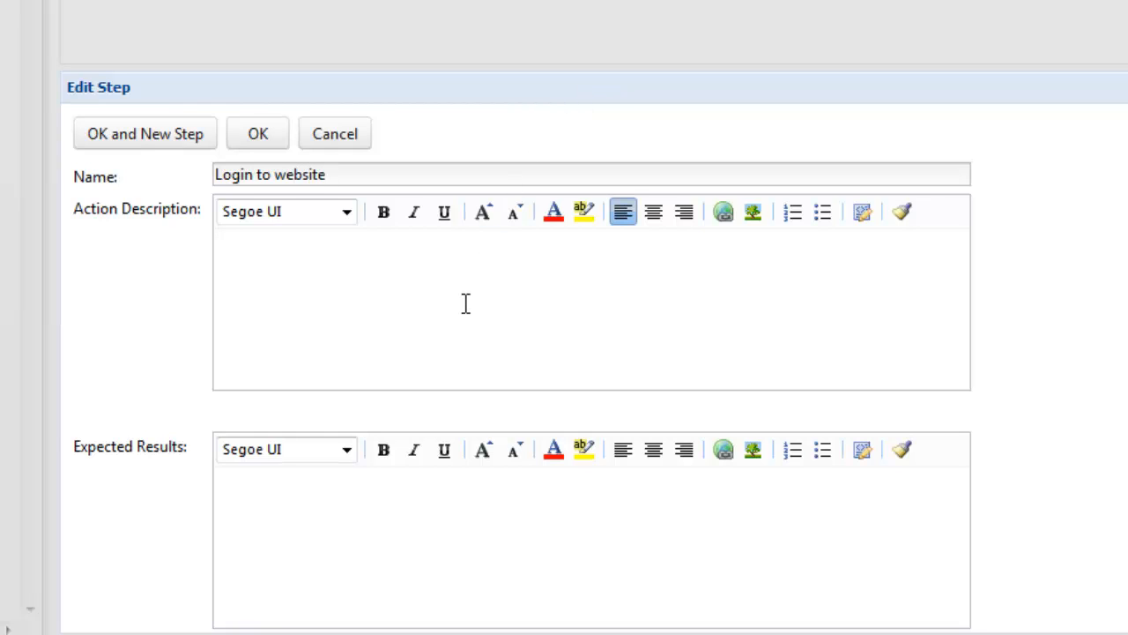
text(login to)
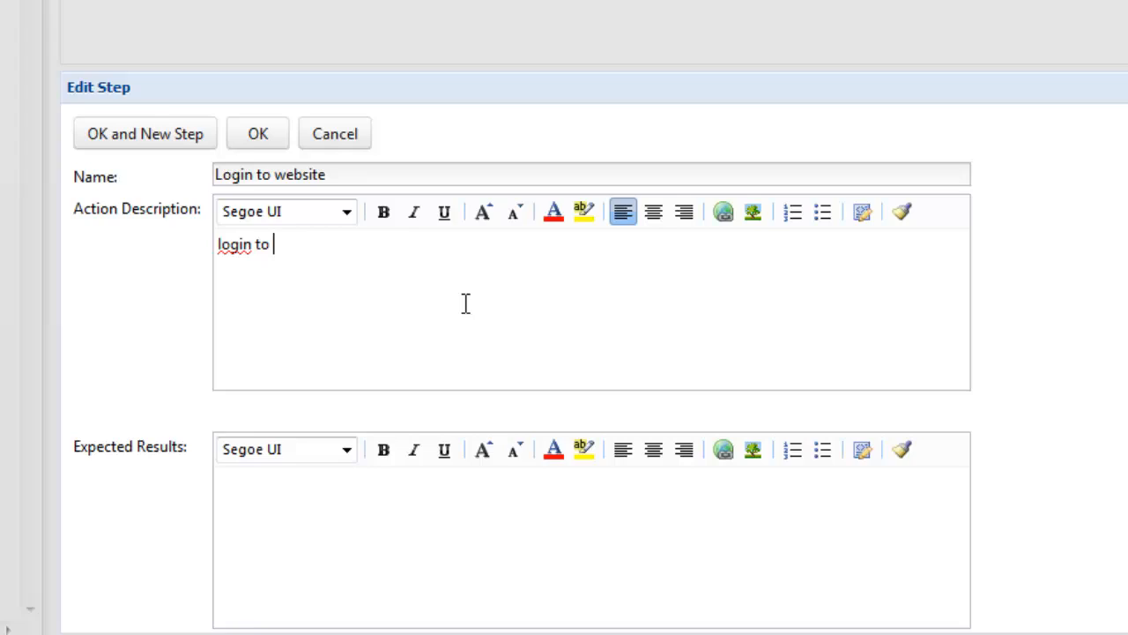
text(www.)
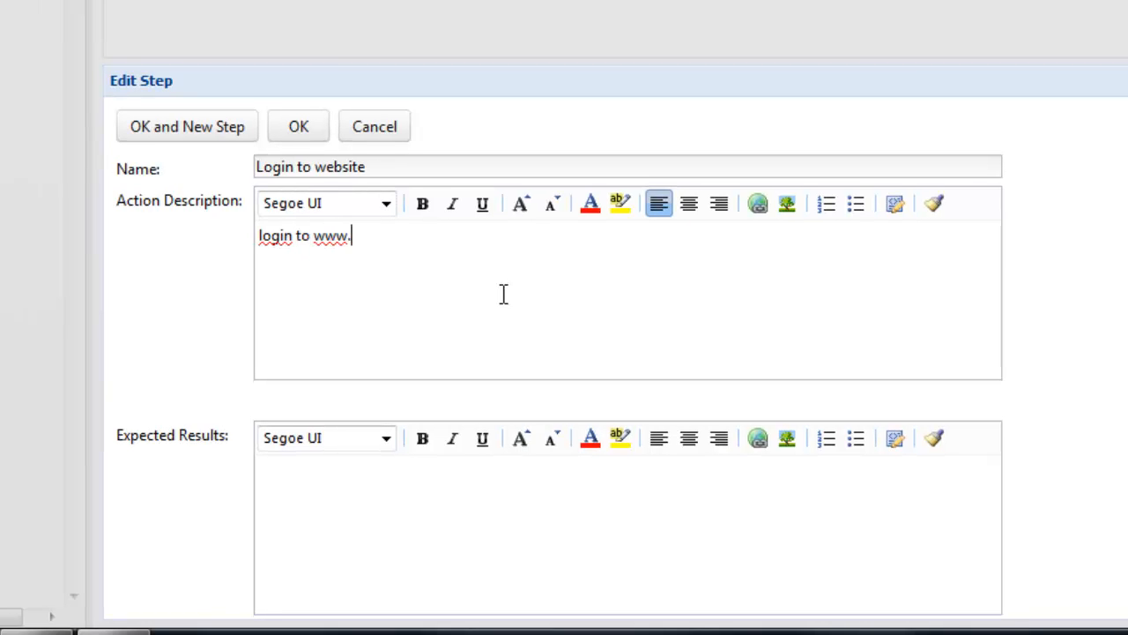
text(borland.)
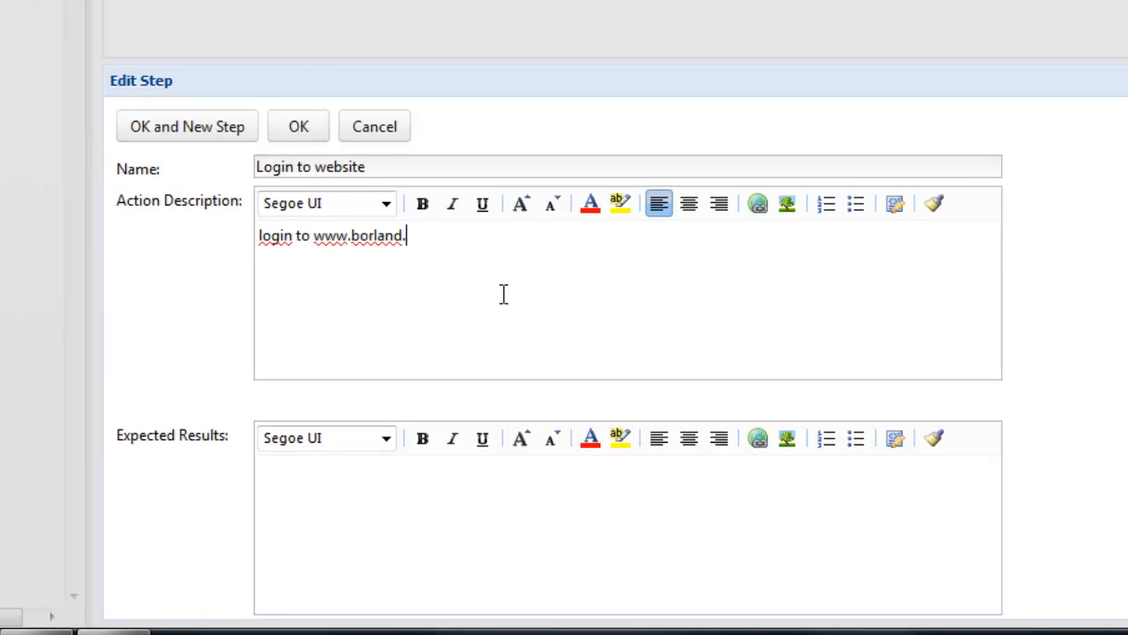
text(com)
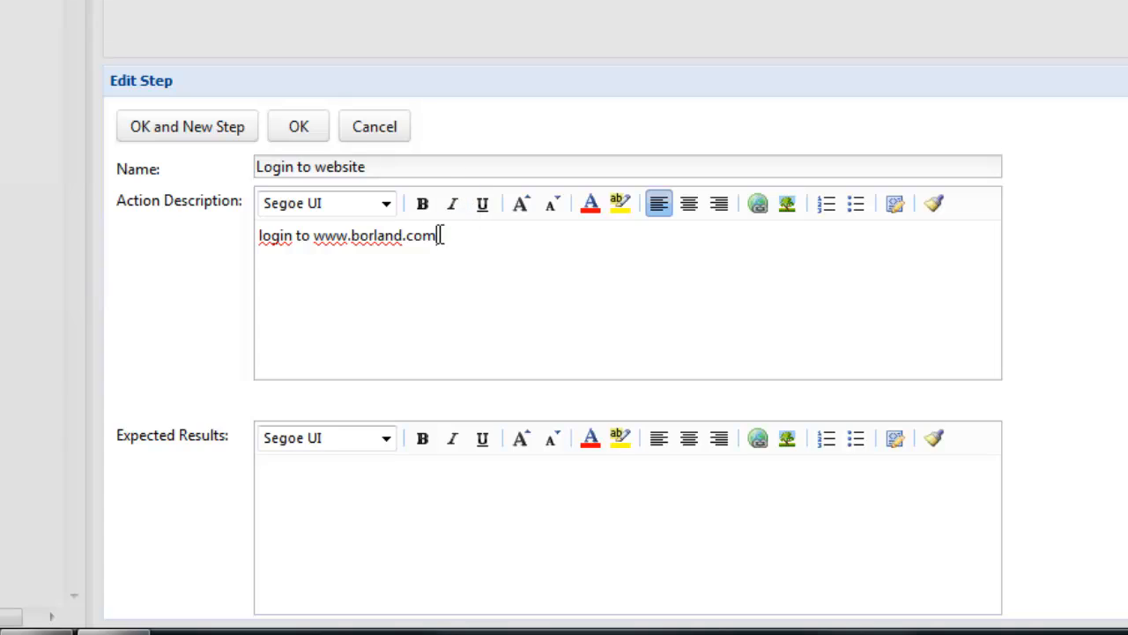
double_click(374, 236)
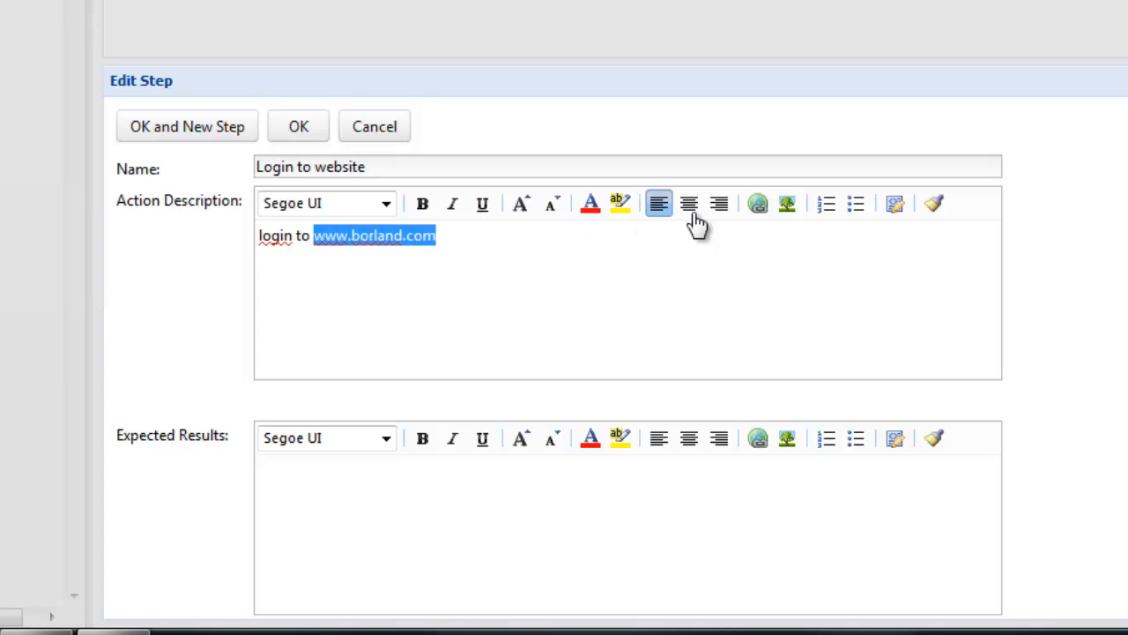
mouse_move(758, 205)
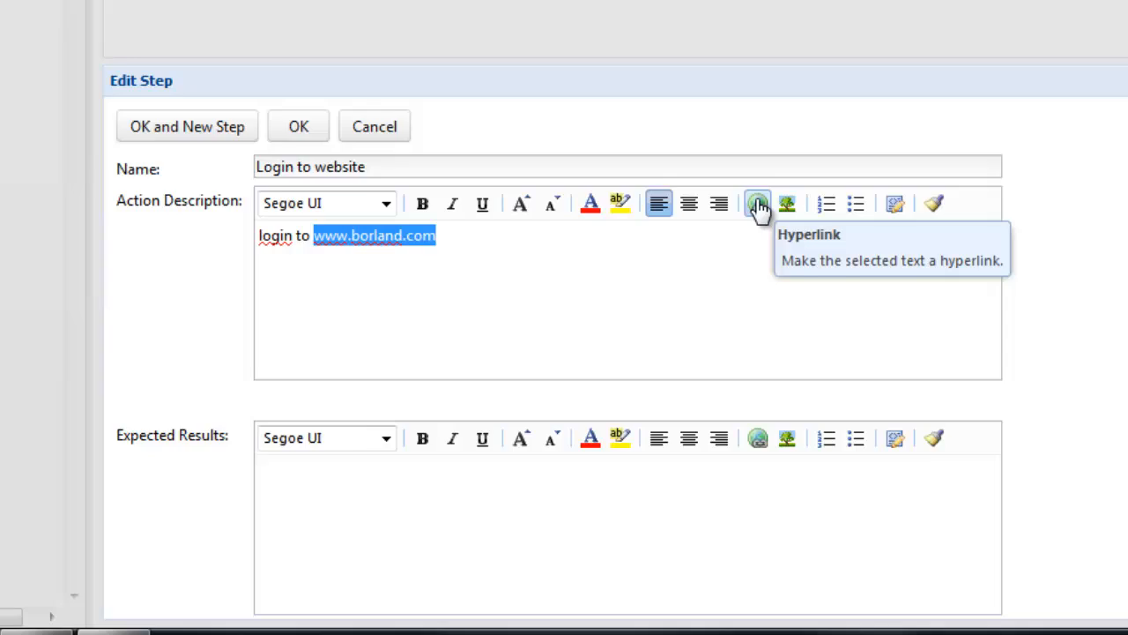
click(758, 205)
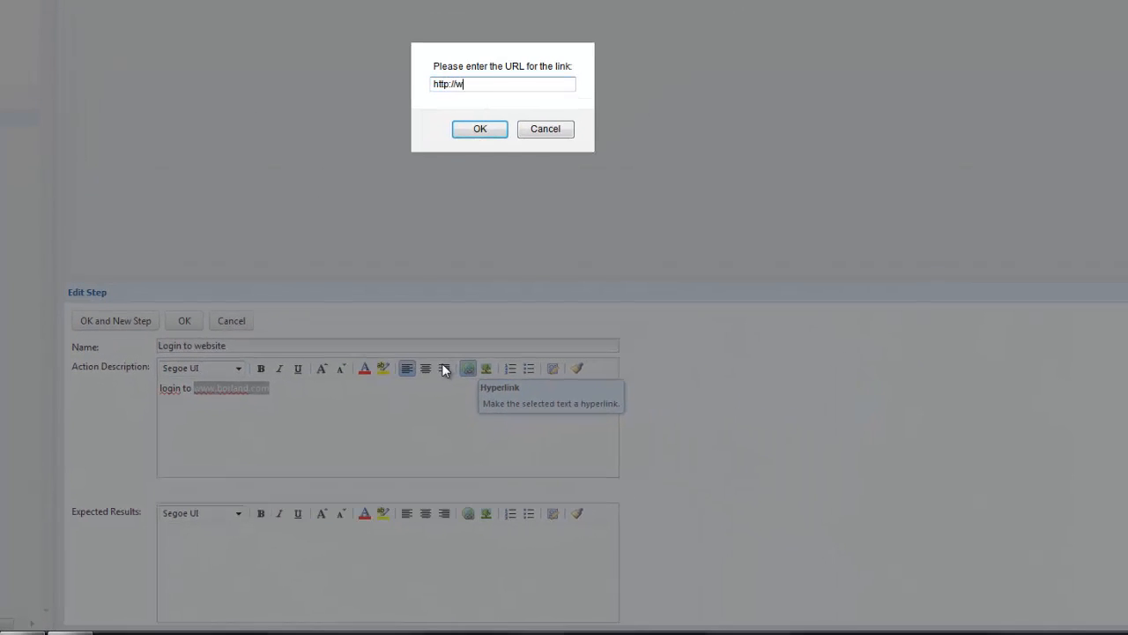
text(ww.borland.com)
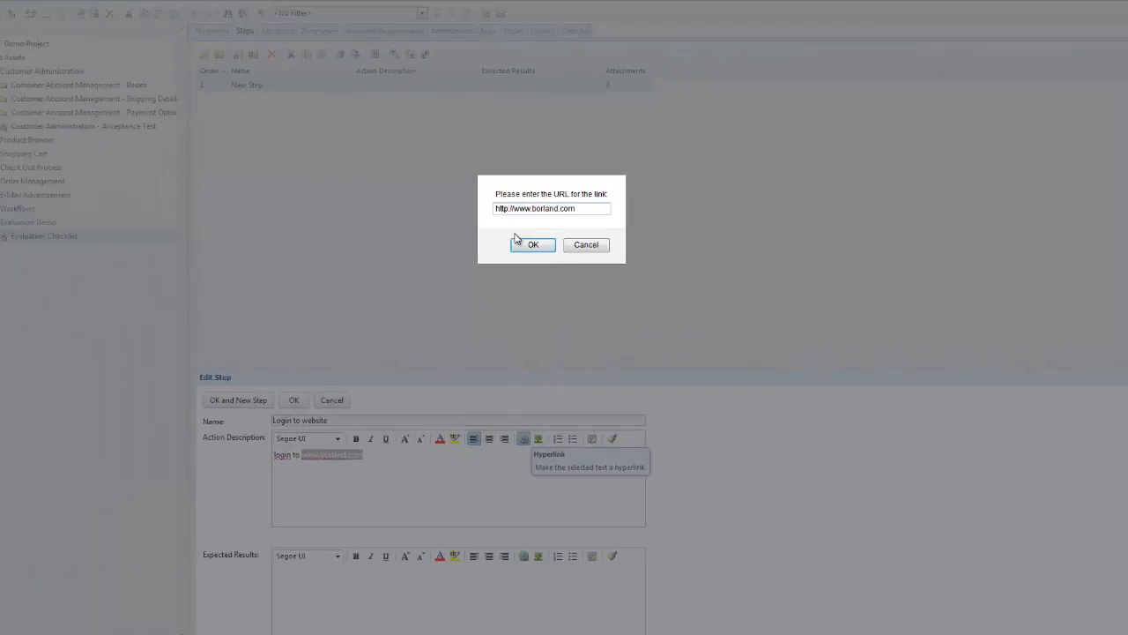
click(533, 244)
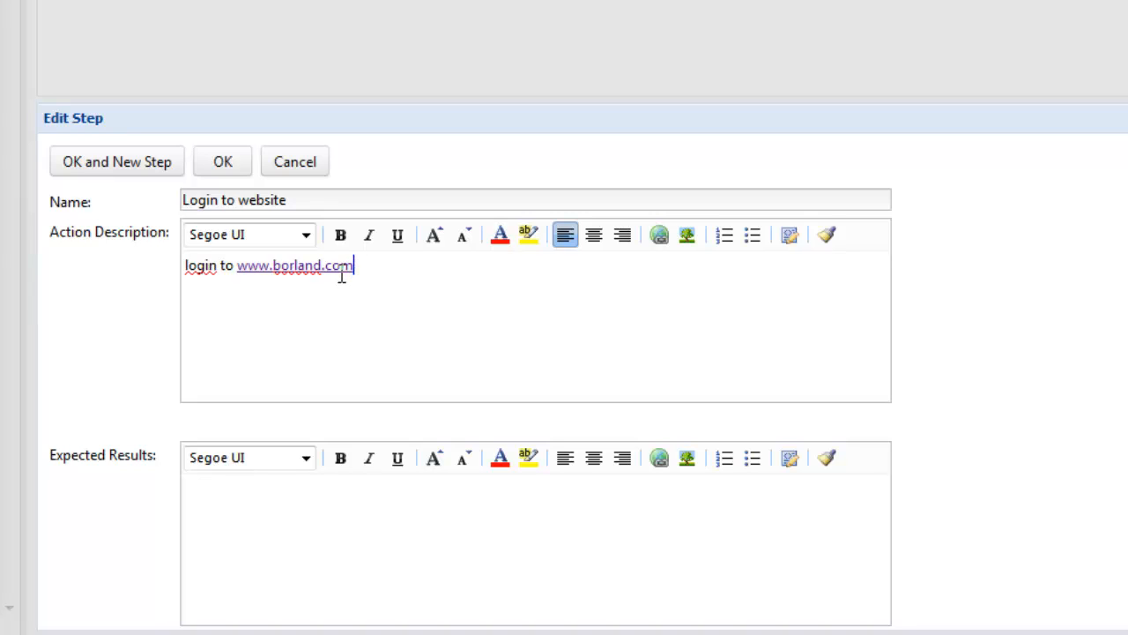
text(valid login to site)
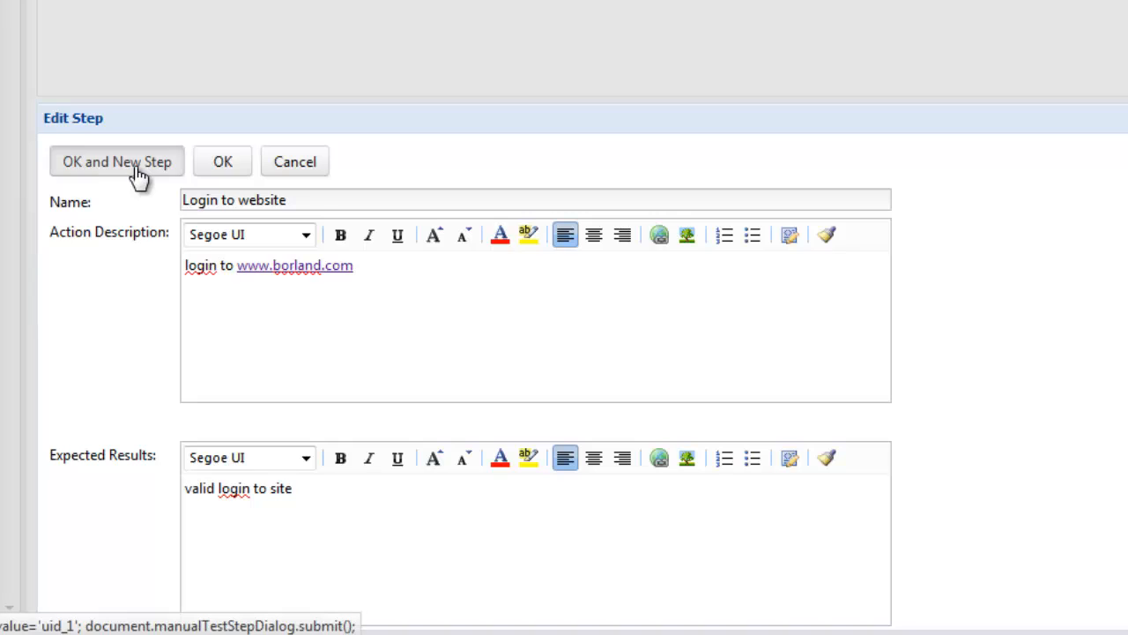
click(117, 162)
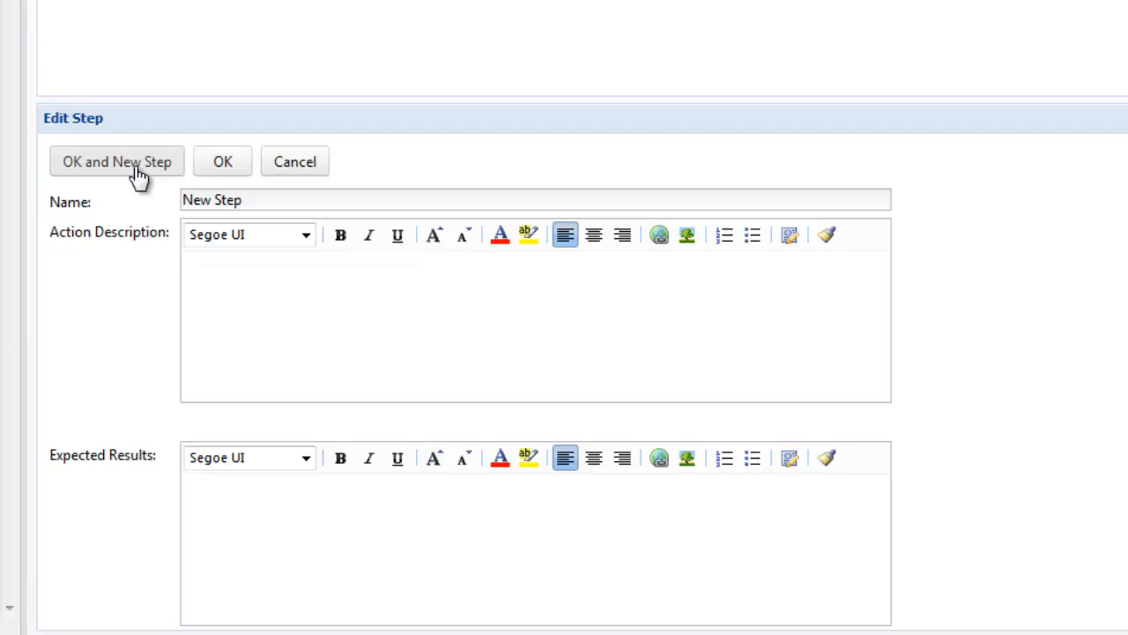
Add an Access Records step with its description, then save with OK and New Step.
text(Access)
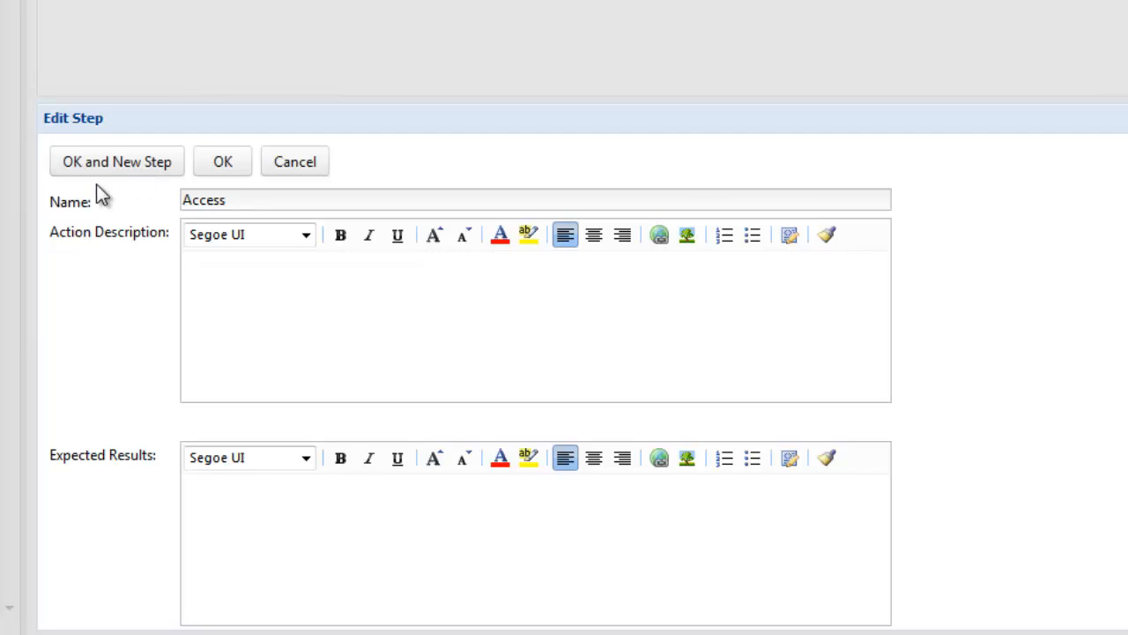
text(Record)
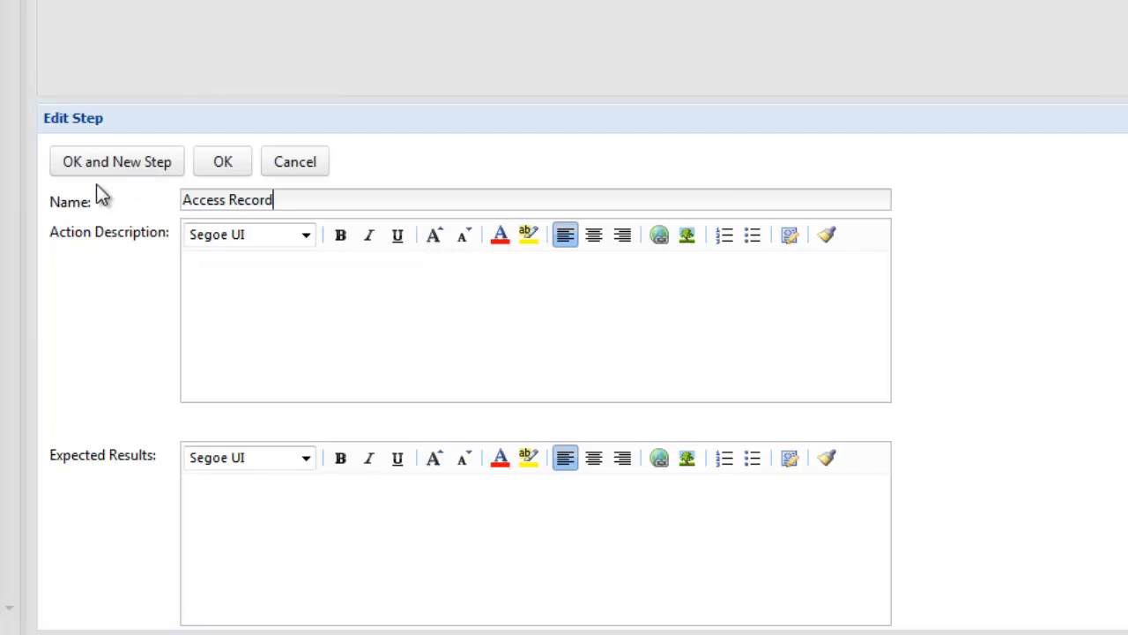
text(s)
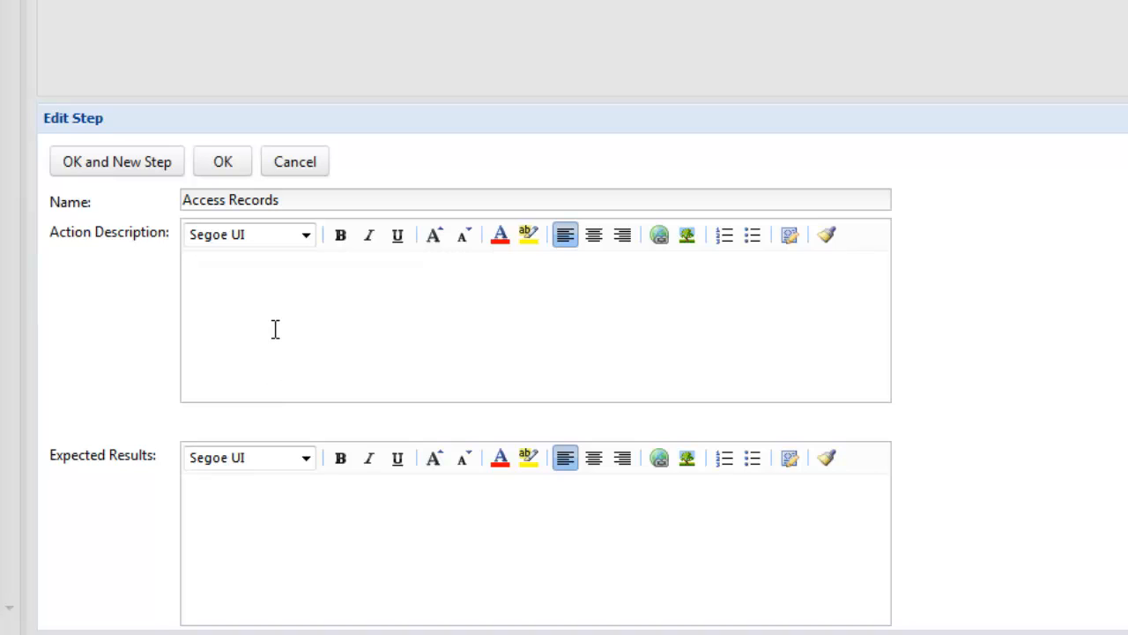
text(Sele)
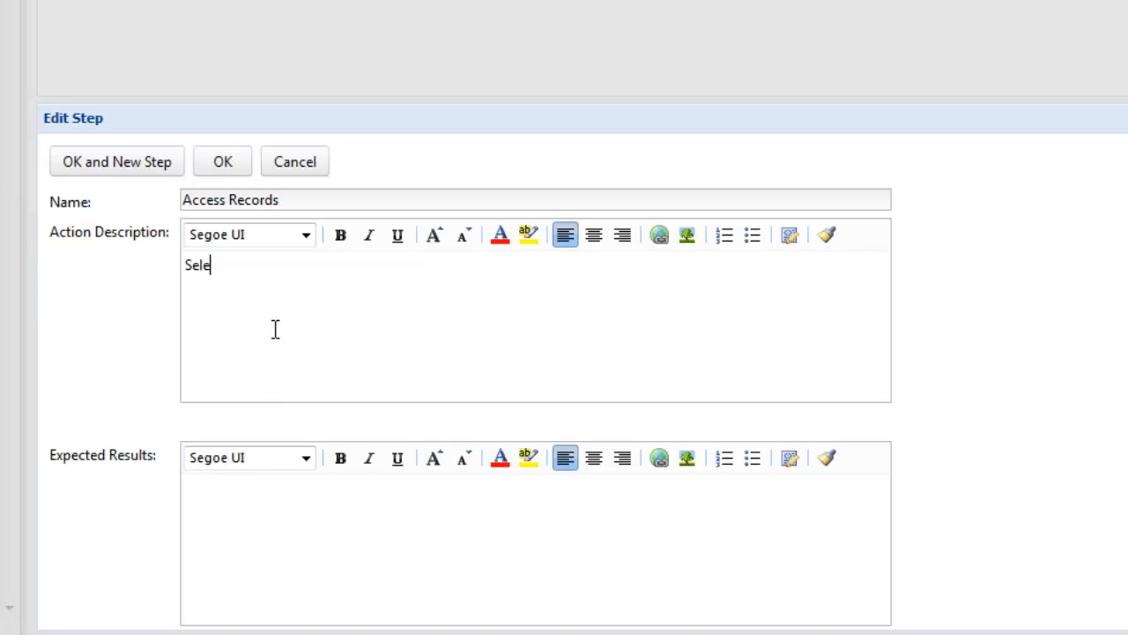
click(116, 162)
text(Enter Name to)
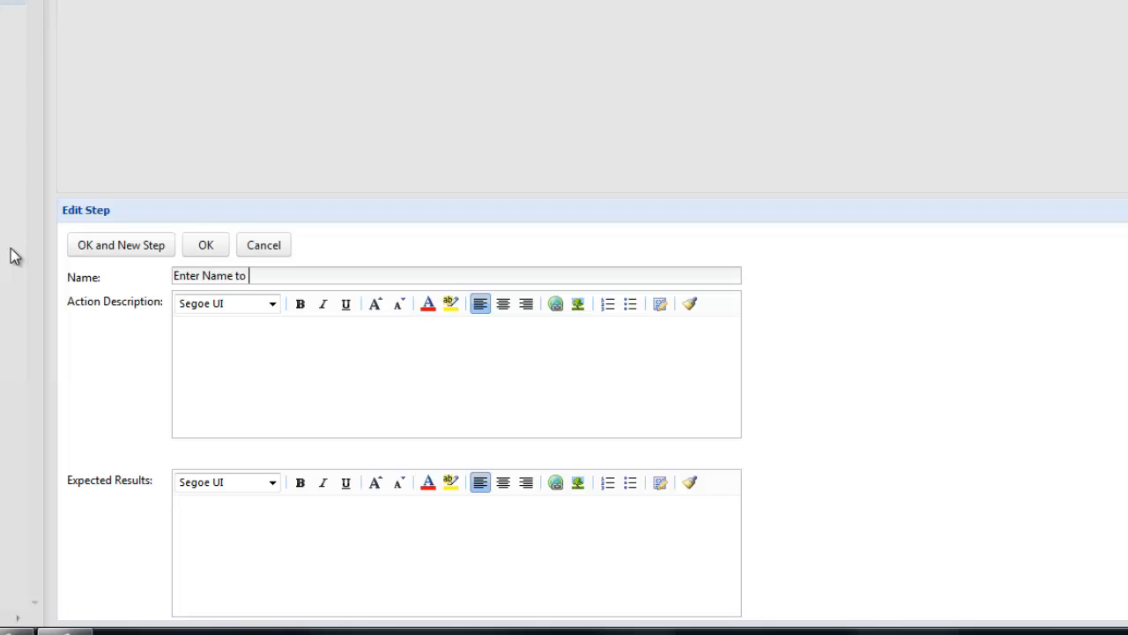
Name the step Enter Name to search for, describe 'Search for $Name', expect user displayed as required, and save.
text(search for)
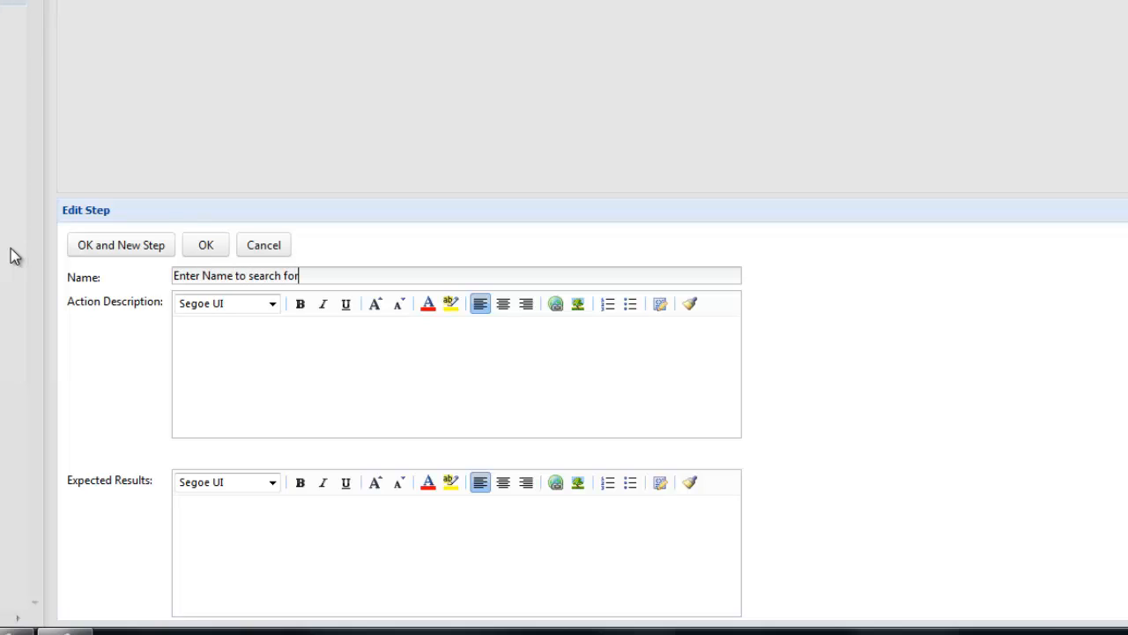
click(271, 358)
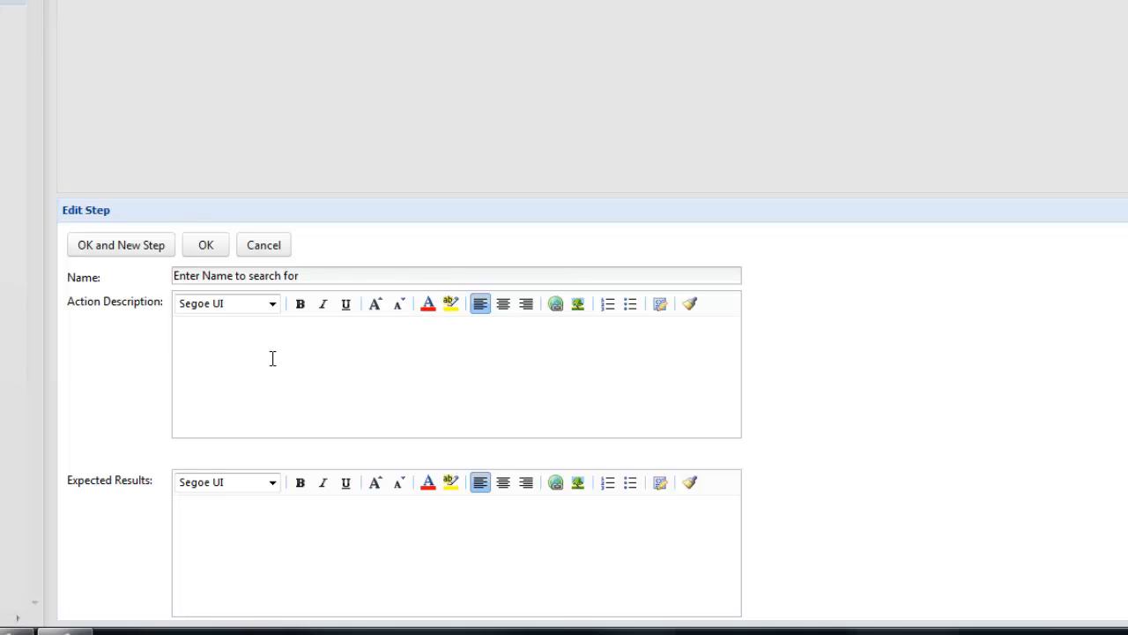
text(Search for)
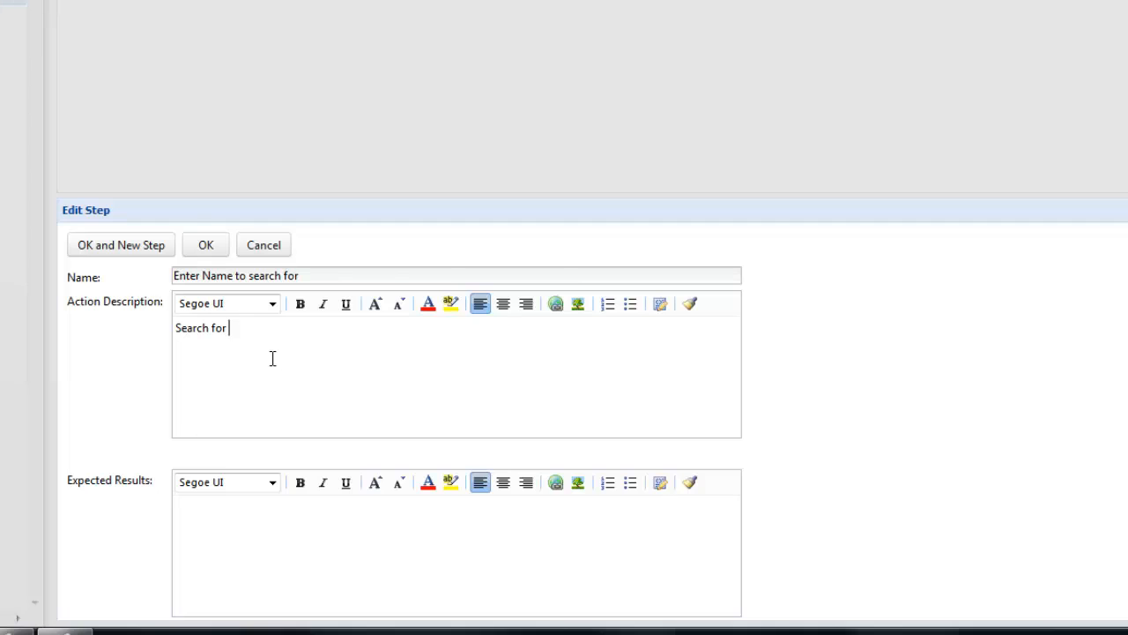
text($)
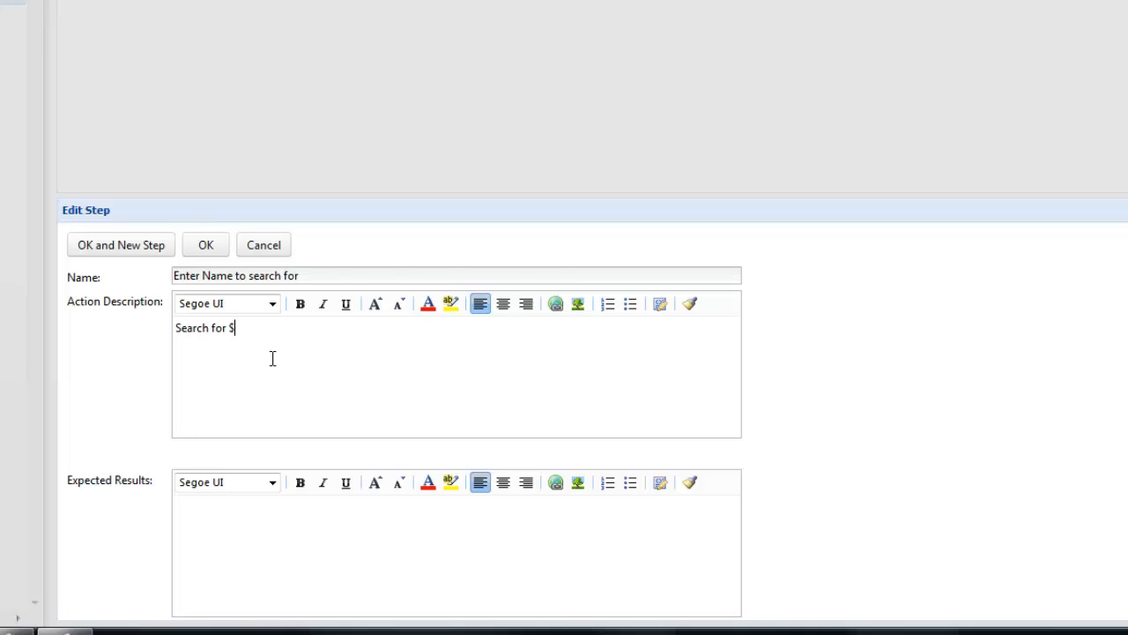
text(N)
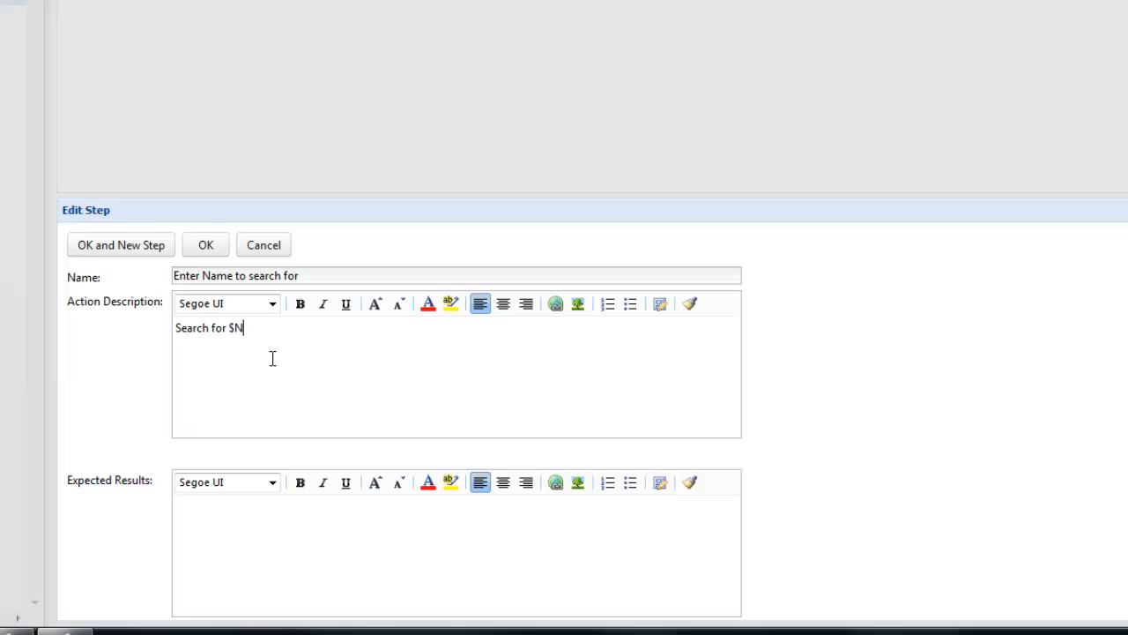
text(ame)
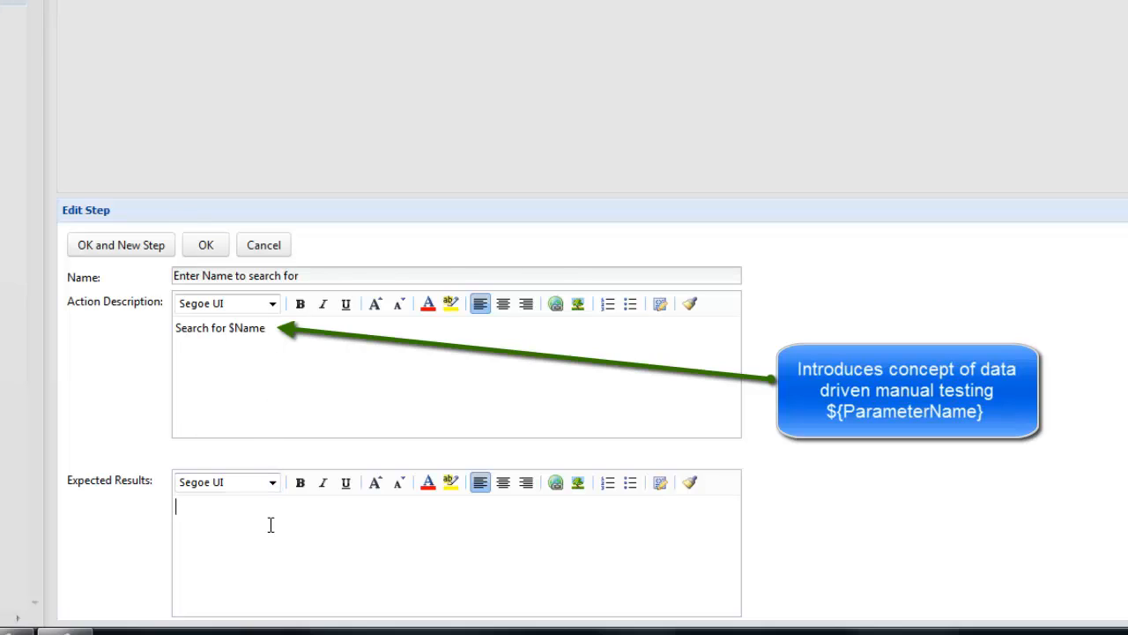
text(User displayed as)
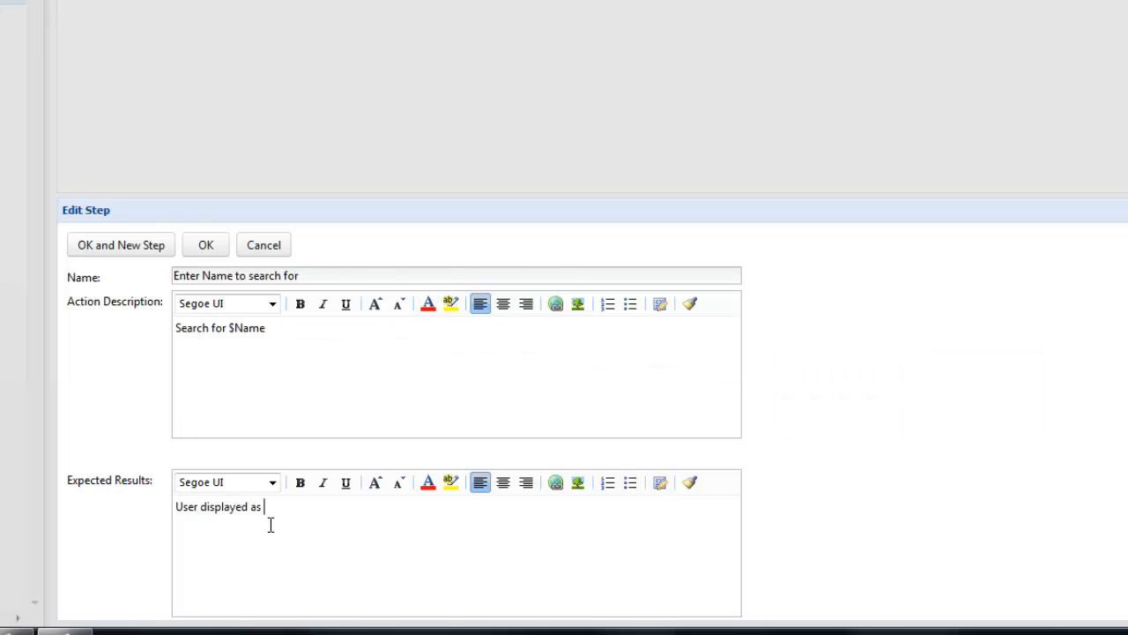
text(required)
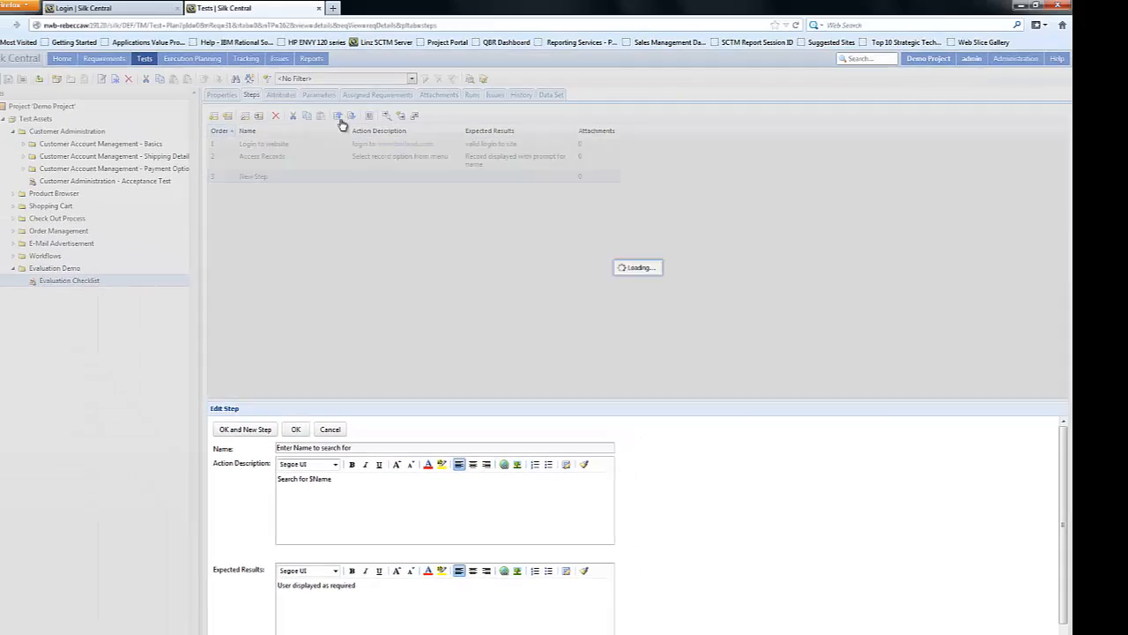
click(296, 430)
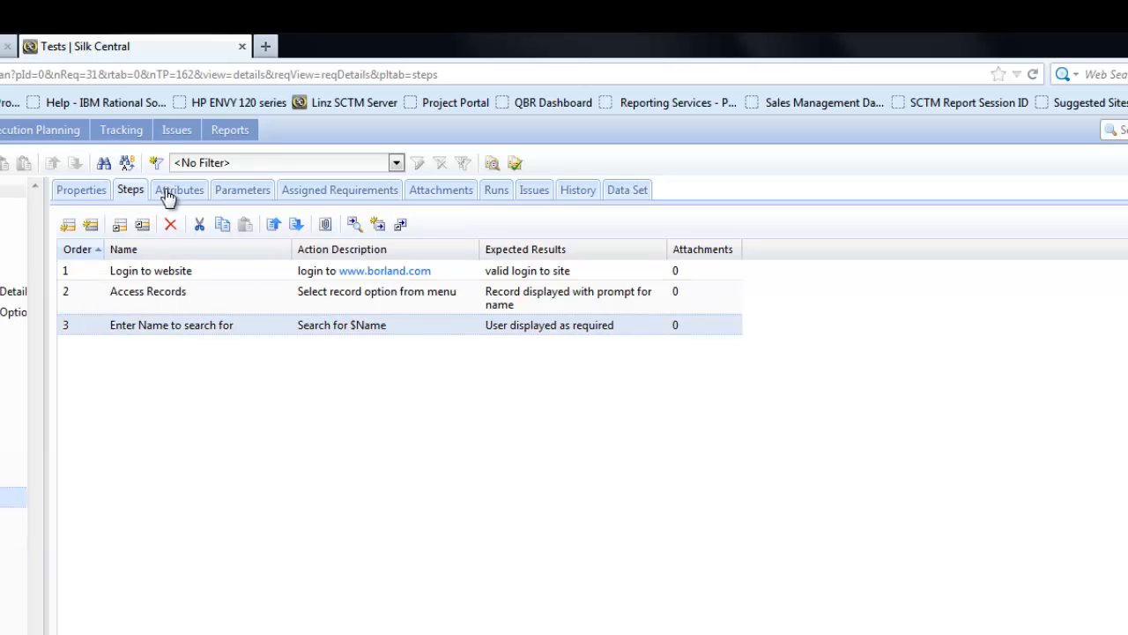
mouse_move(179, 194)
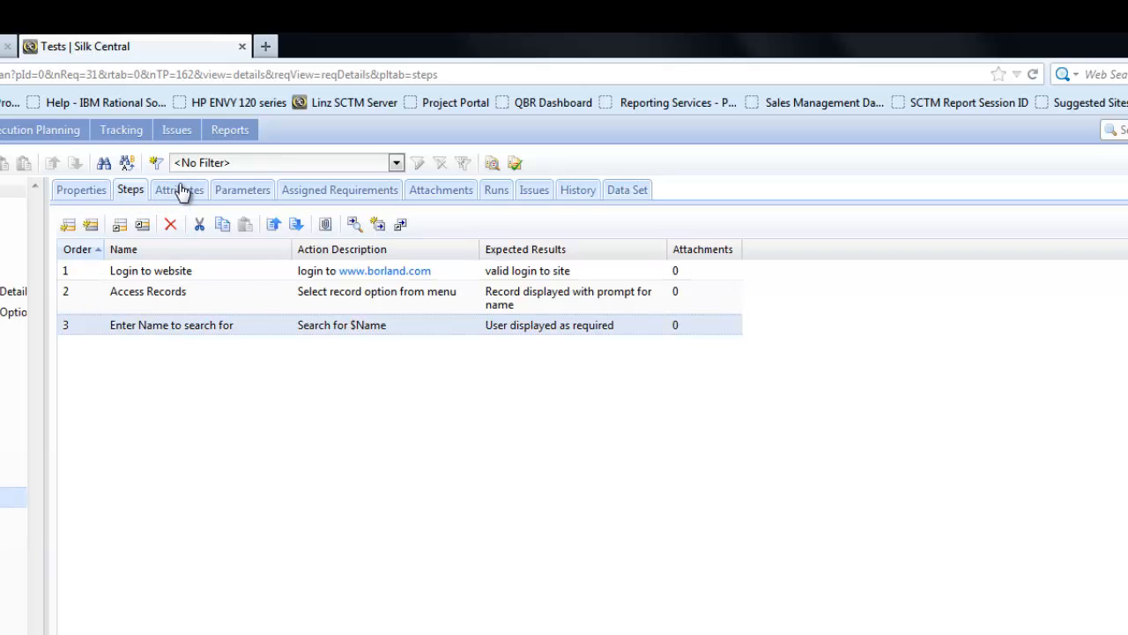
In Attributes, add the Importance attribute with value High and confirm.
click(180, 191)
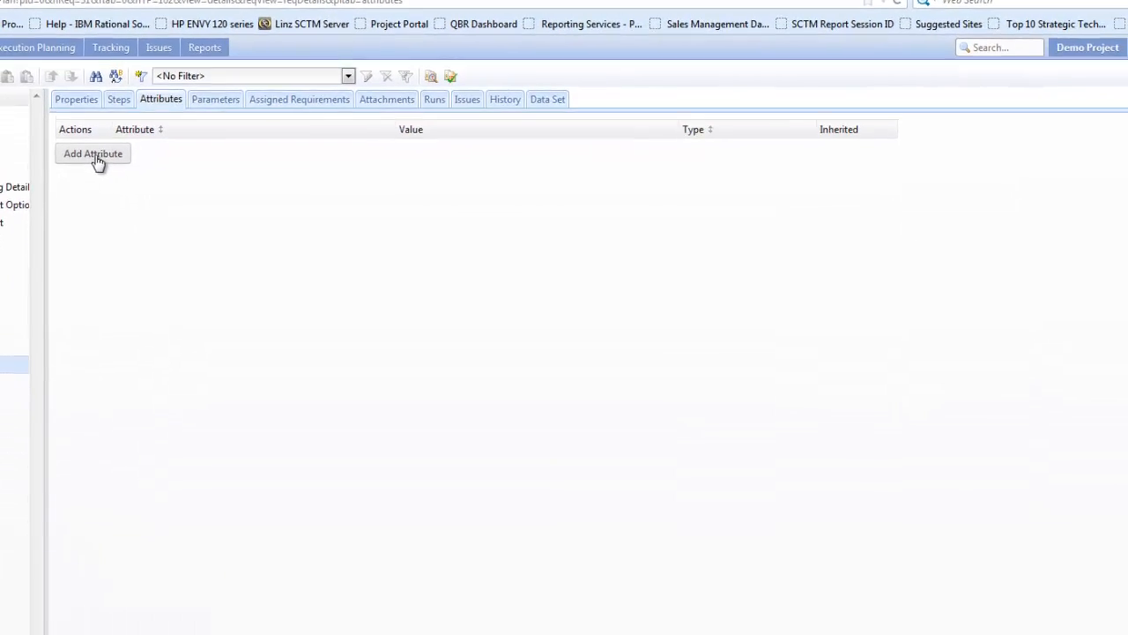
click(92, 153)
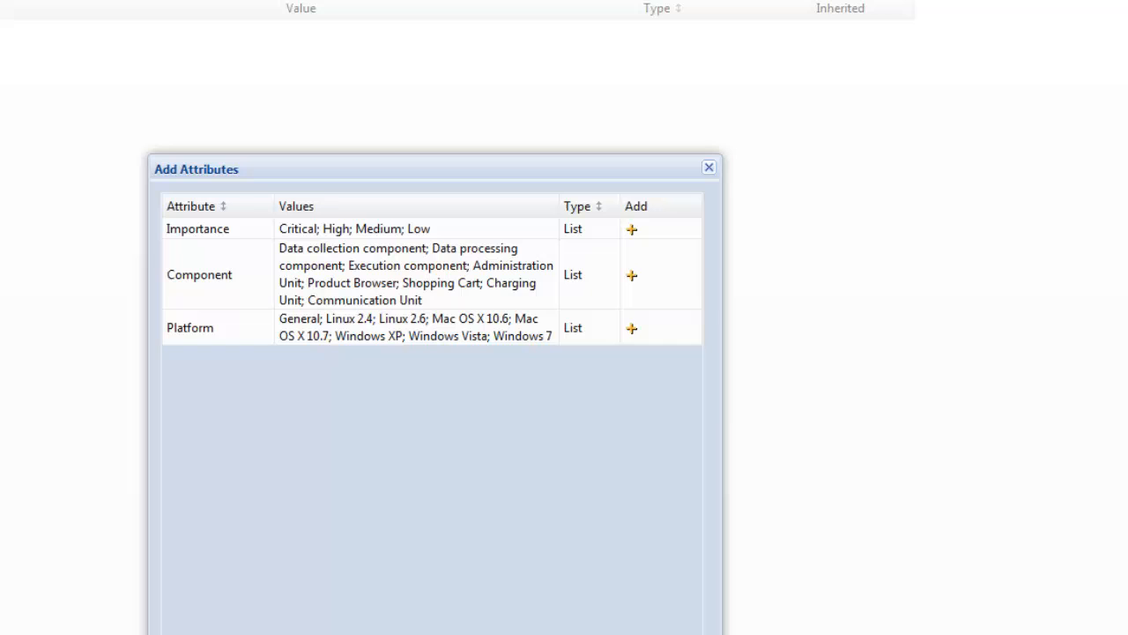
mouse_move(633, 231)
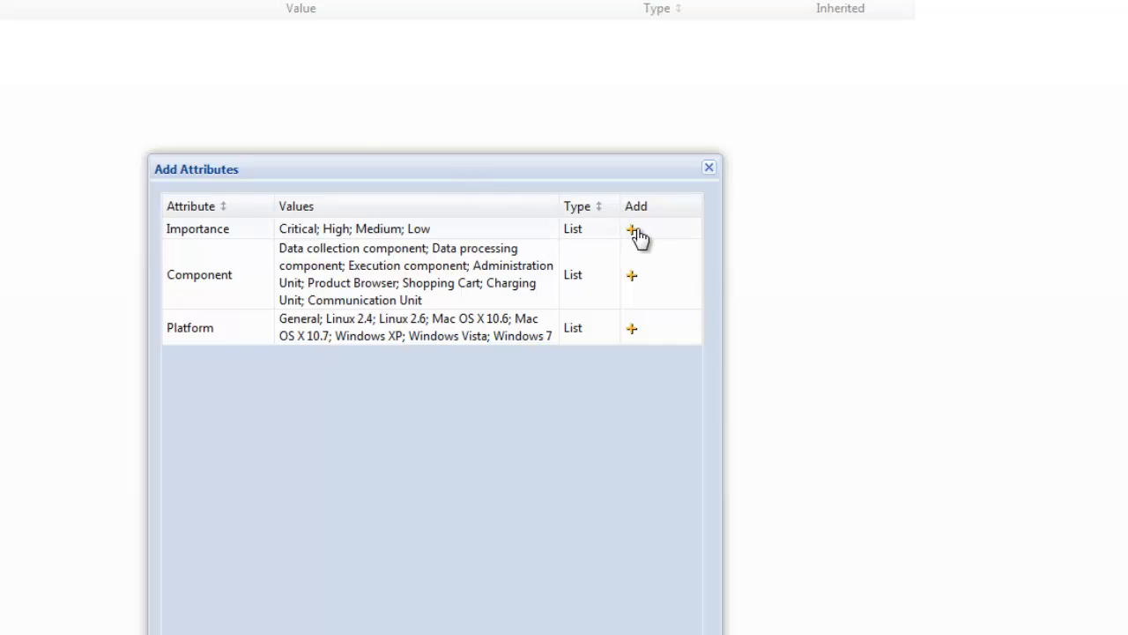
click(631, 229)
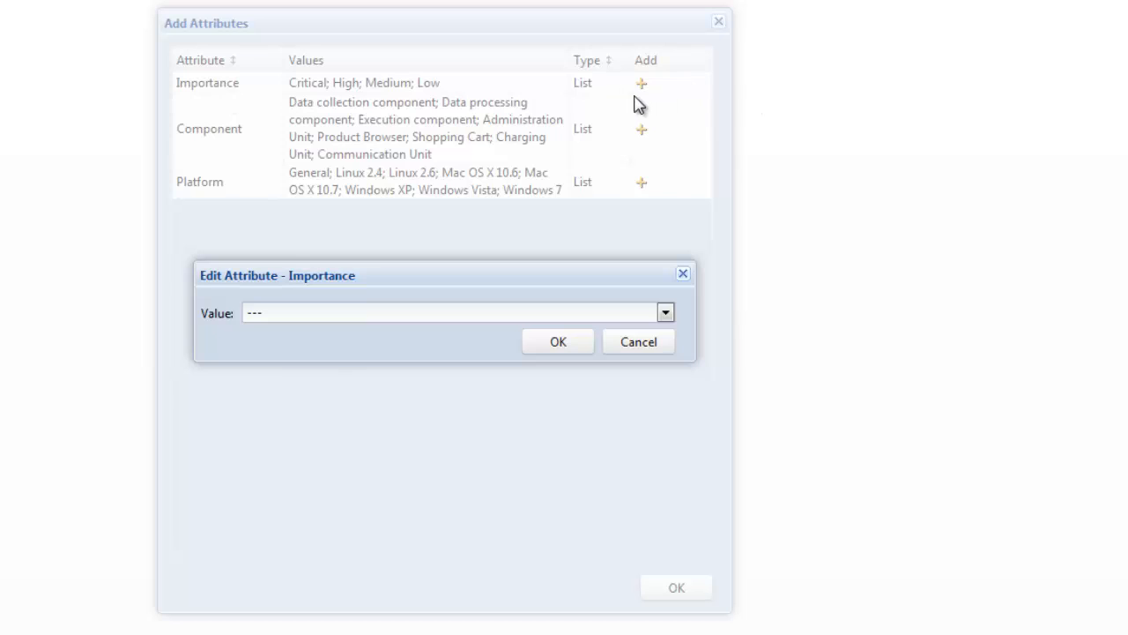
click(664, 312)
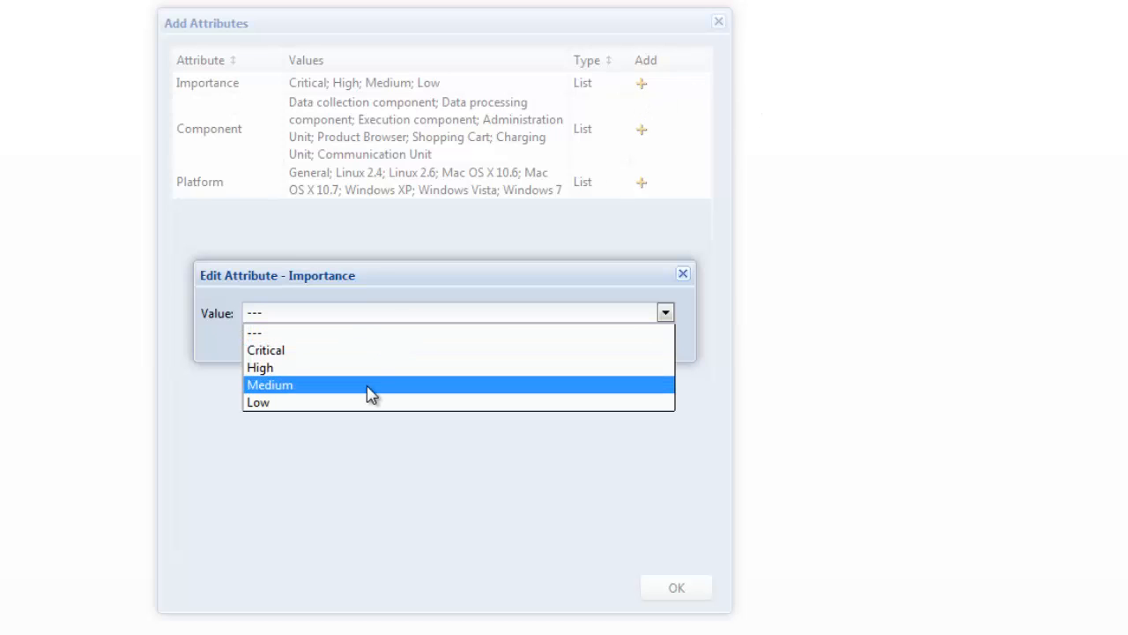
click(261, 369)
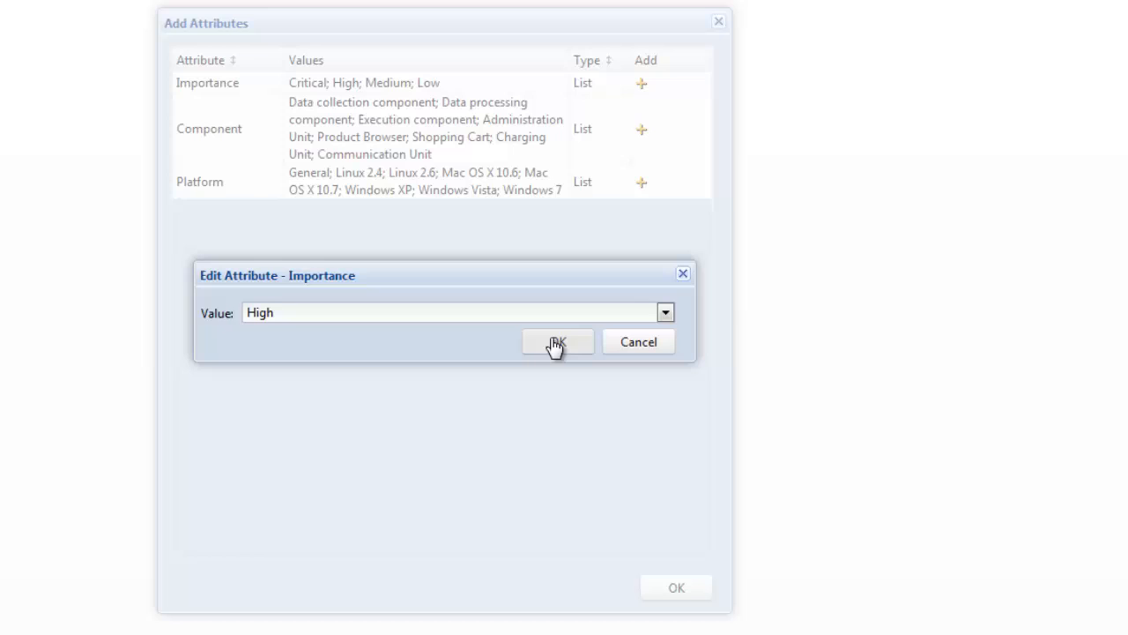
click(558, 342)
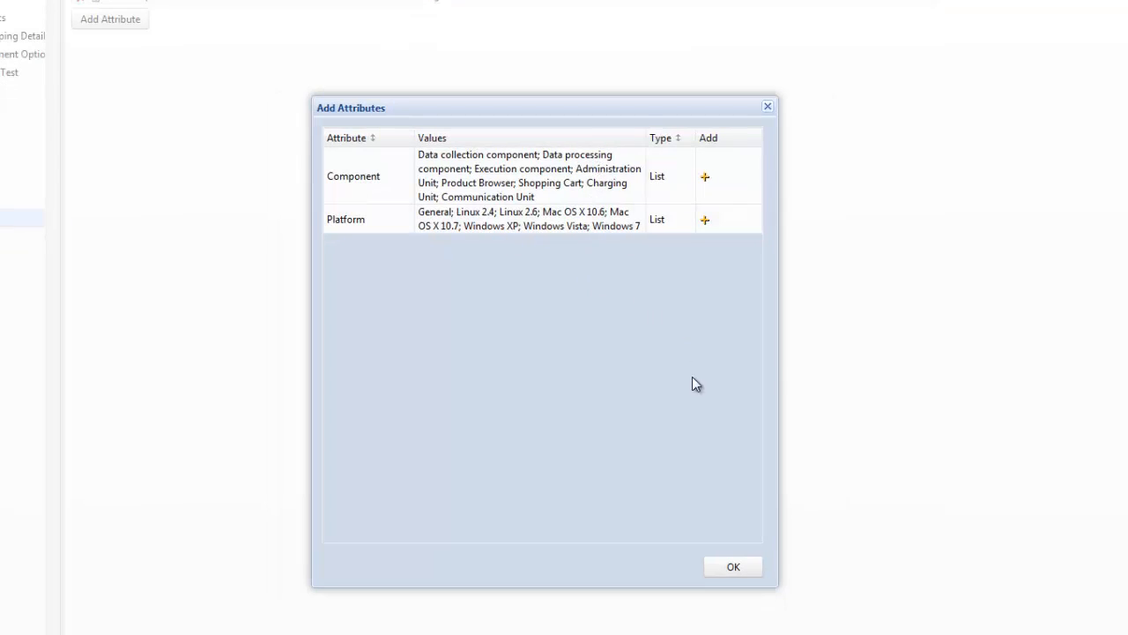
click(733, 565)
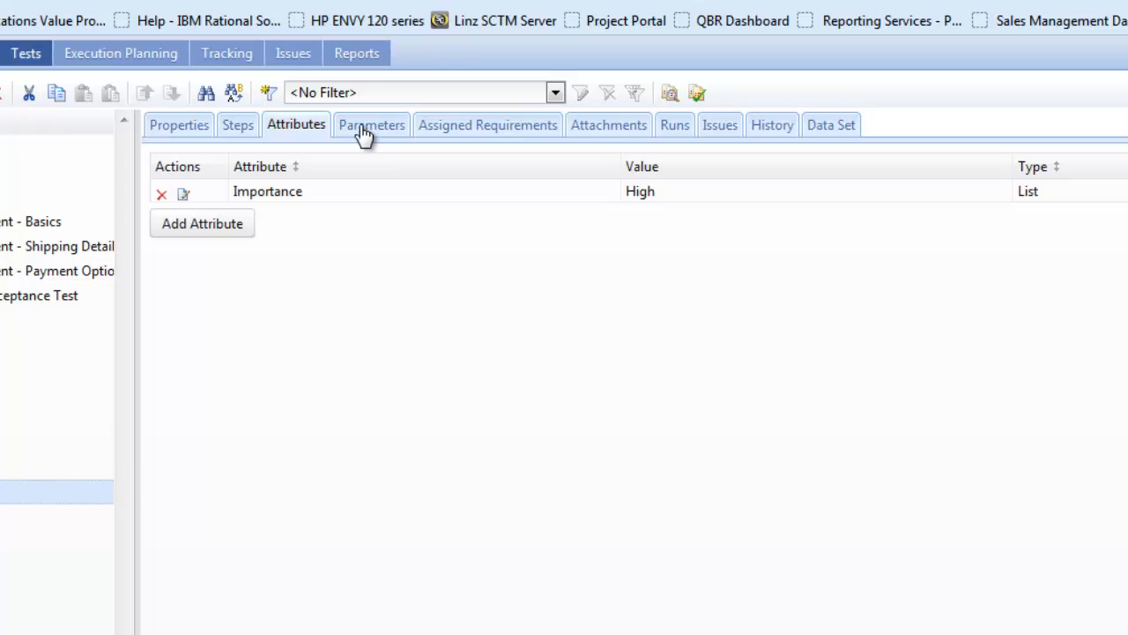
Add a custom parameter Name with value Becky in the test's Parameters.
click(370, 123)
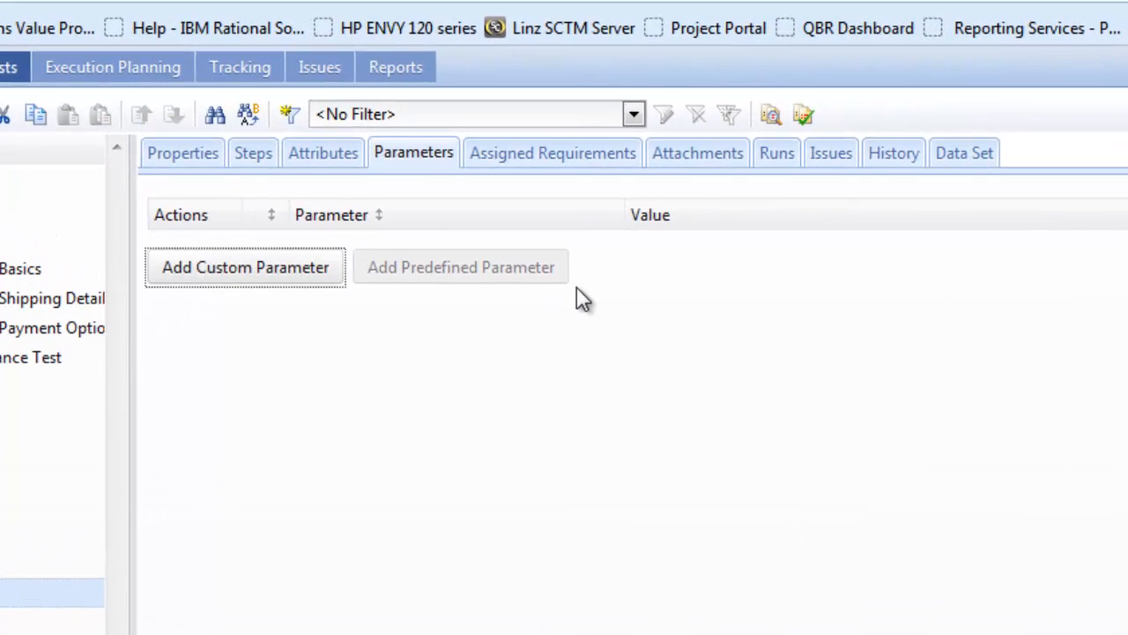
click(245, 268)
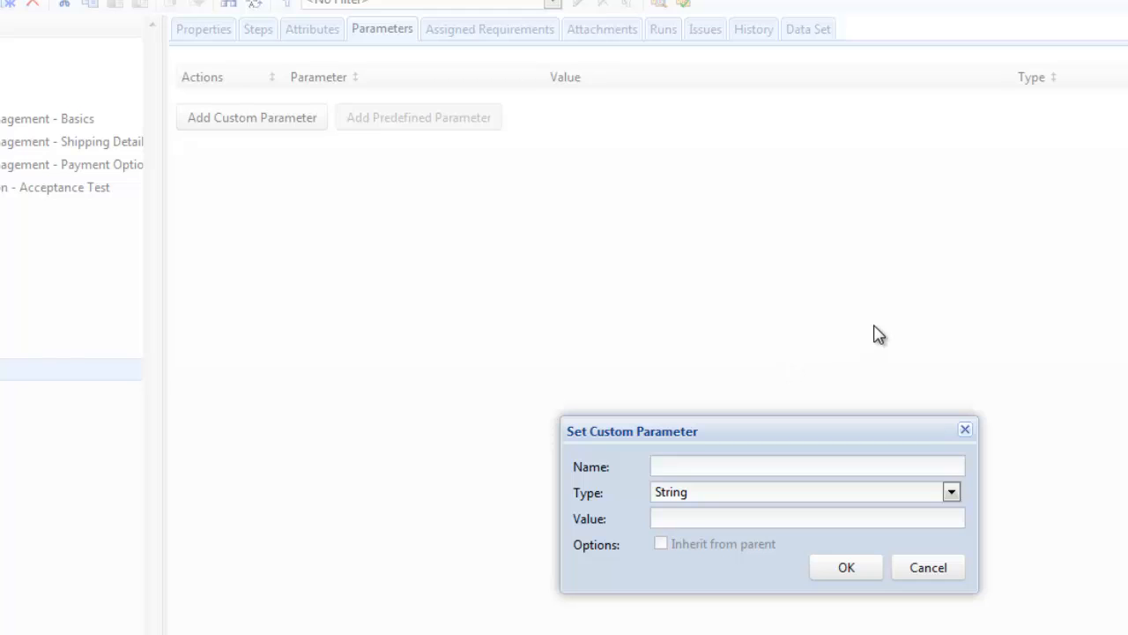
text(Name)
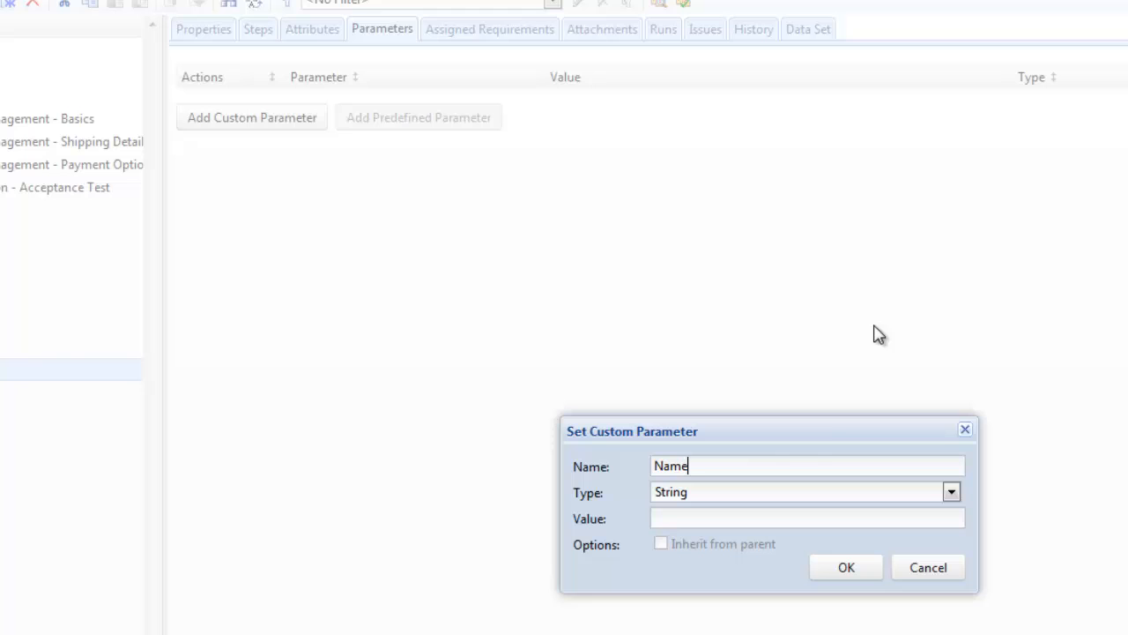
click(804, 518)
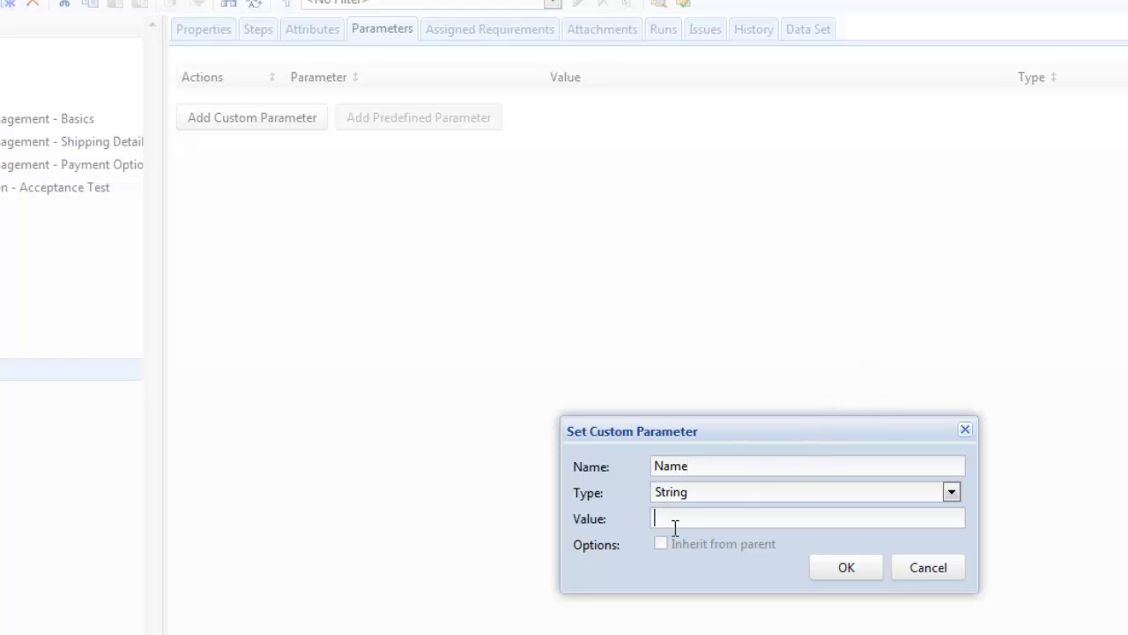
text(Becky)
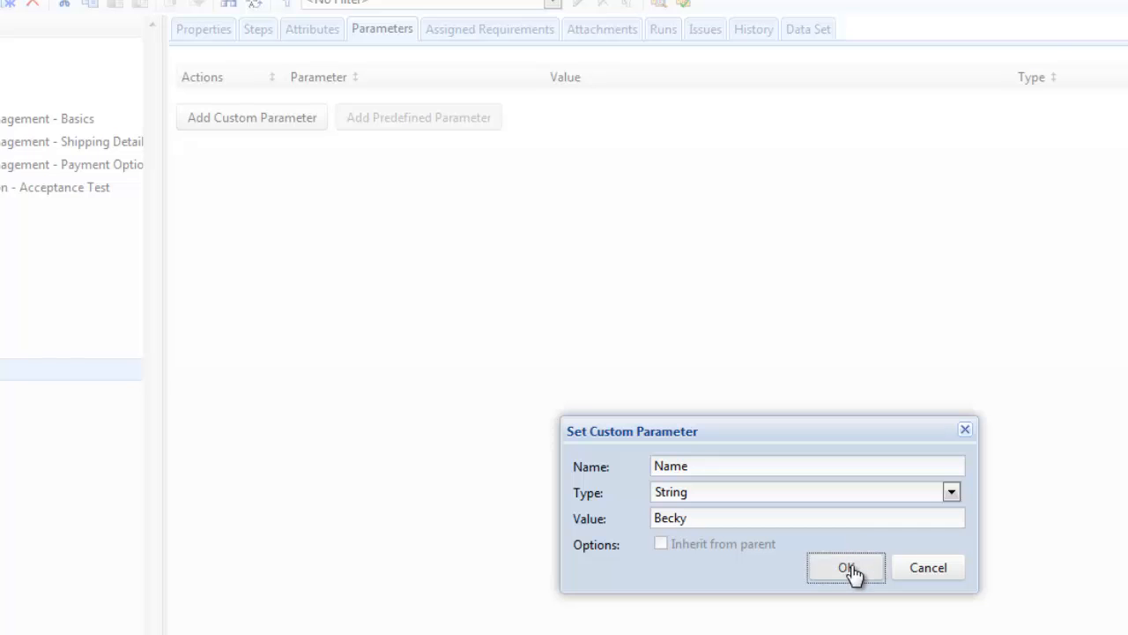
click(846, 568)
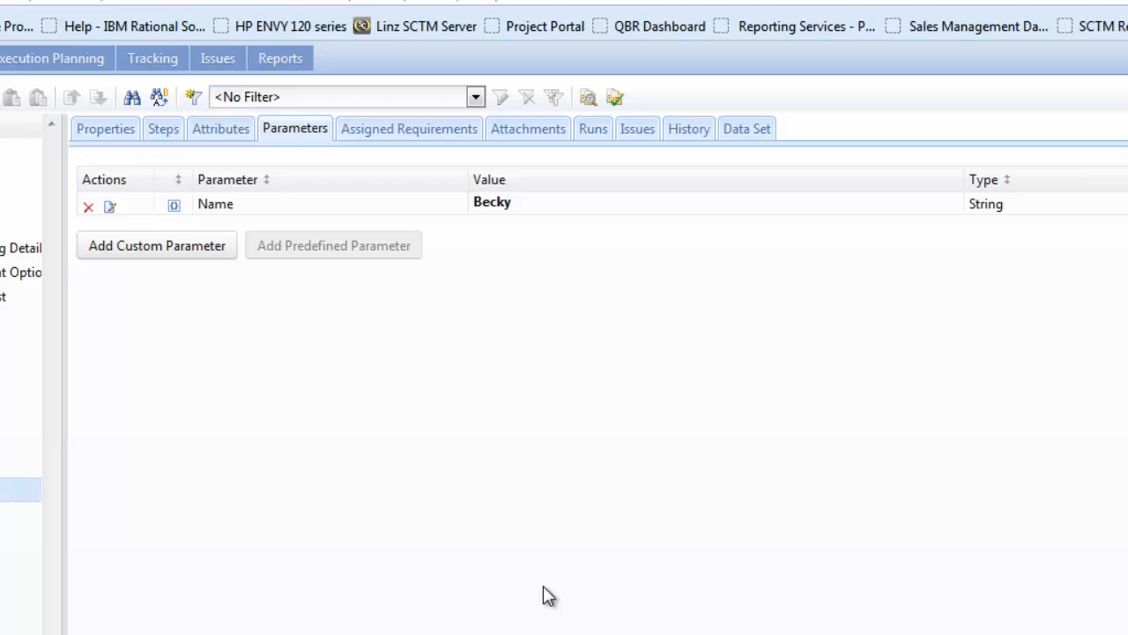
mouse_move(203, 145)
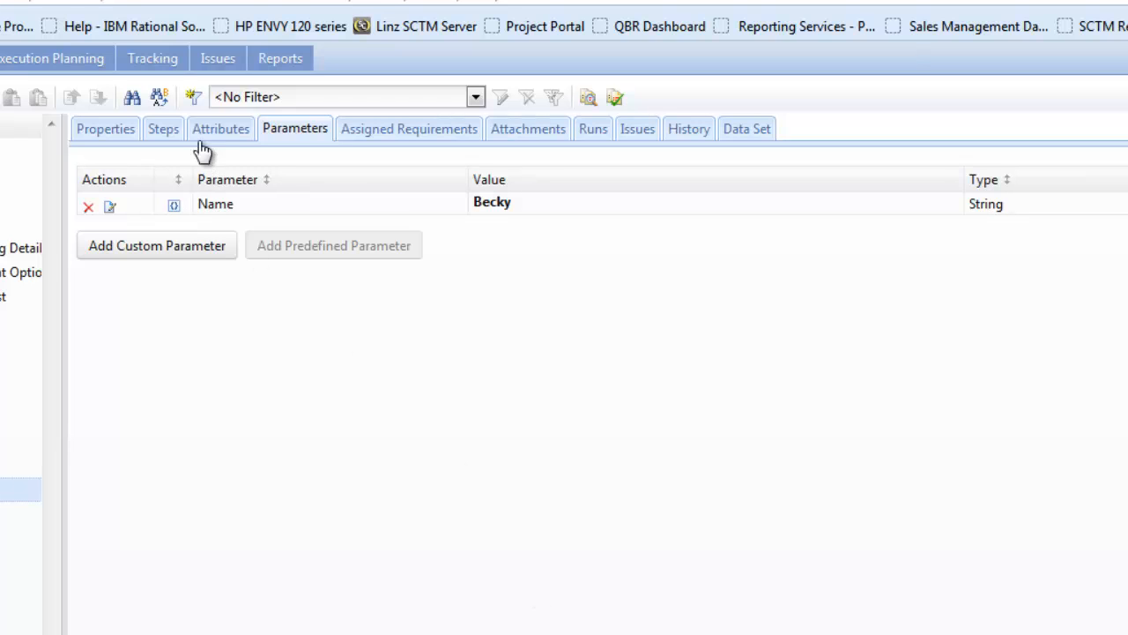
Review the test steps using the Name parameter, then bring up the Assigned Requirements list.
click(163, 129)
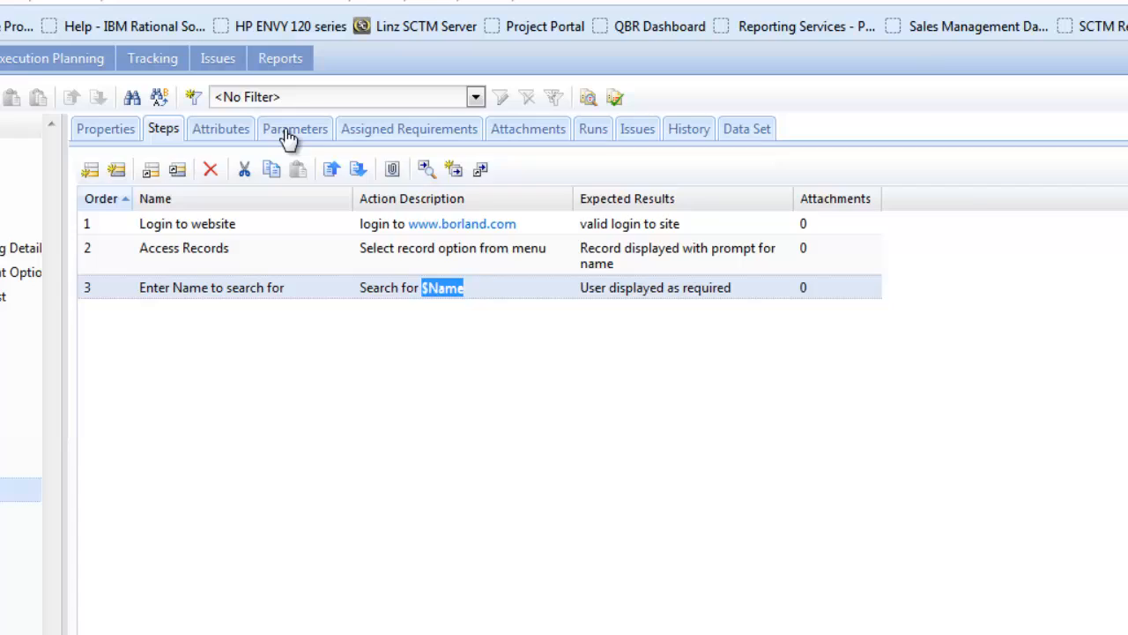
click(294, 127)
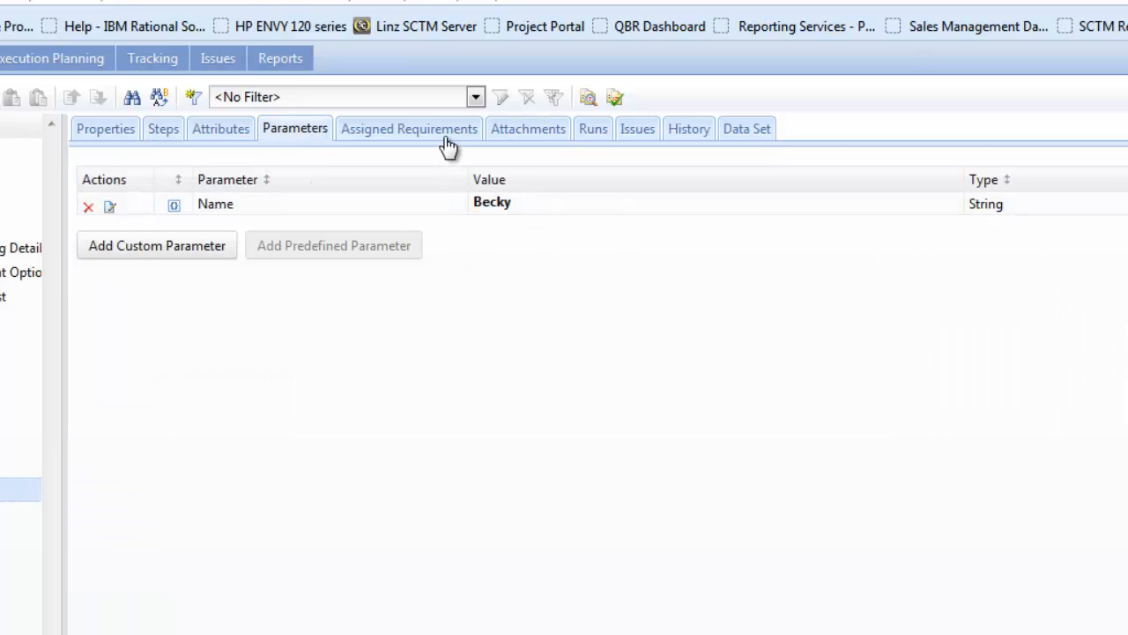
mouse_move(441, 141)
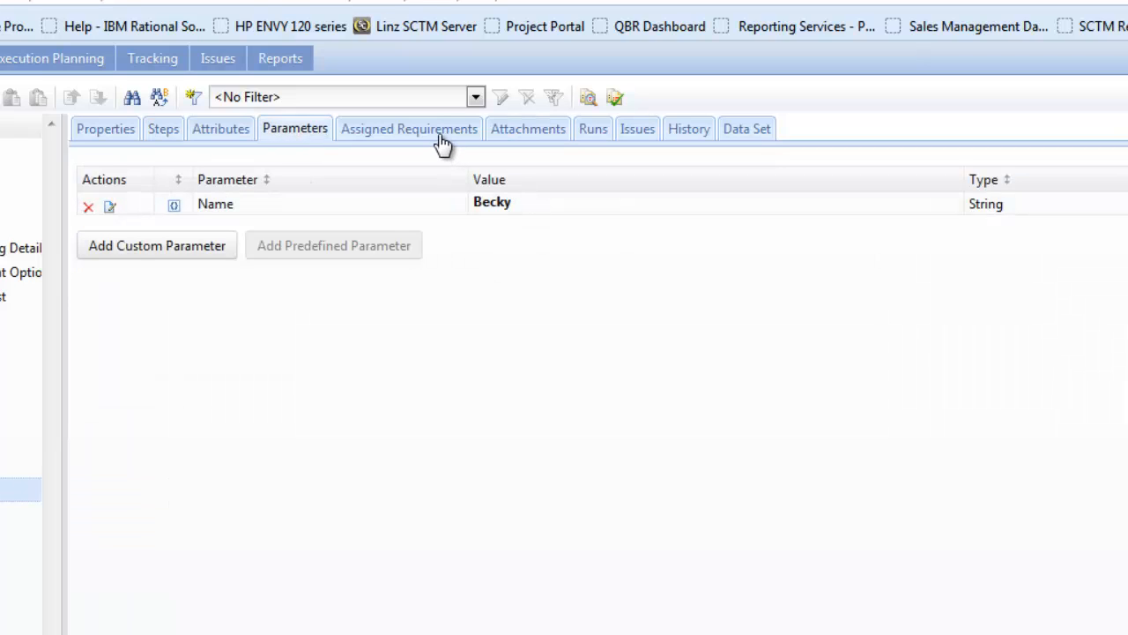
click(409, 126)
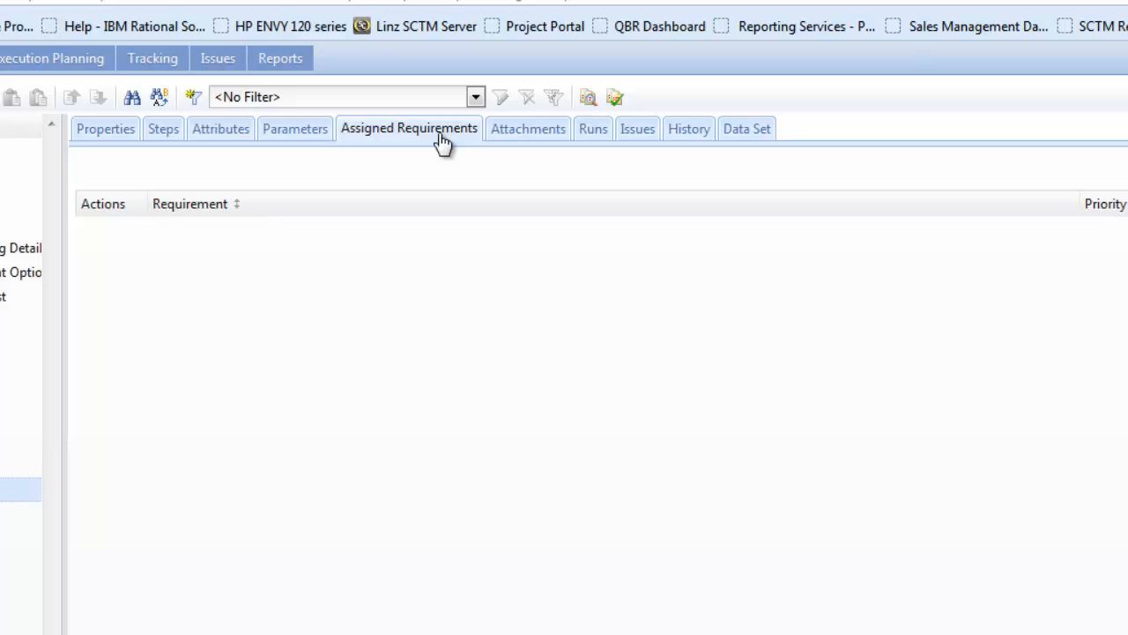
Assign New Requirement from the requirements panel to the Evaluation Checklist test.
click(120, 46)
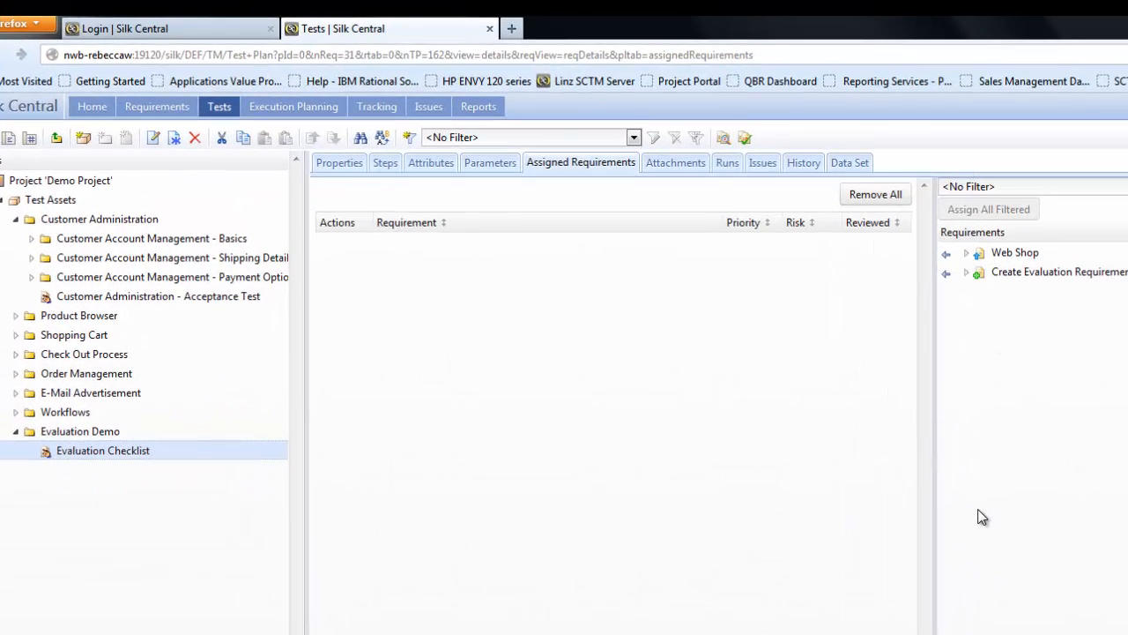
mouse_move(966, 275)
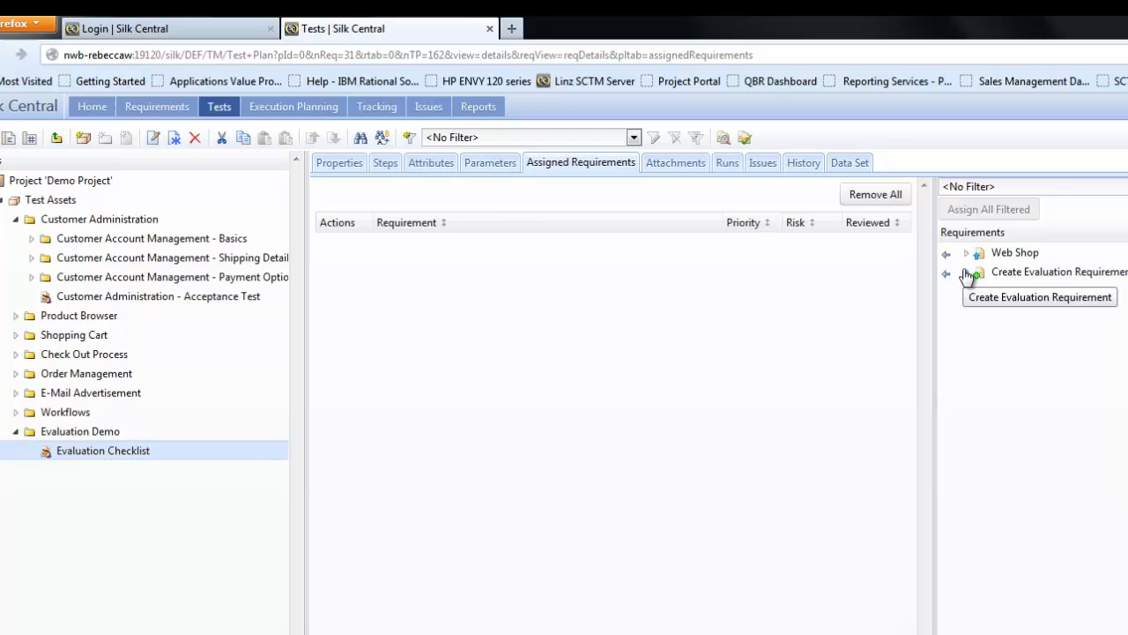
click(967, 271)
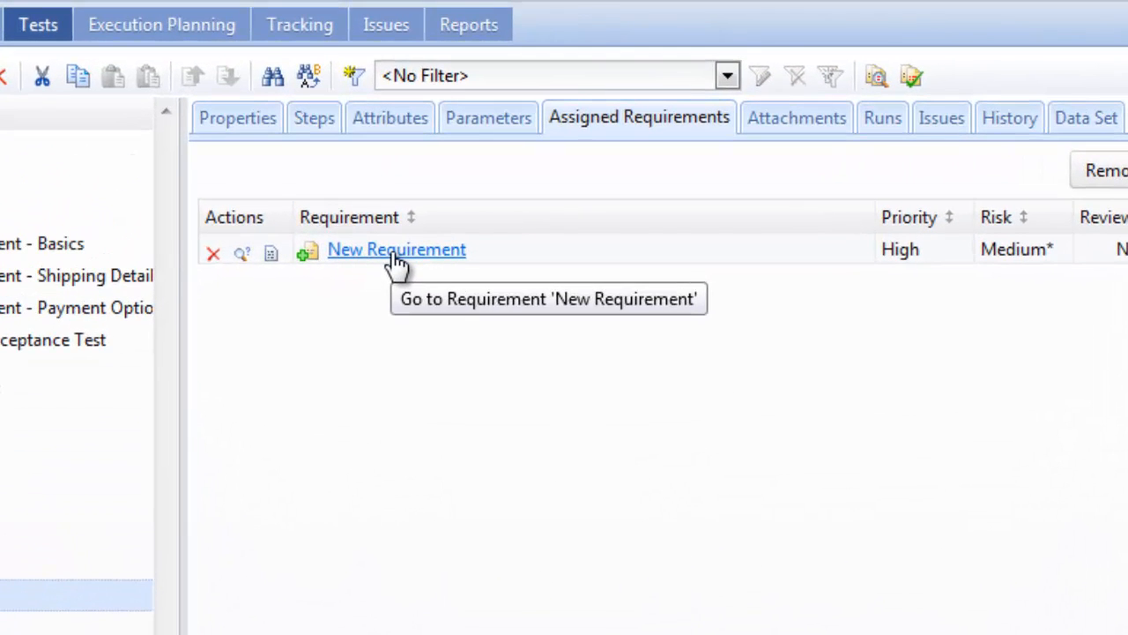
mouse_move(353, 268)
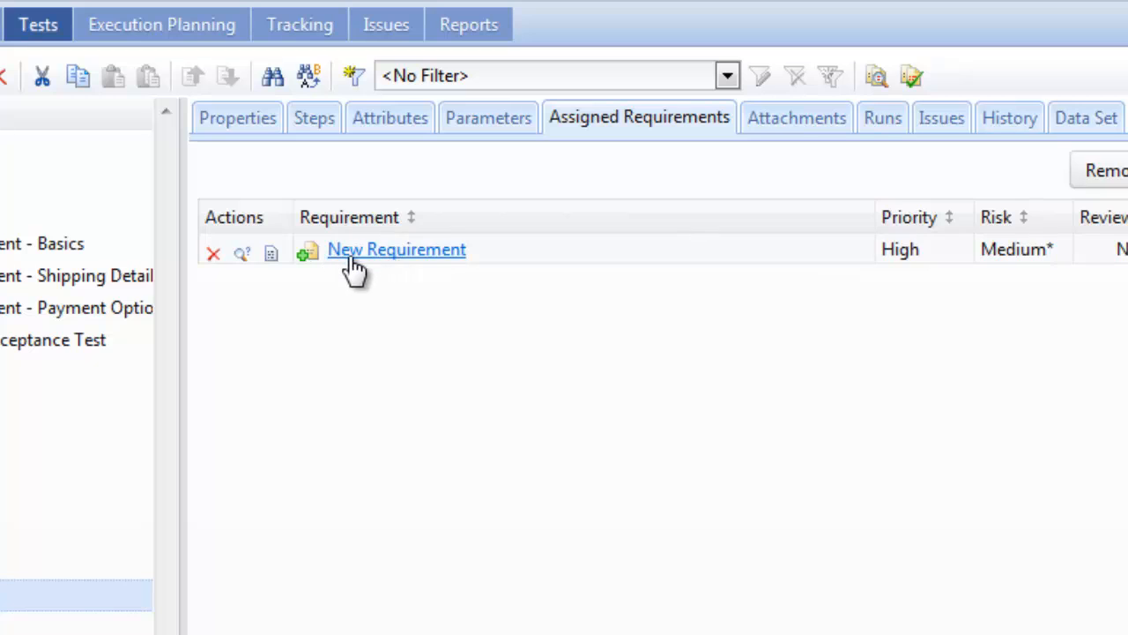
mouse_move(432, 264)
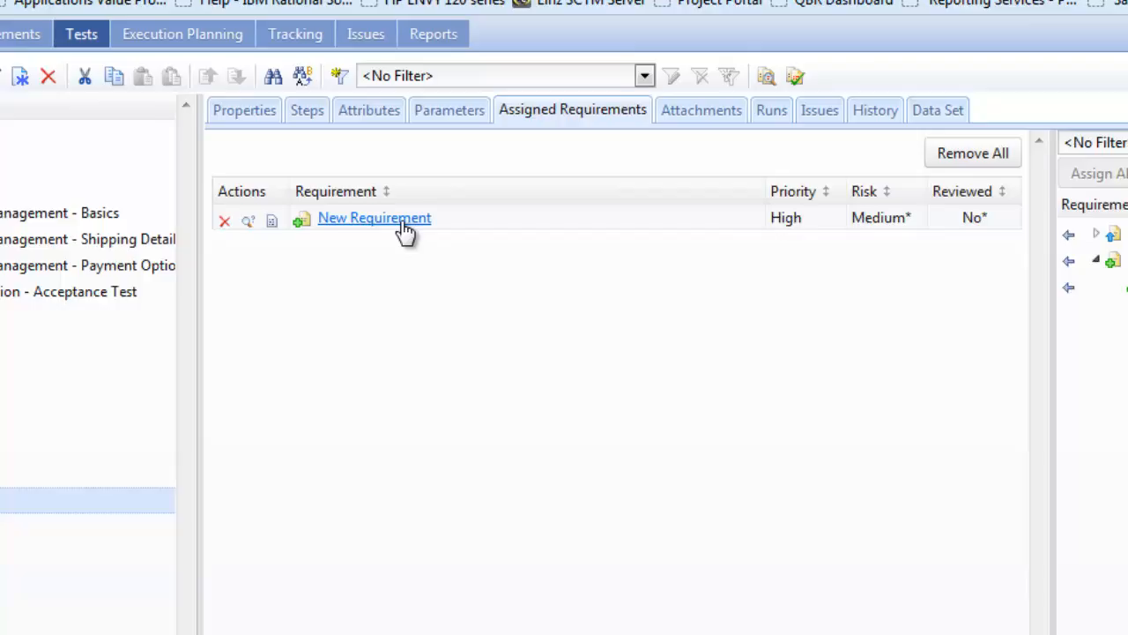
Go to New Requirement's details and show its Assigned Tests listing Evaluation Checklist.
click(373, 218)
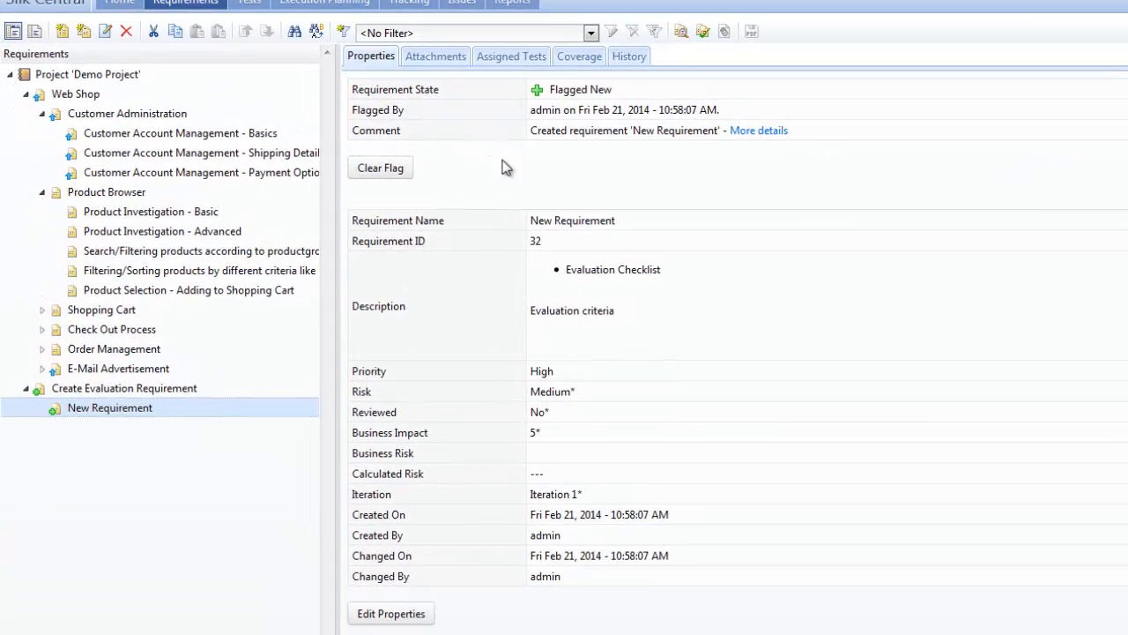
click(185, 4)
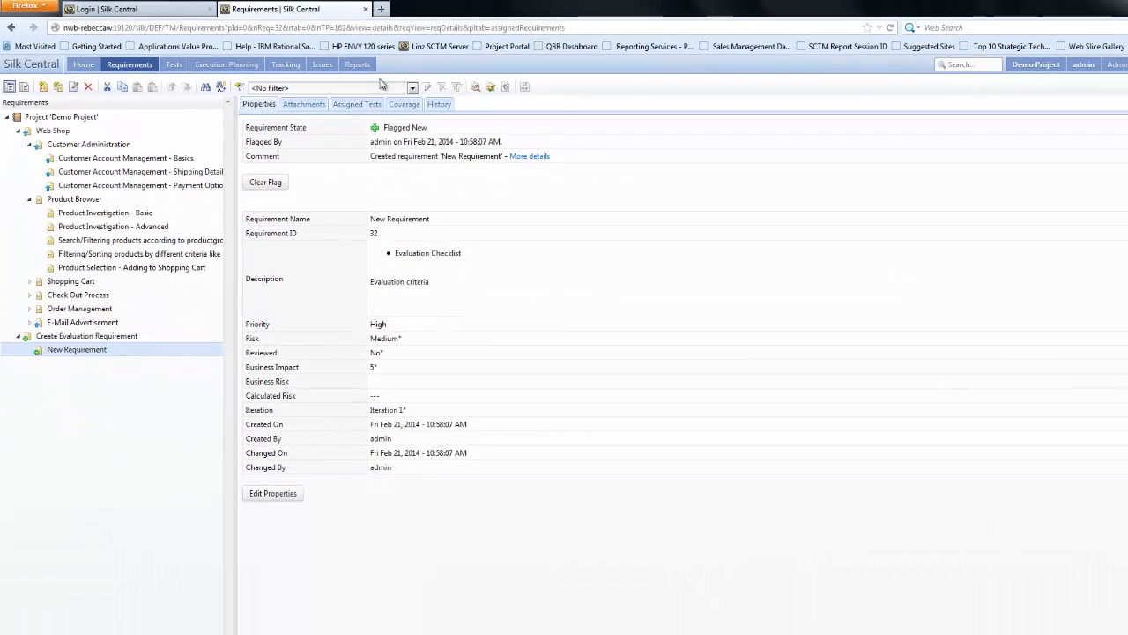
mouse_move(313, 271)
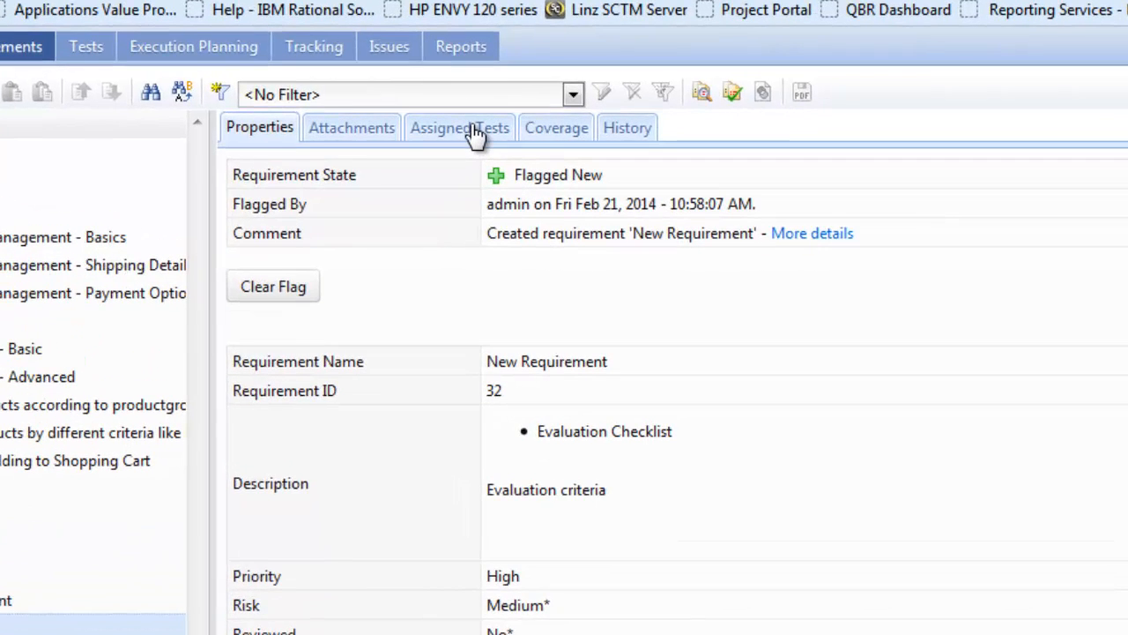
click(459, 127)
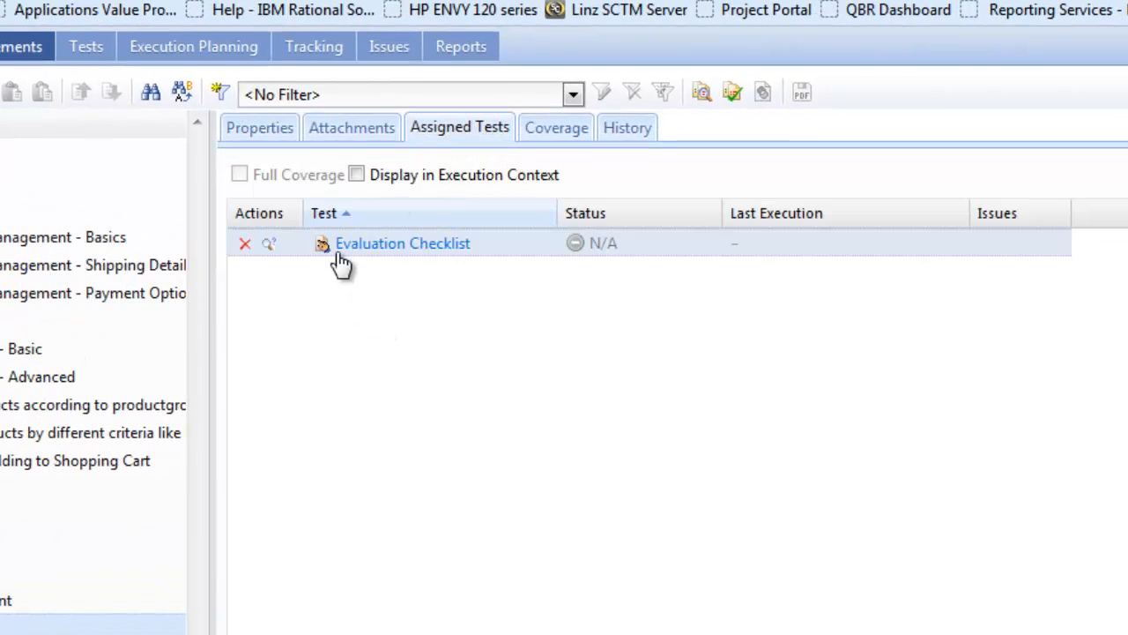
mouse_move(458, 256)
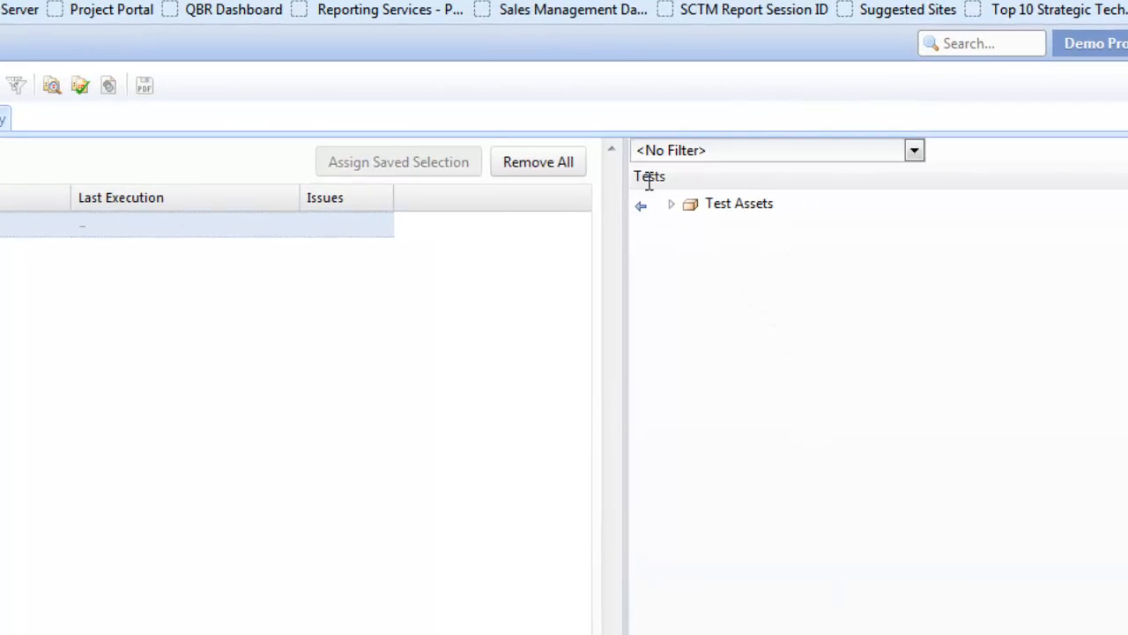
Expand Test Assets and Evaluation Demo in the Tests panel to locate Evaluation Checklist.
click(670, 205)
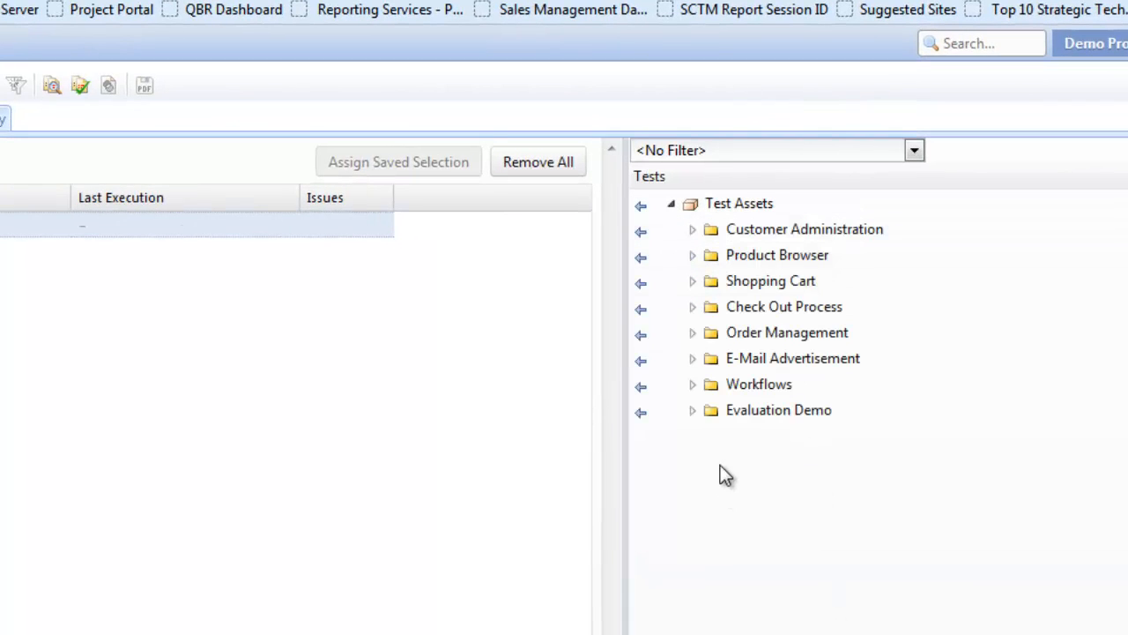
click(693, 409)
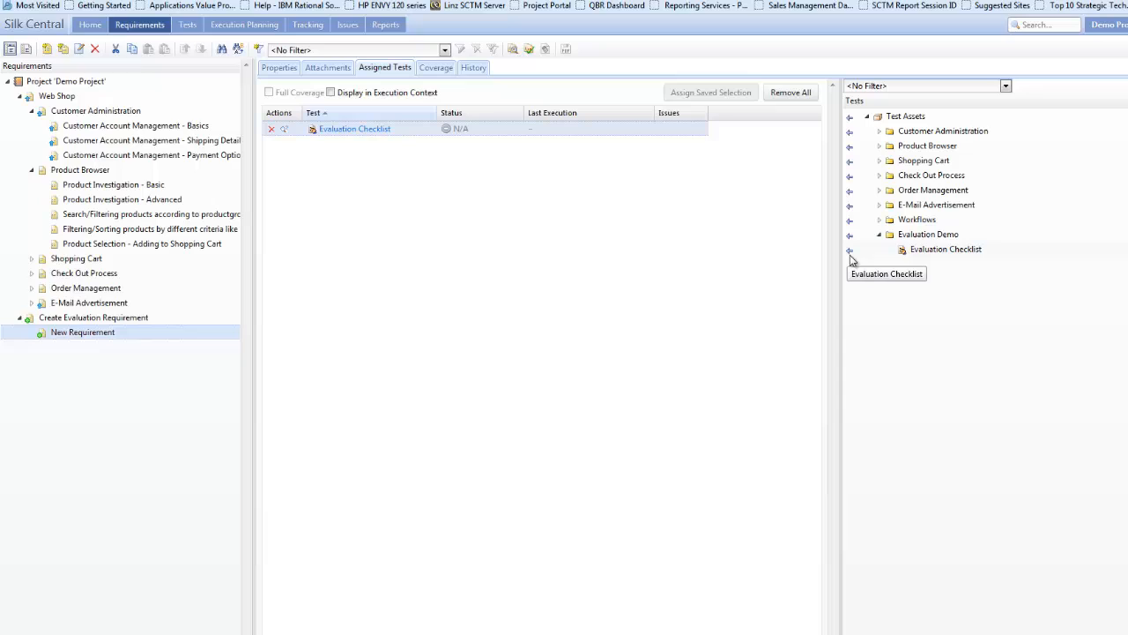
mouse_move(737, 244)
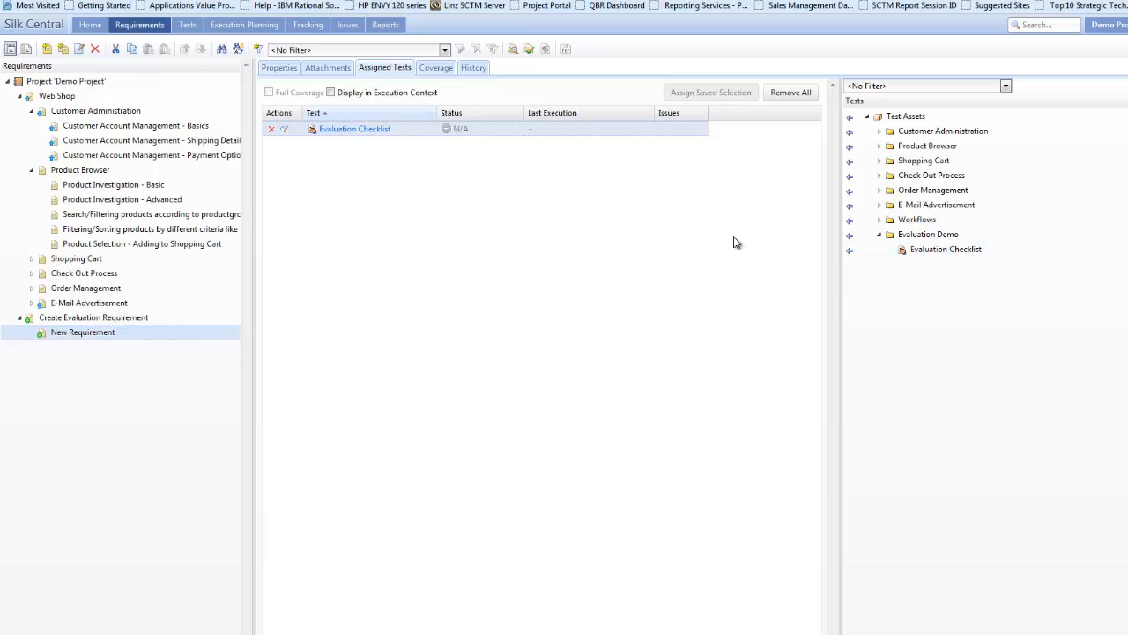